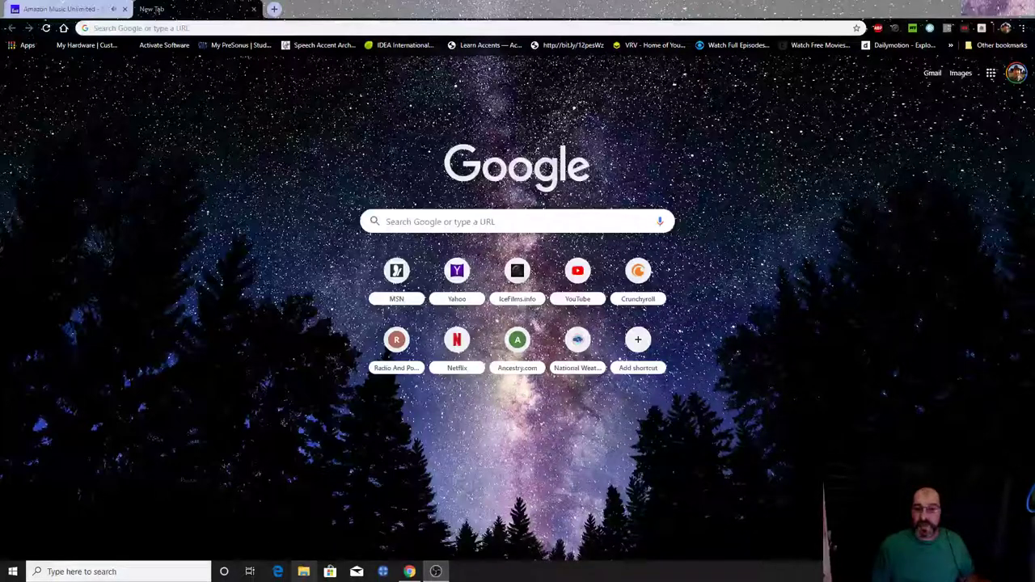
mouse_move(303, 572)
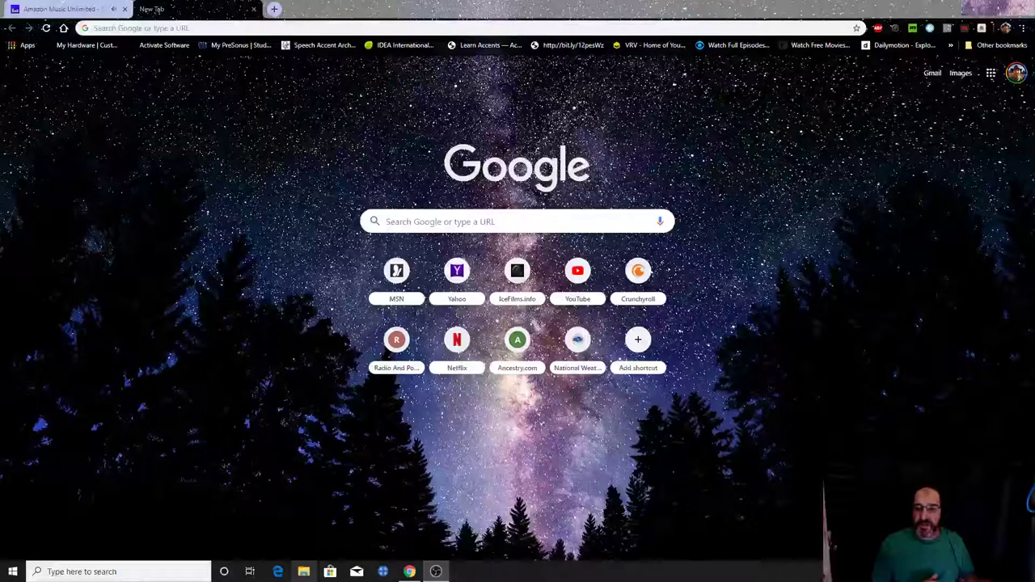
Open File Explorer and go from OneDrive to This PC's folders and drives
left_click(303, 571)
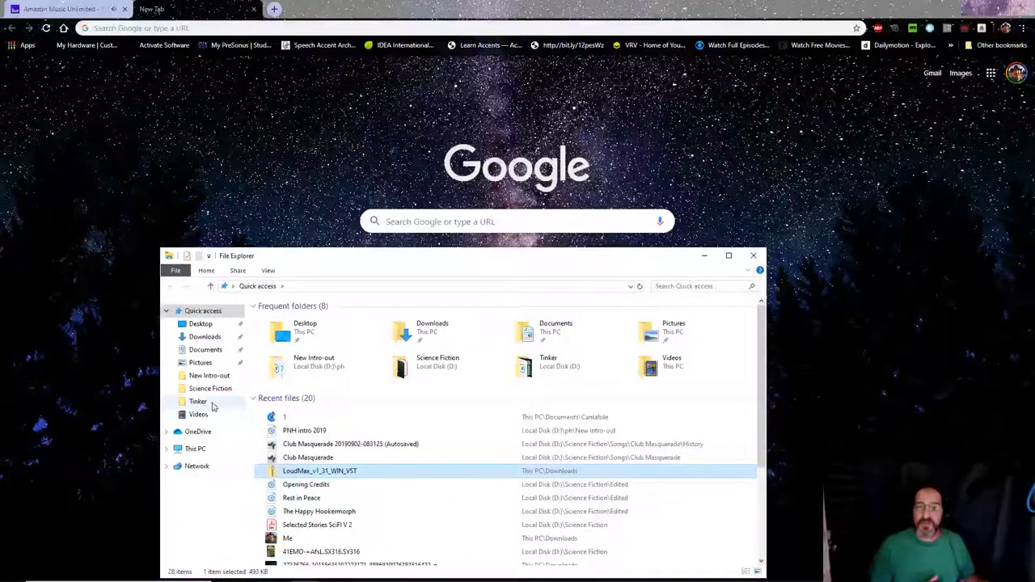
left_click(198, 431)
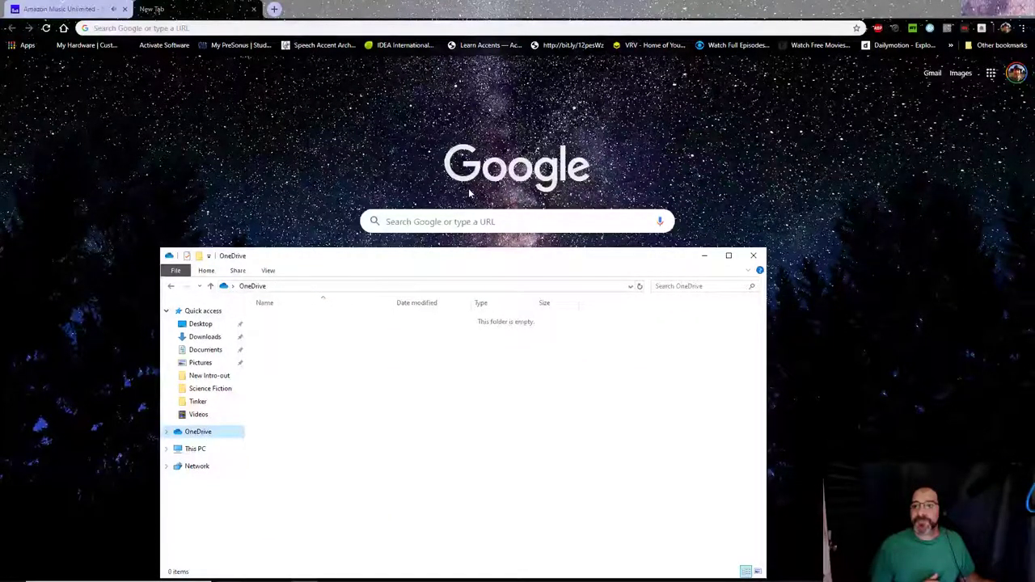
left_click(195, 449)
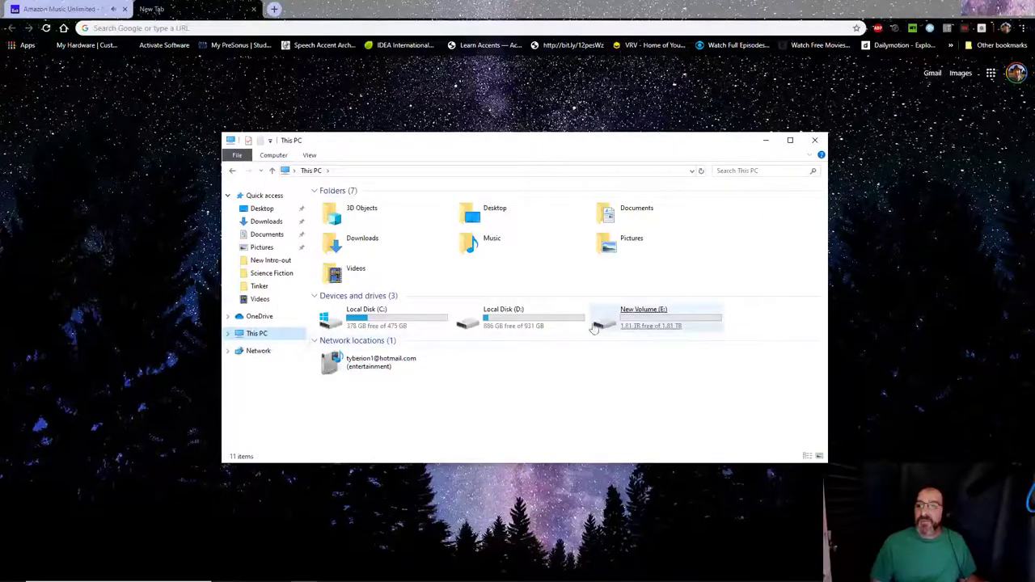
left_click(658, 317)
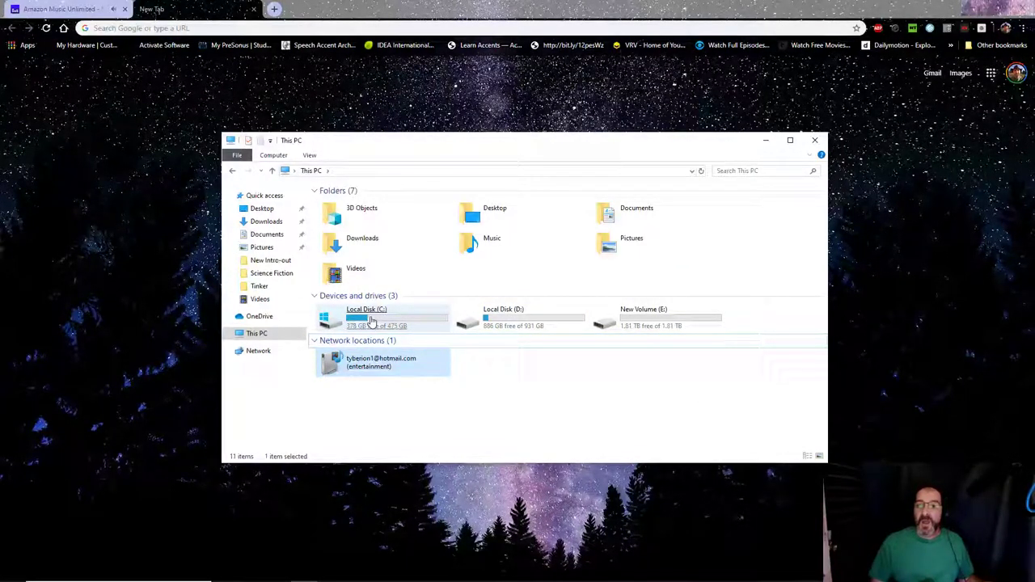
left_click(367, 315)
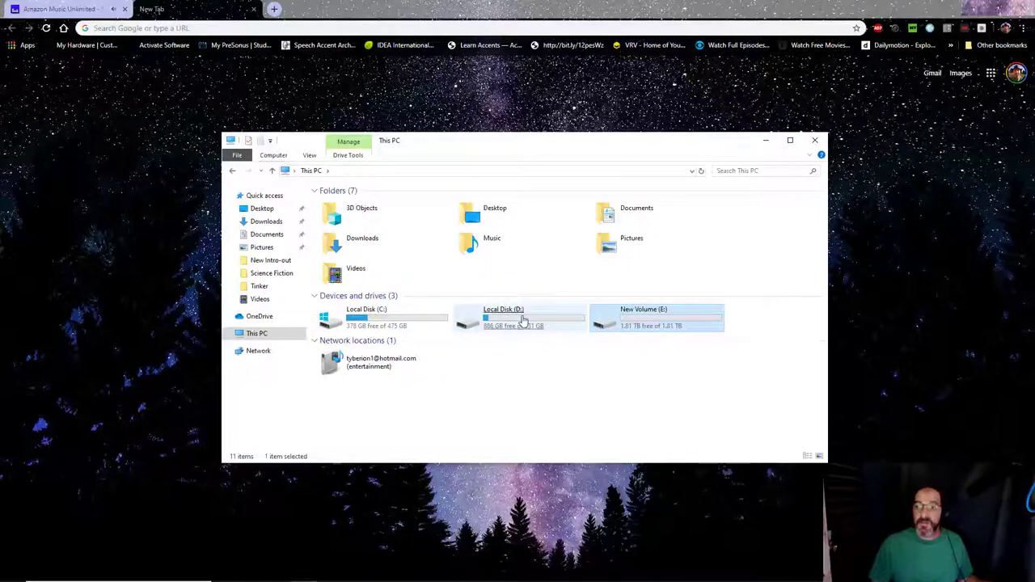
mouse_move(522, 319)
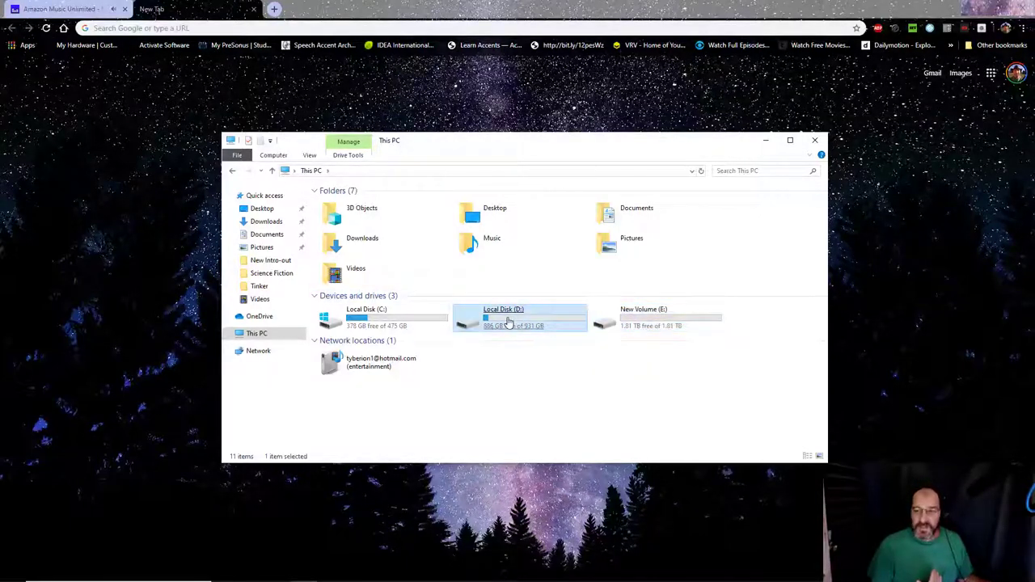
left_click(655, 317)
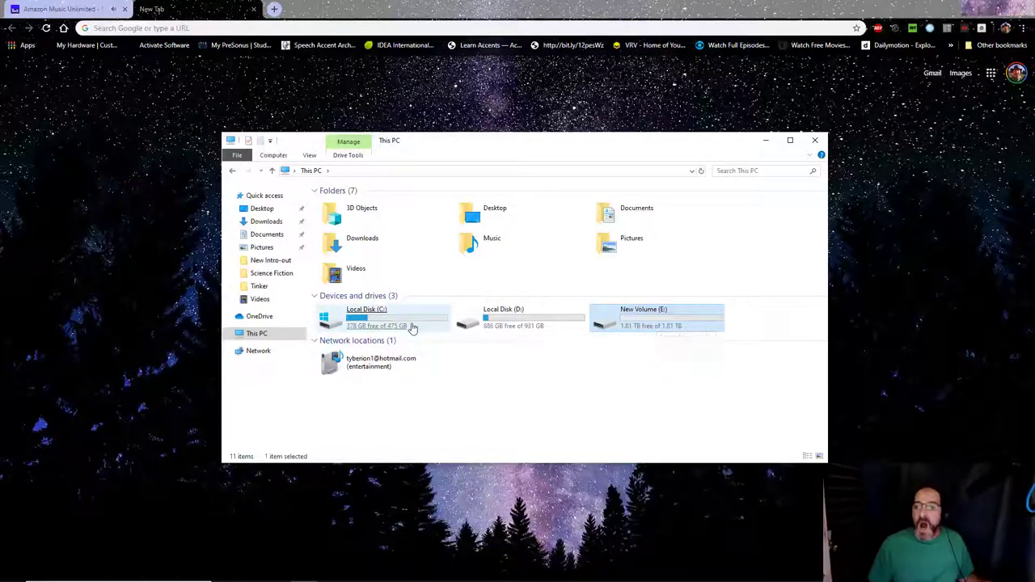
mouse_move(396, 319)
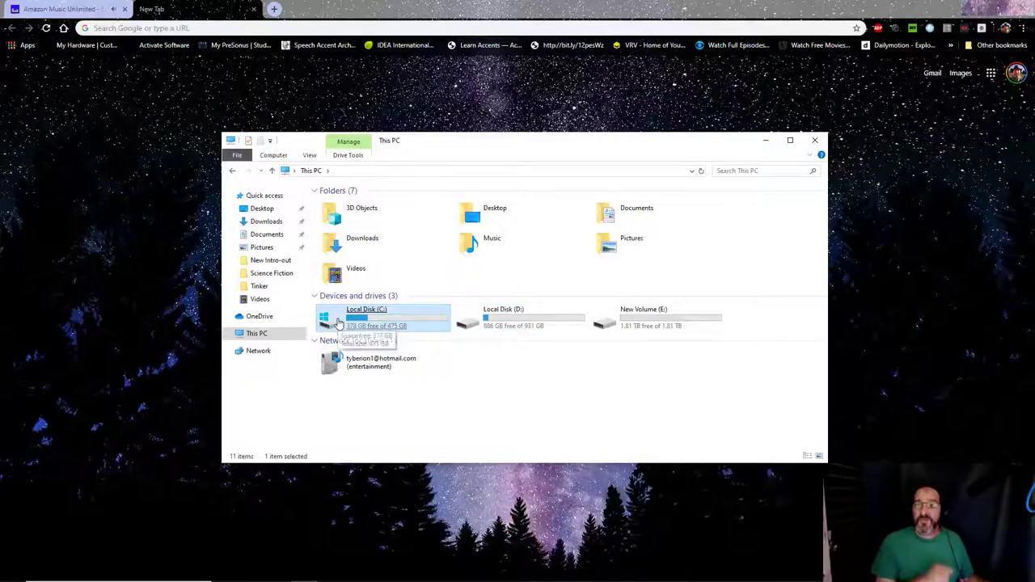
Browse Program Files and Program Files (x86) on Local Disk (C:), then close File Explorer
double_click(366, 316)
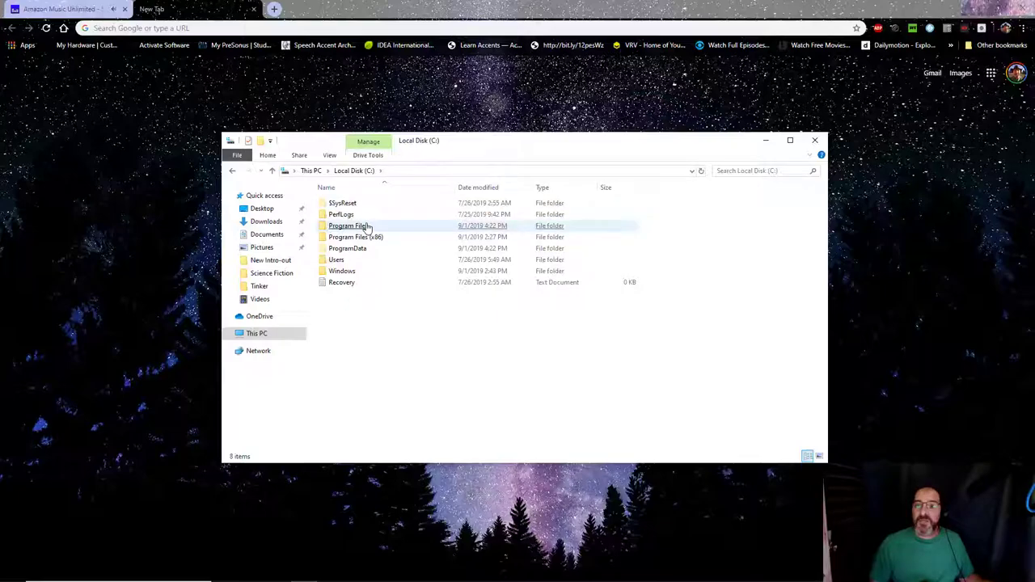
left_click(347, 226)
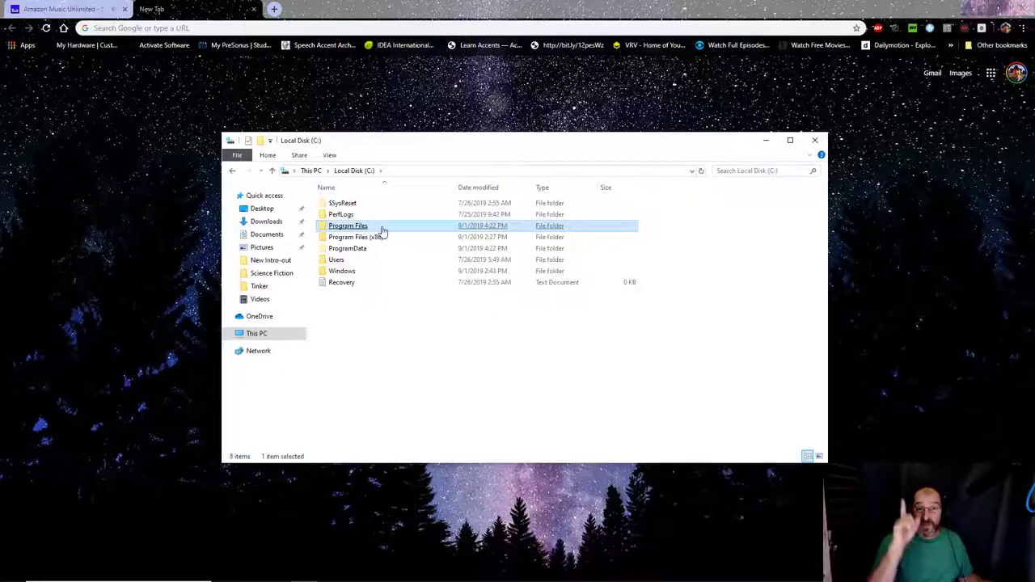
left_click(356, 237)
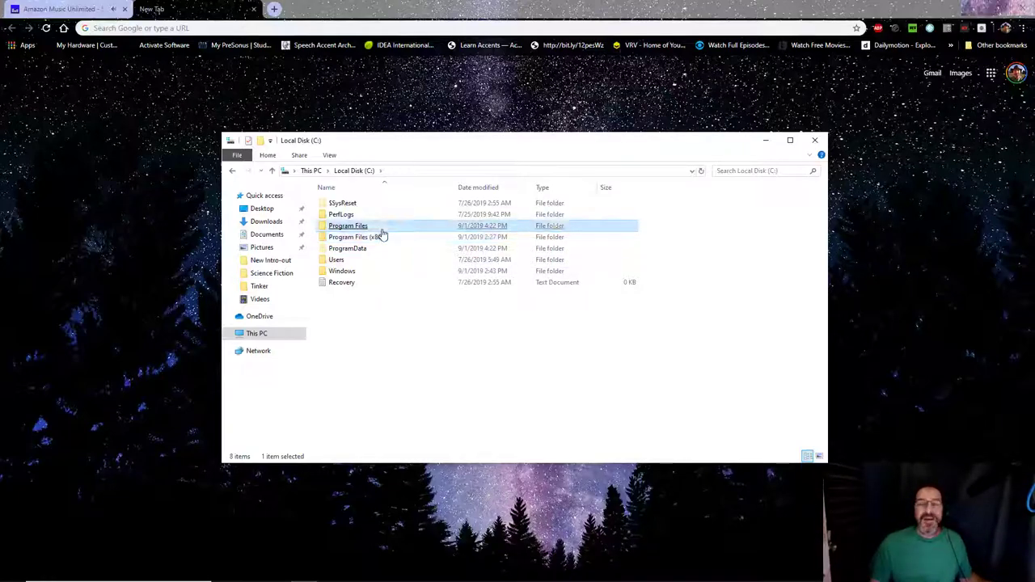
left_click(356, 237)
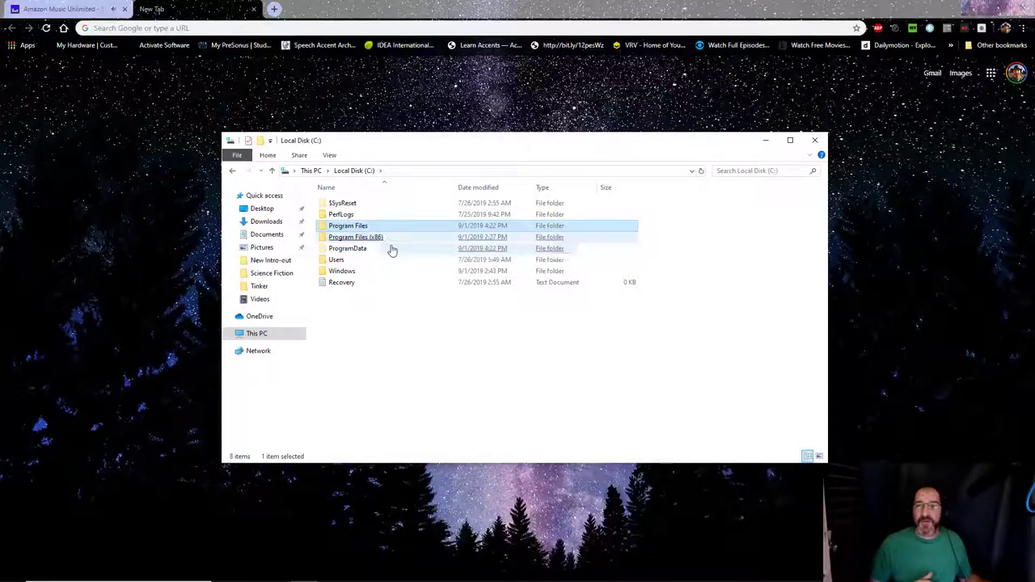
left_click(356, 237)
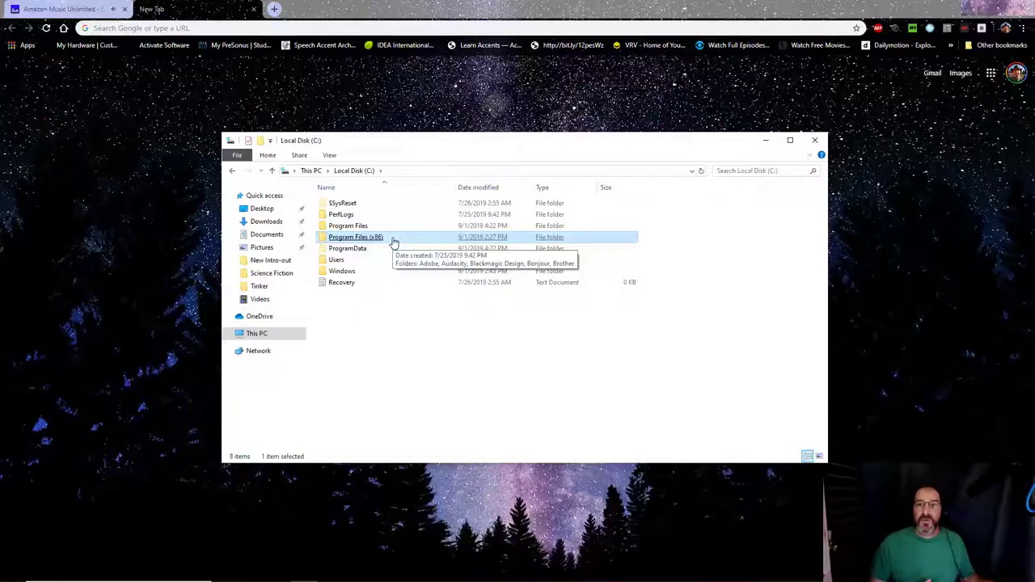
mouse_move(390, 240)
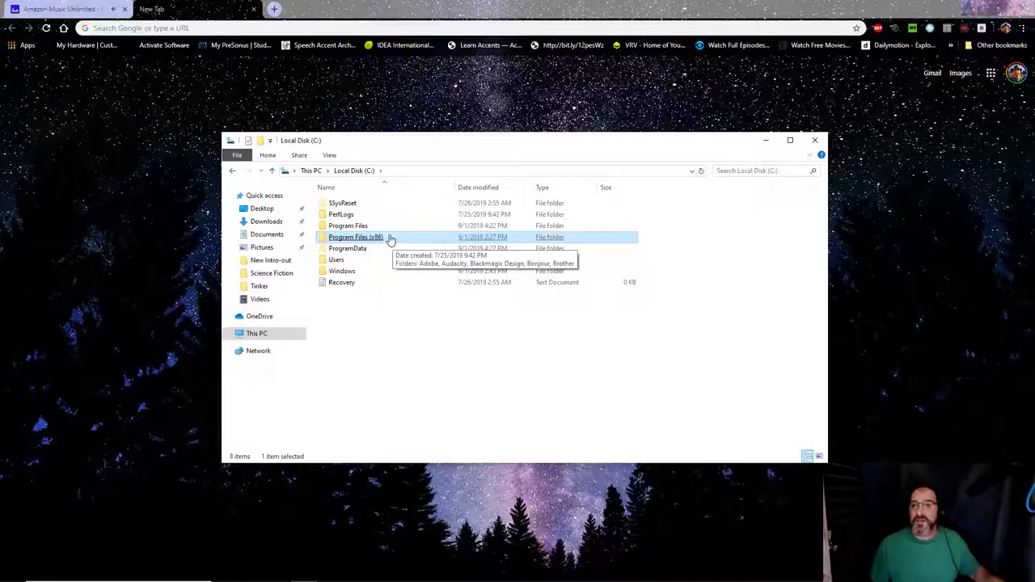
mouse_move(790, 58)
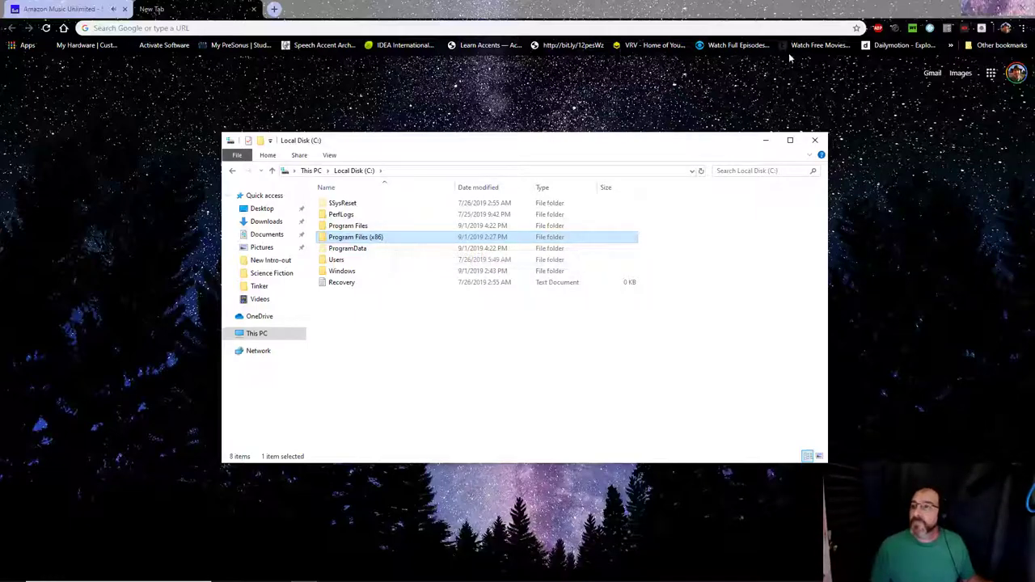
mouse_move(815, 140)
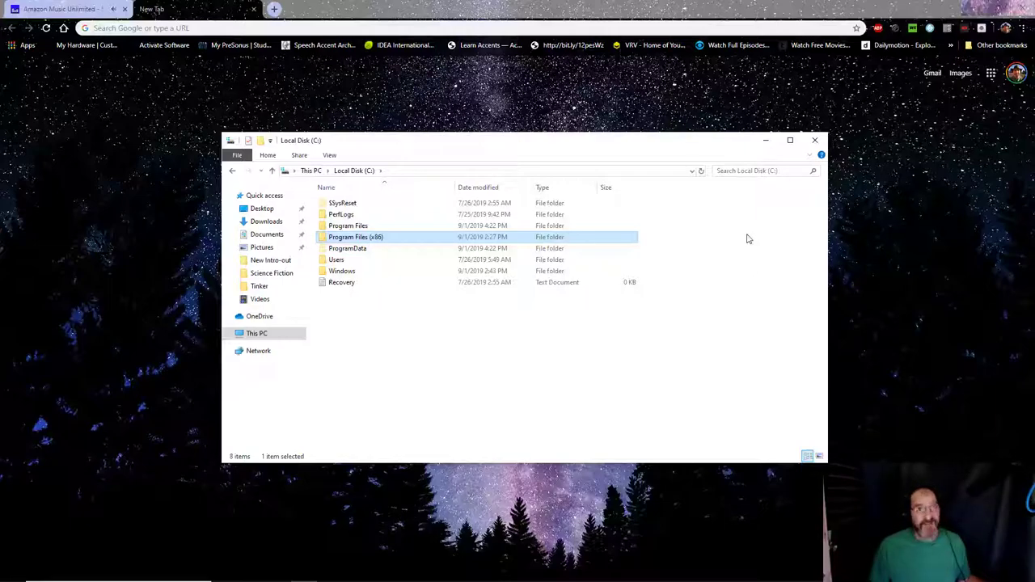
mouse_move(815, 140)
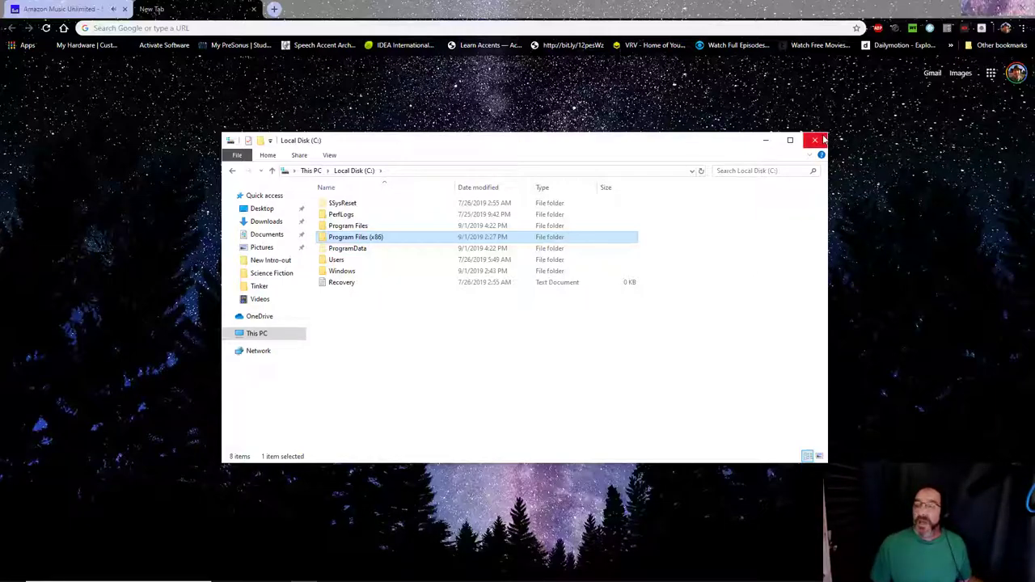
mouse_move(825, 139)
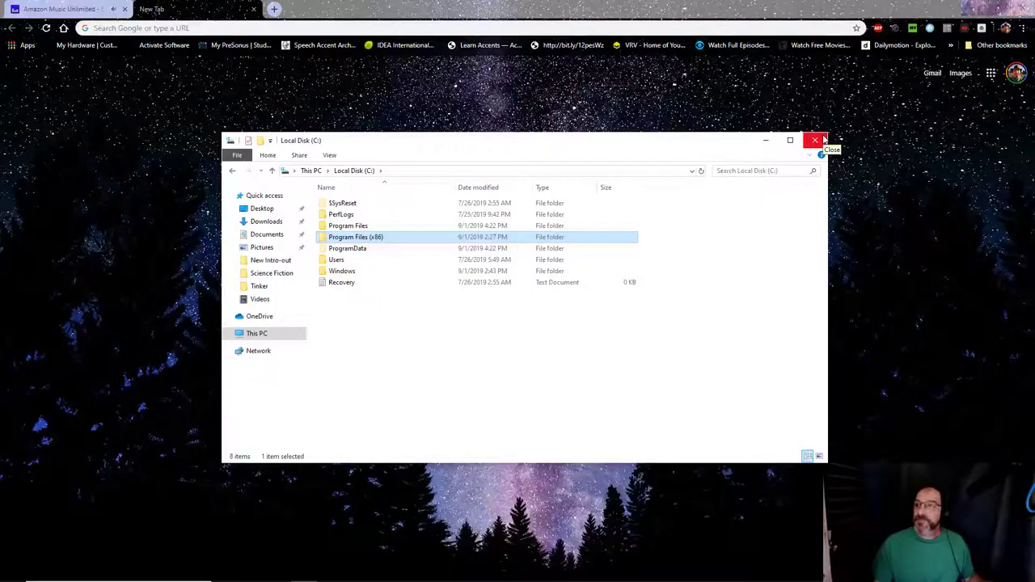
left_click(815, 139)
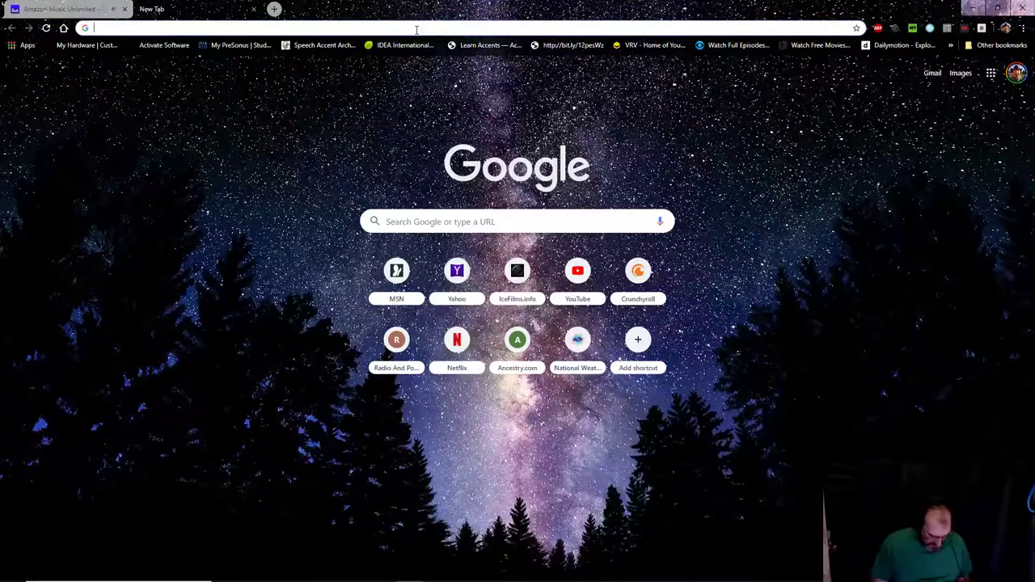
Search Google for 'VB Audio' and open the Voicemeeter Banana result
type("VB Audio")
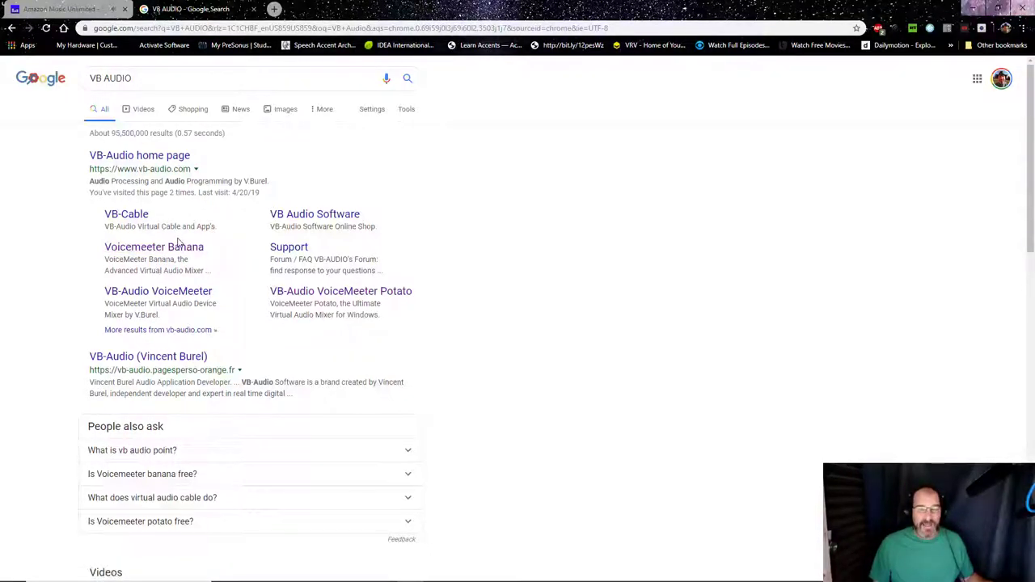
left_click(154, 247)
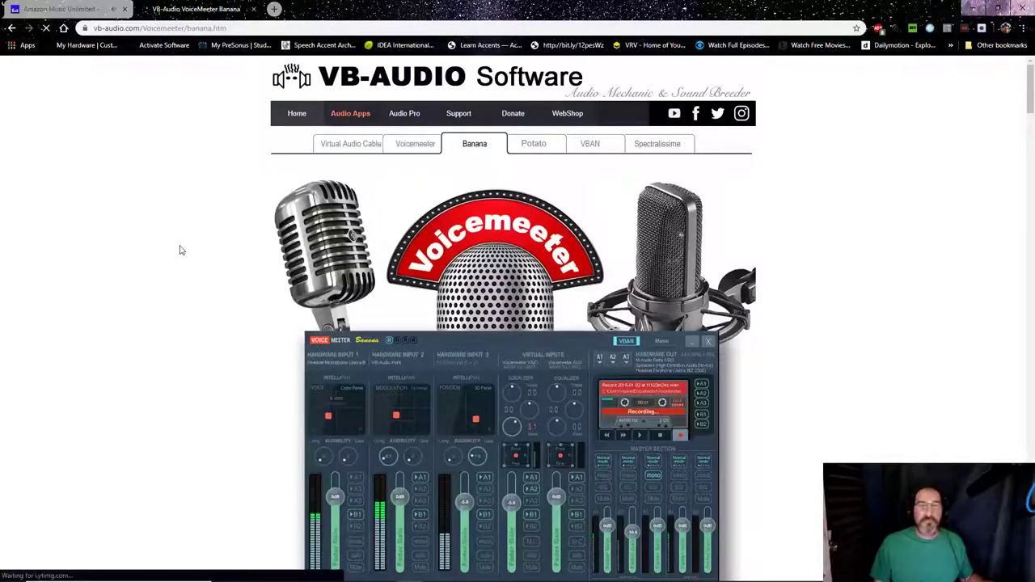
scroll("down", 3)
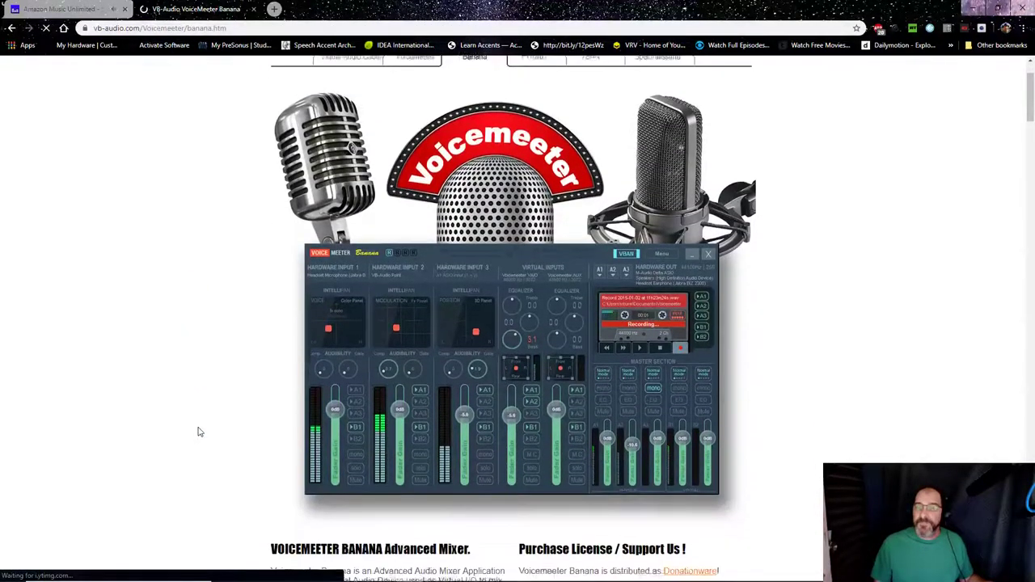
scroll("down", 3)
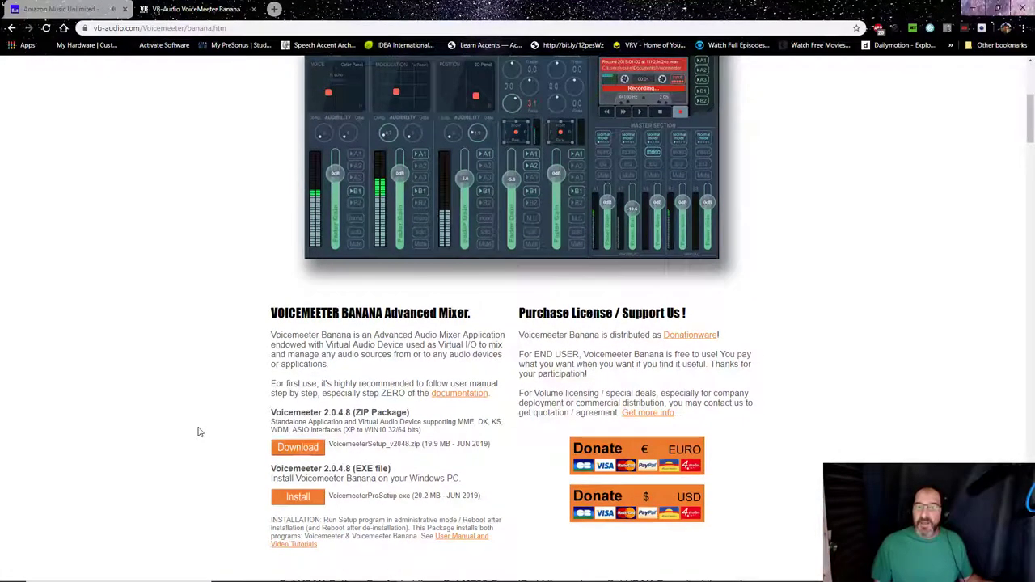
mouse_move(323, 461)
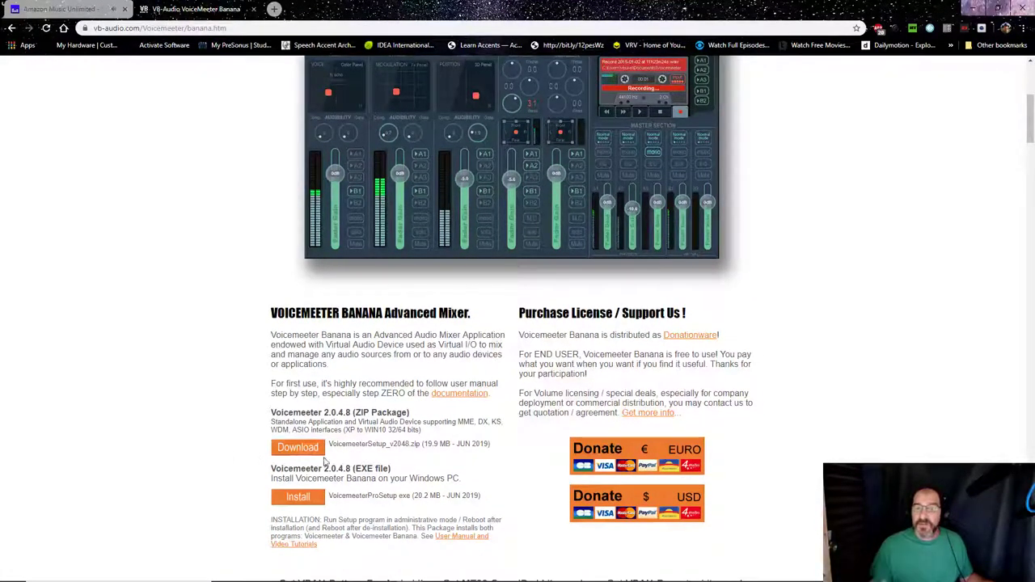
mouse_move(388, 426)
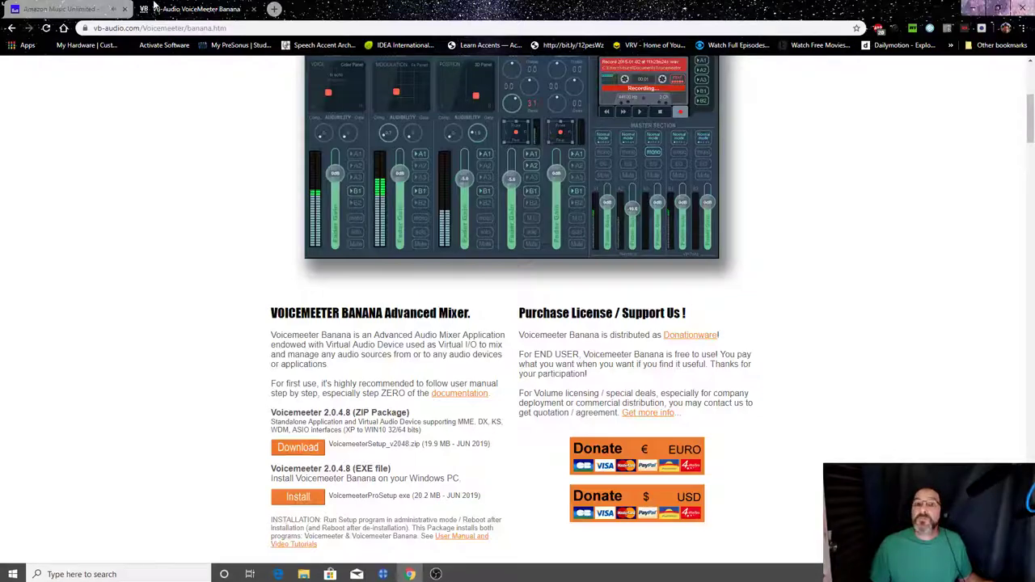
scroll("down", 3)
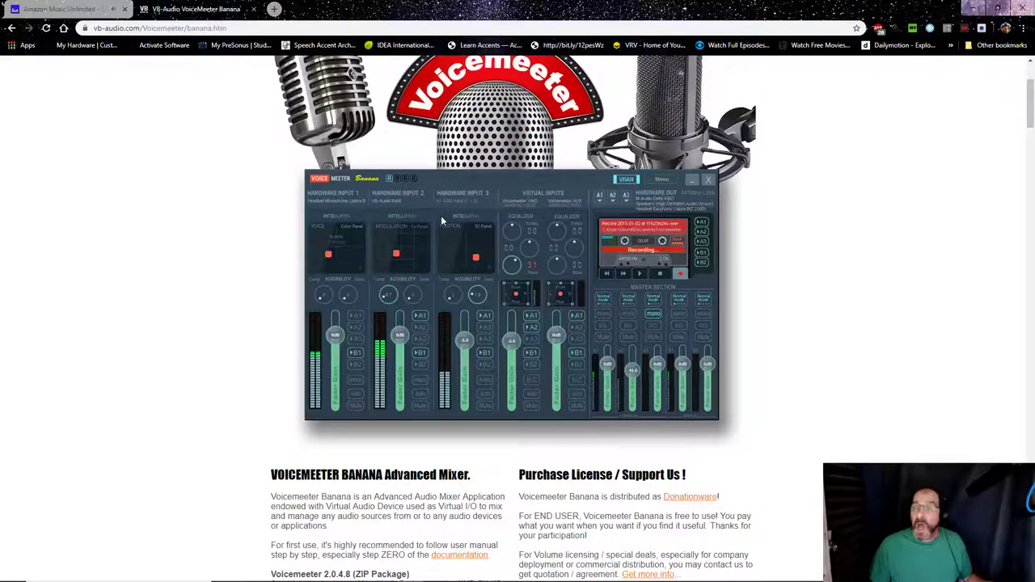
mouse_move(997, 272)
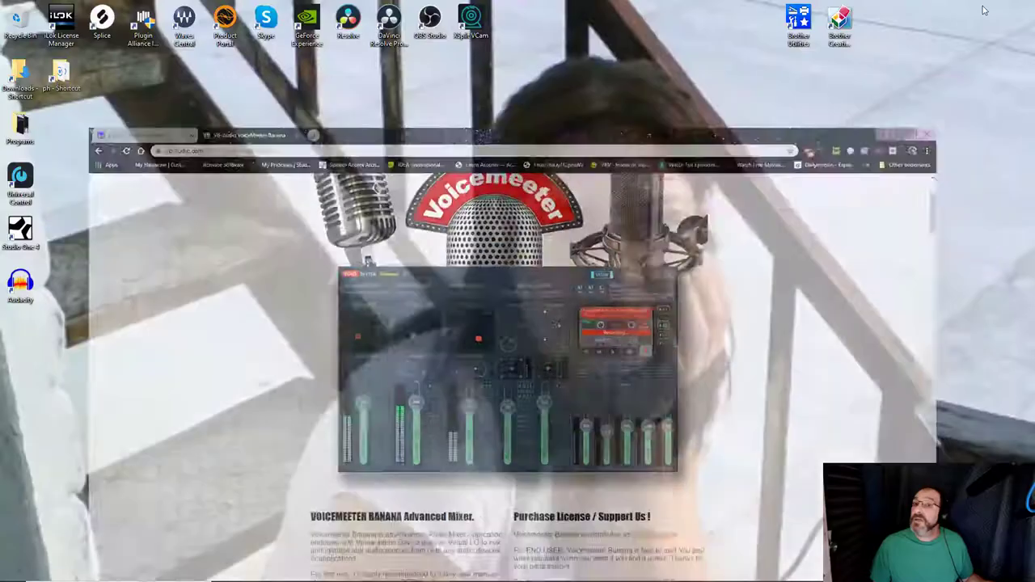
In Downloads, select the VoicemeeterSetup_v2048 zip and view its context menu
left_click(926, 135)
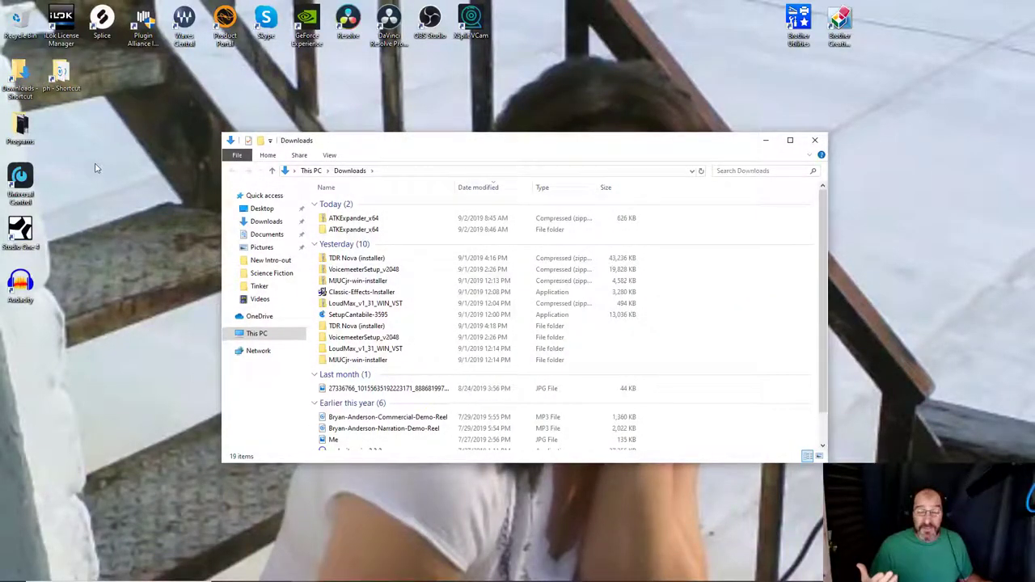
left_click(357, 280)
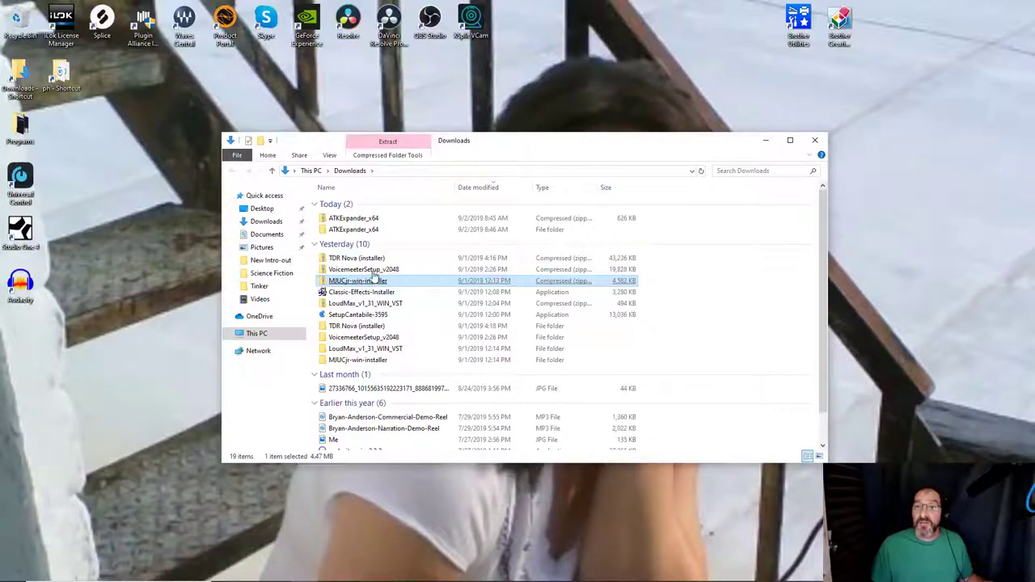
left_click(364, 269)
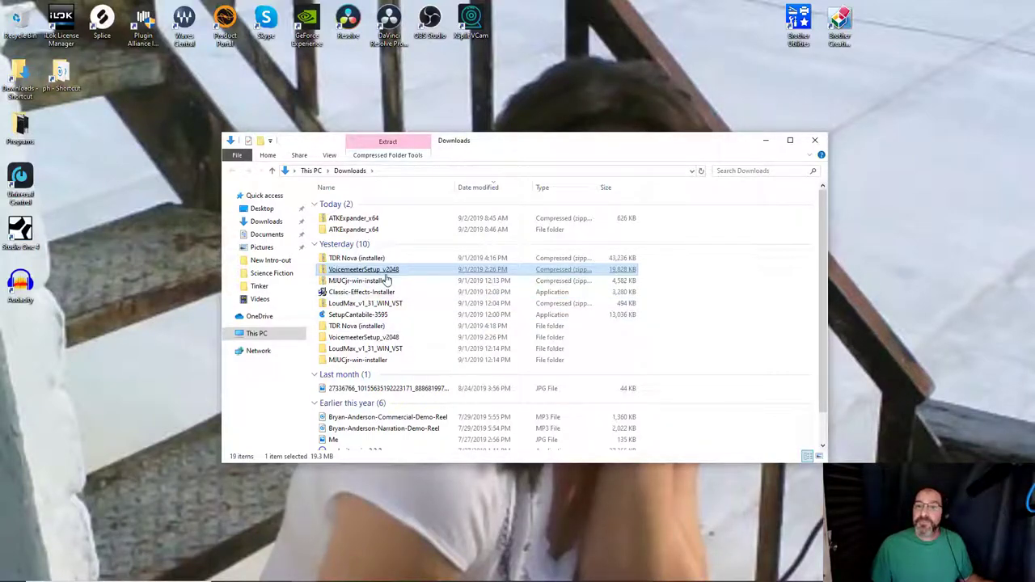
right_click(364, 269)
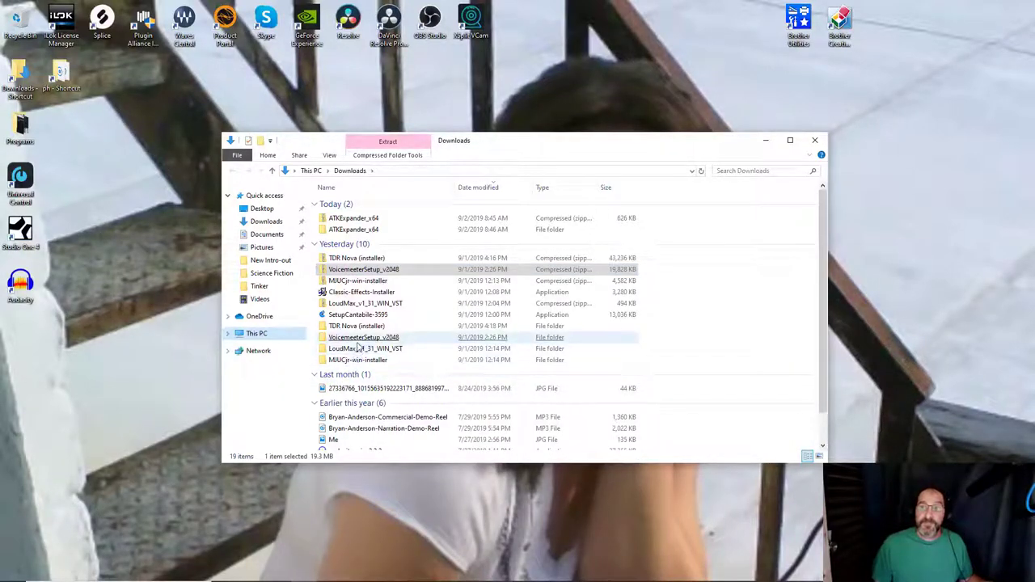
Open the extracted VoicemeeterSetup_v2048 folder and show VoicemeeterProSetup's Run as administrator option
double_click(363, 337)
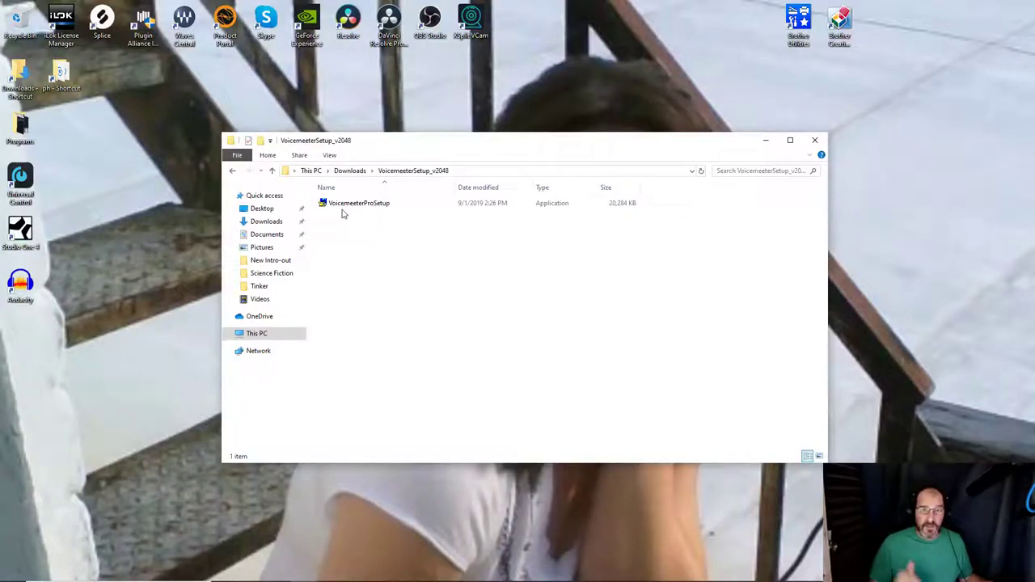
left_click(358, 203)
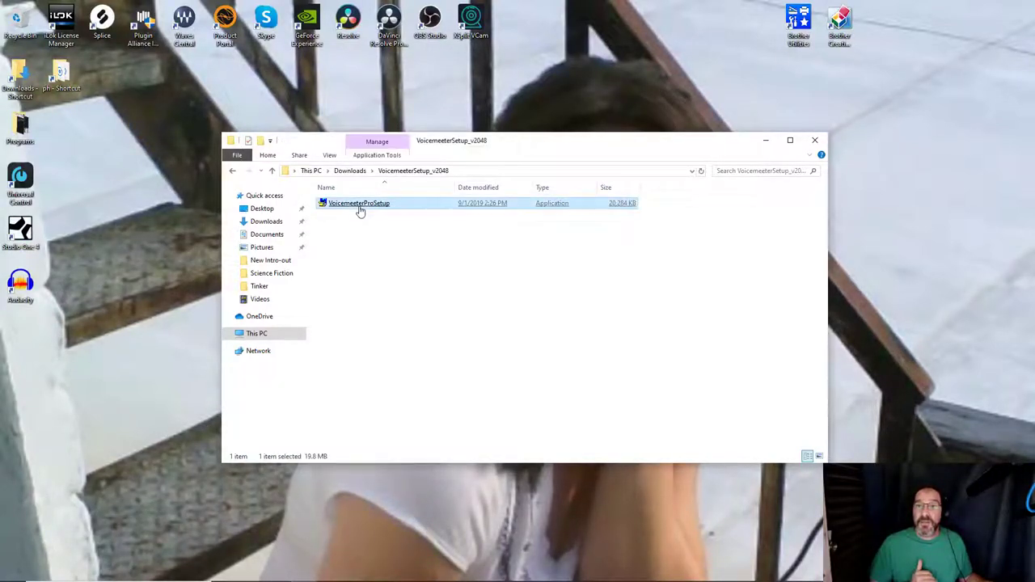
right_click(359, 203)
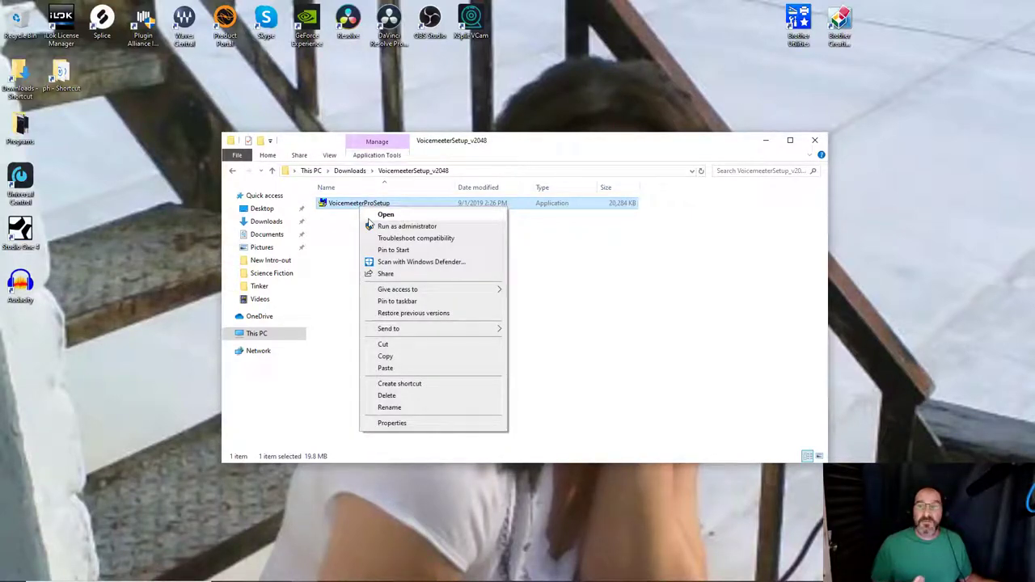
mouse_move(752, 307)
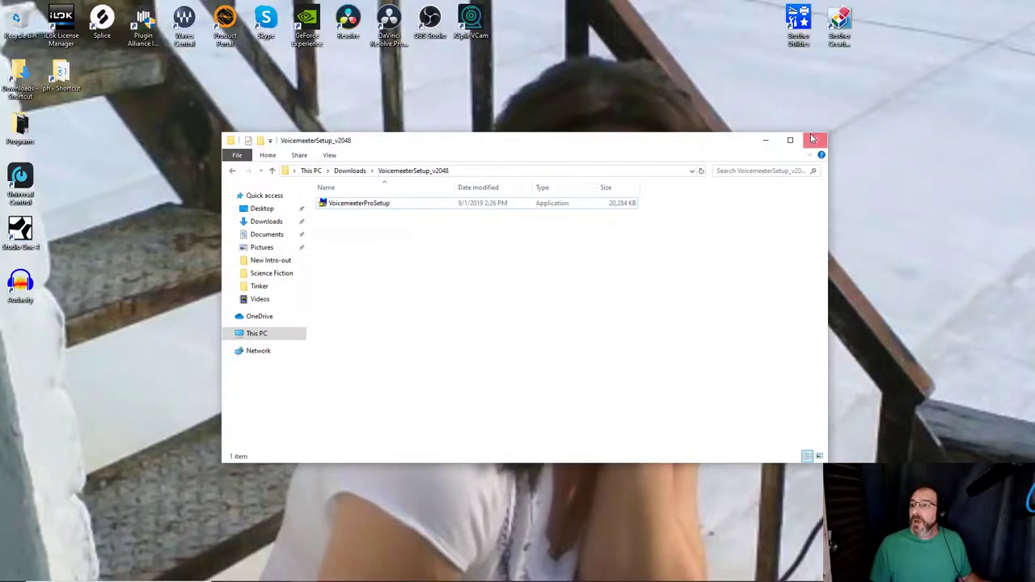
Close the Voicemeeter setup folder window and open the Start menu
left_click(814, 140)
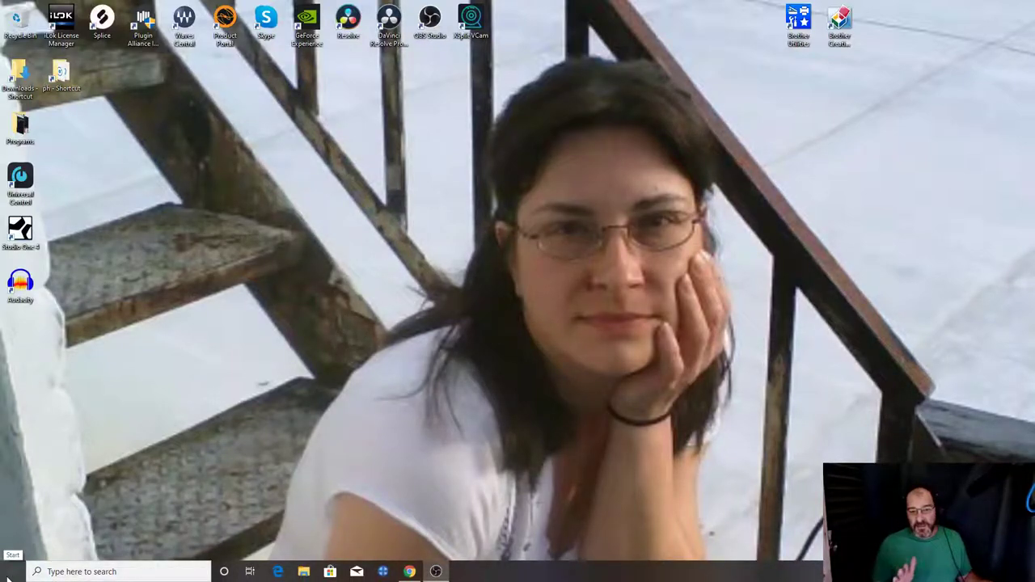
left_click(13, 571)
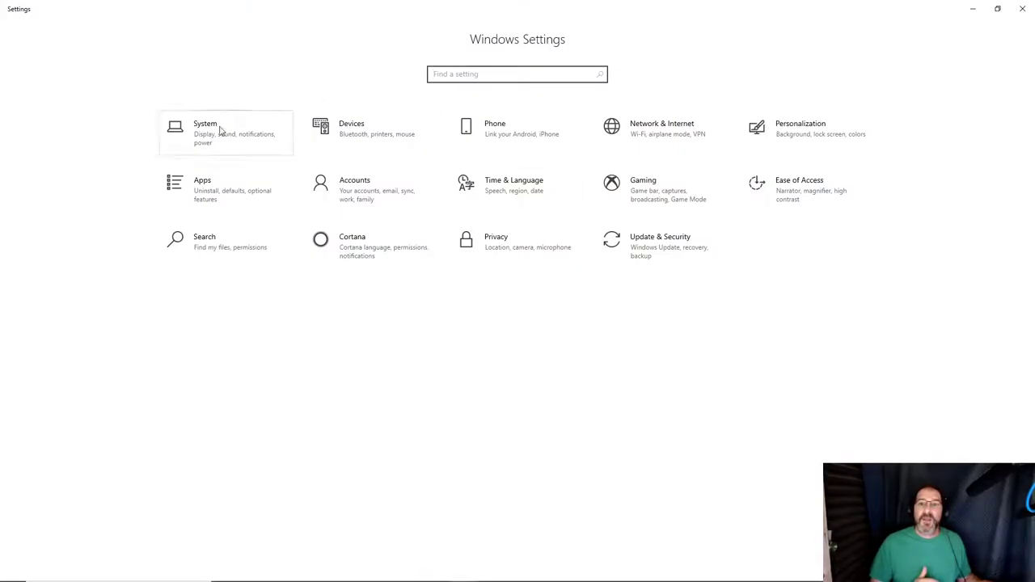
Open System > Sound, showing Main Out 1/2 and Mic/Inst/Line In 1/2 (Studio 68)
left_click(205, 132)
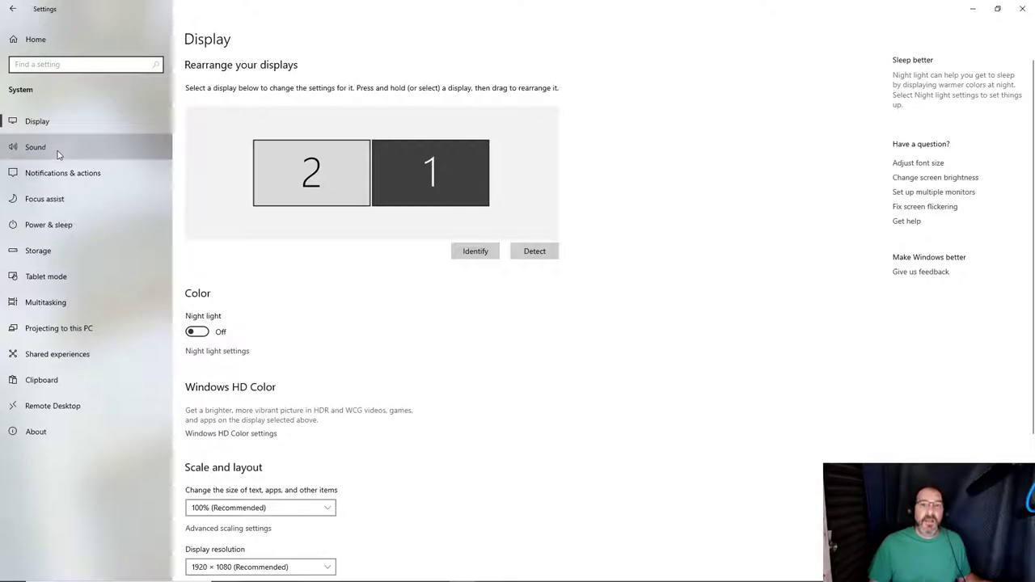
left_click(36, 147)
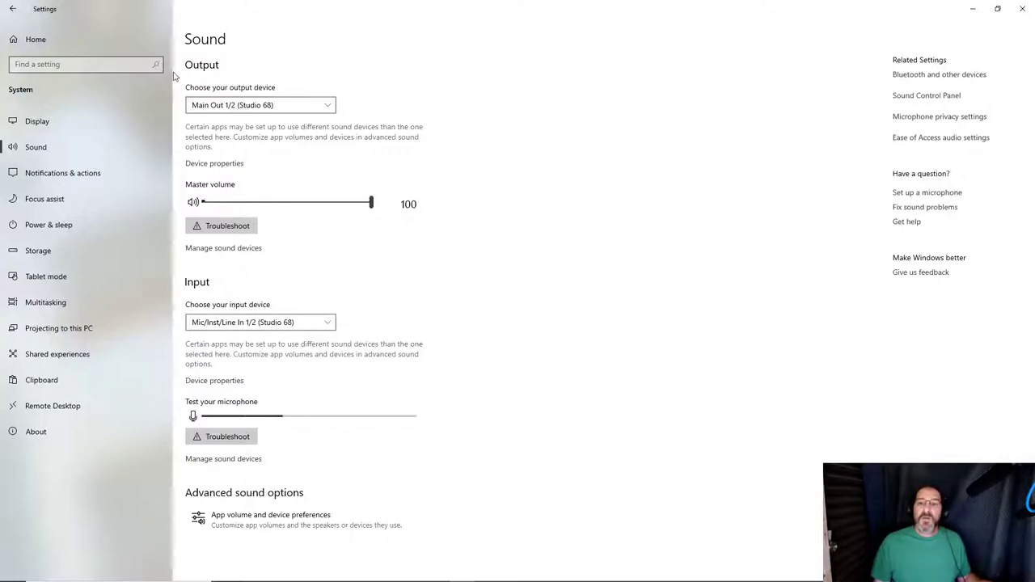
mouse_move(364, 109)
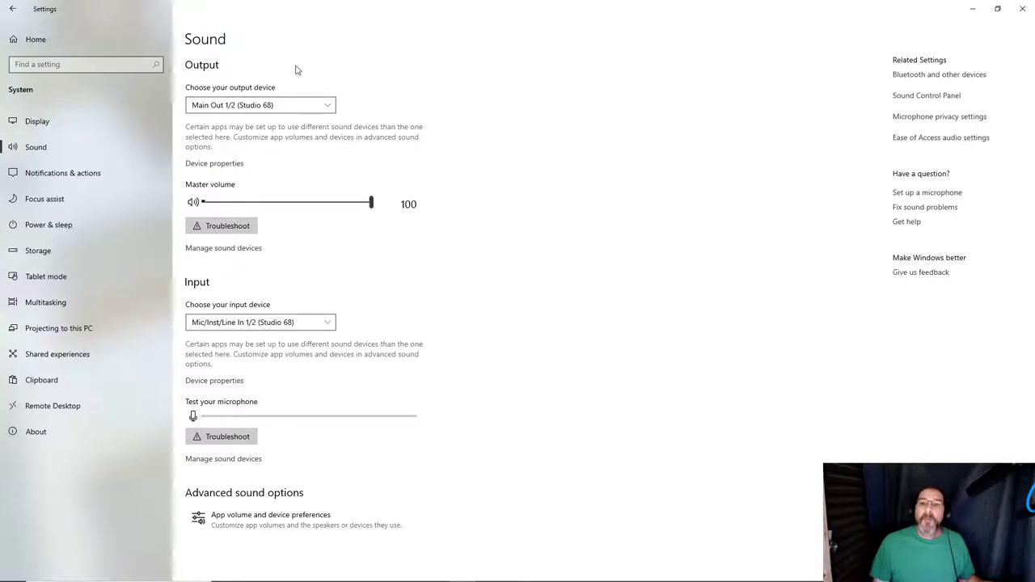
left_click(259, 105)
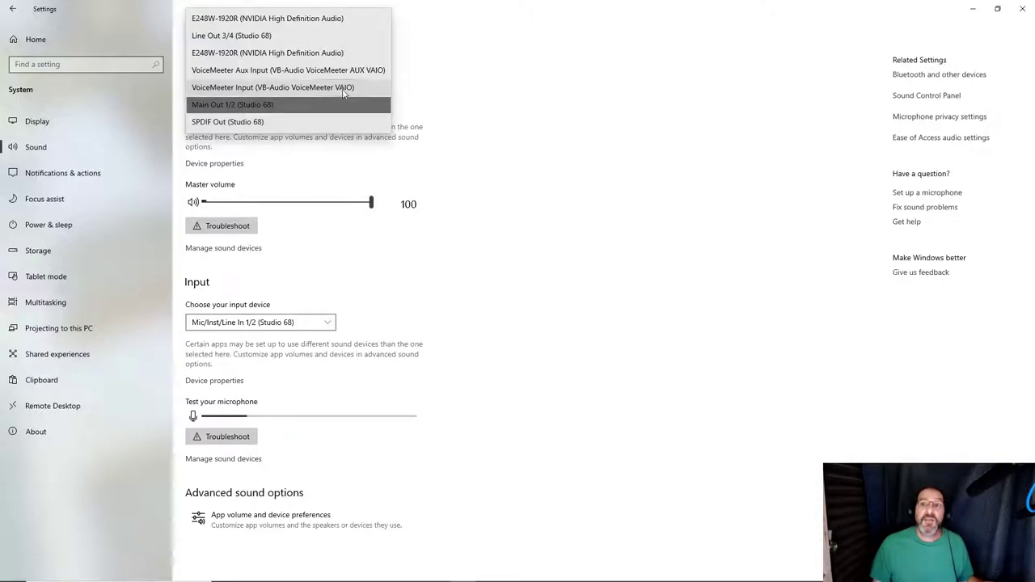
mouse_move(232, 105)
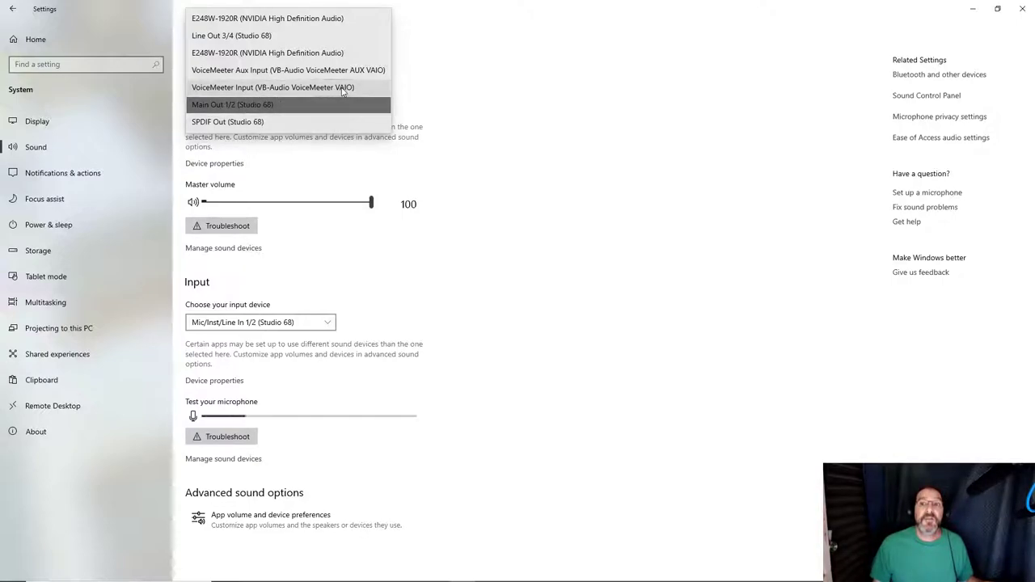
left_click(232, 104)
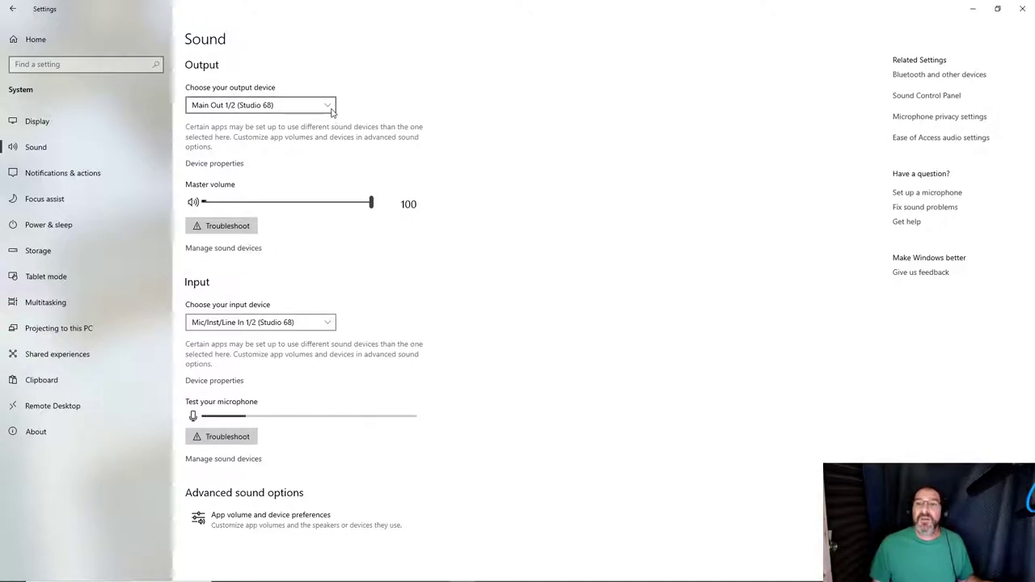
left_click(261, 105)
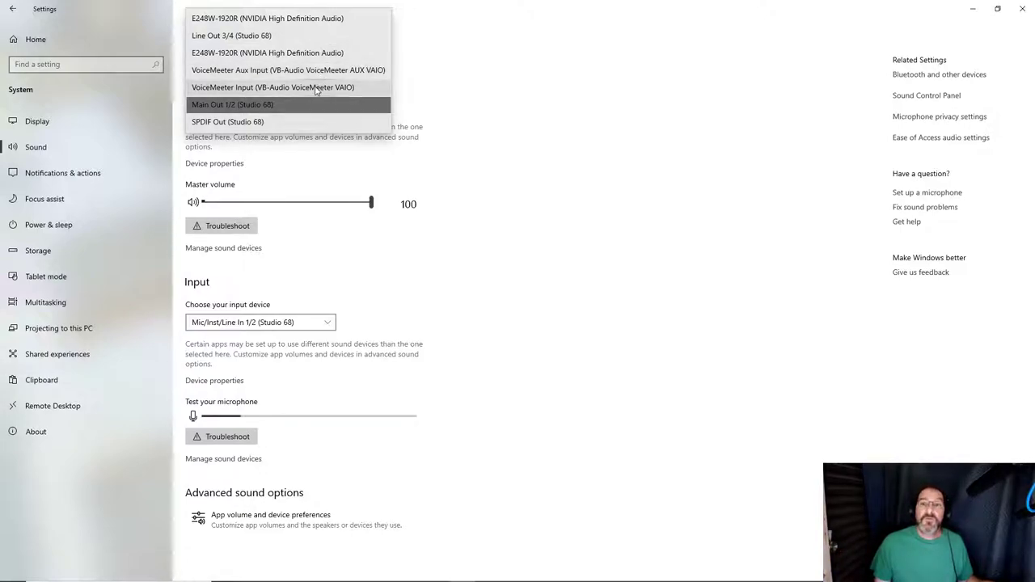
mouse_move(299, 78)
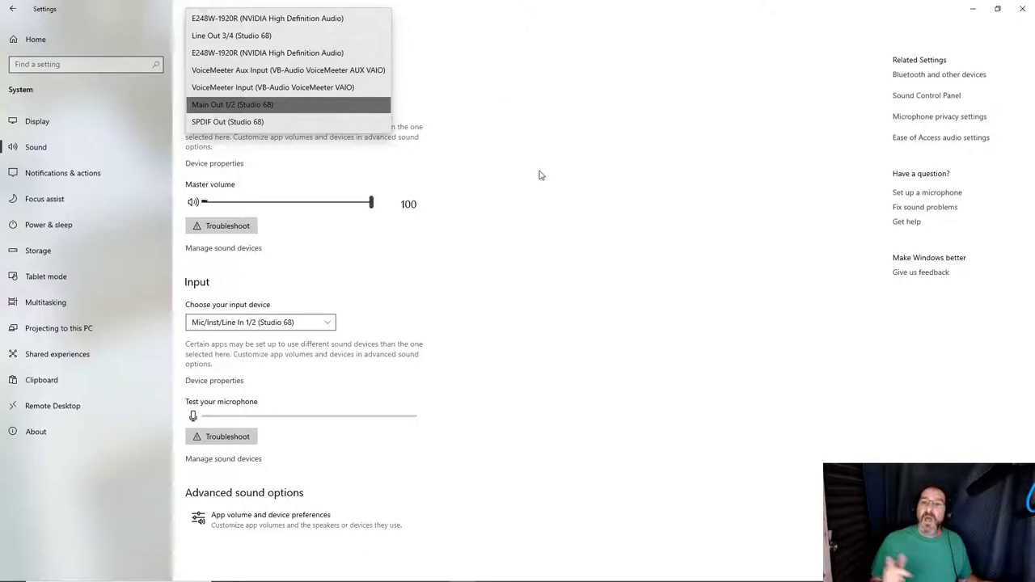
left_click(232, 105)
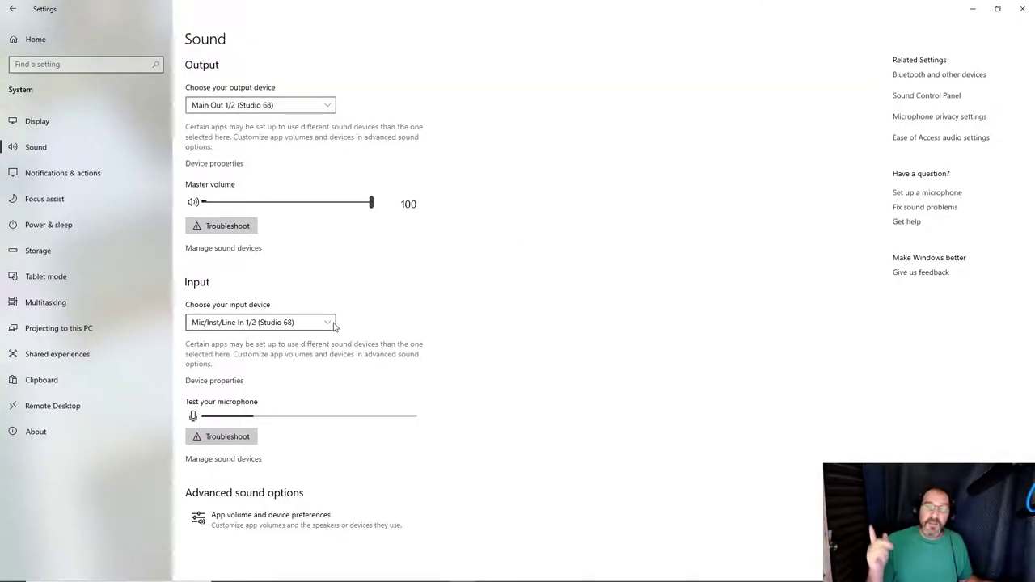
Open the input device list and keep Mic/Inst/Line In 1/2 (Studio 68) selected
left_click(260, 322)
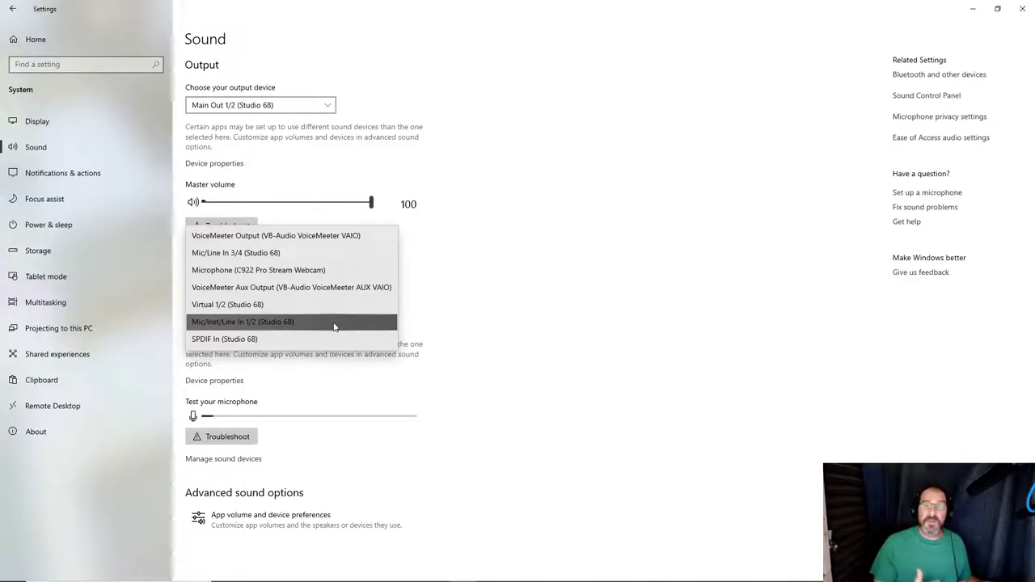
mouse_move(301, 252)
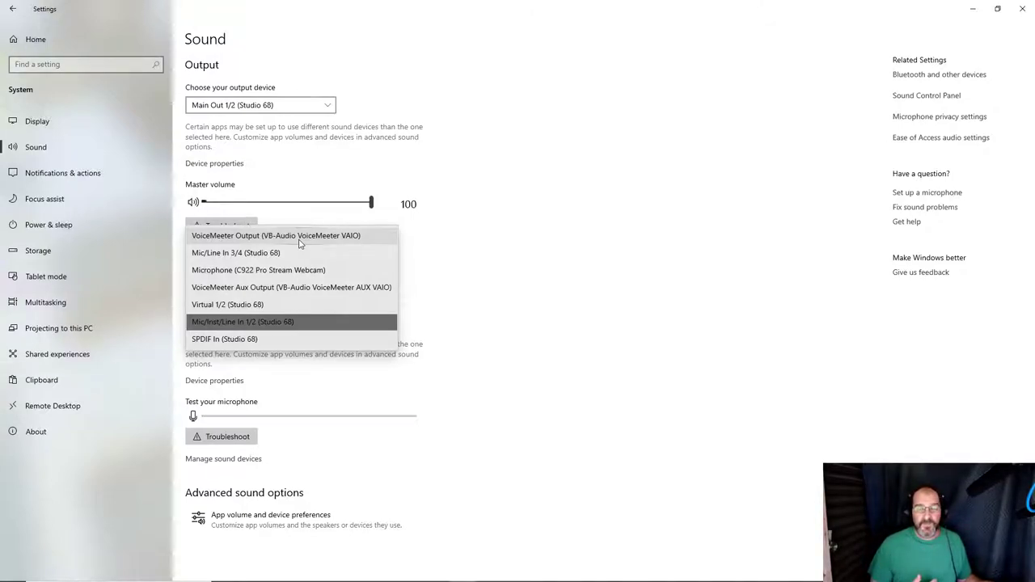
mouse_move(345, 244)
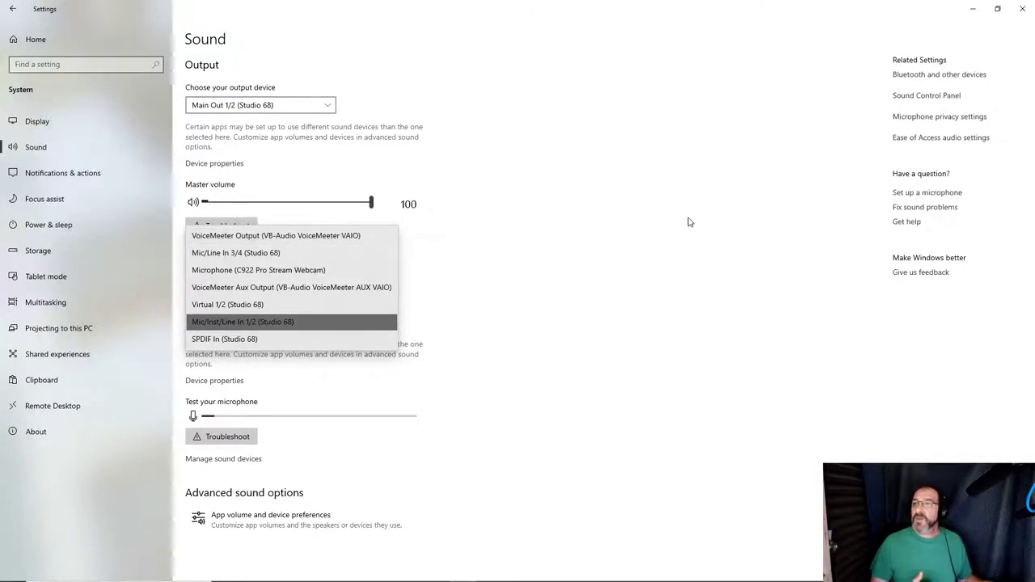
left_click(242, 322)
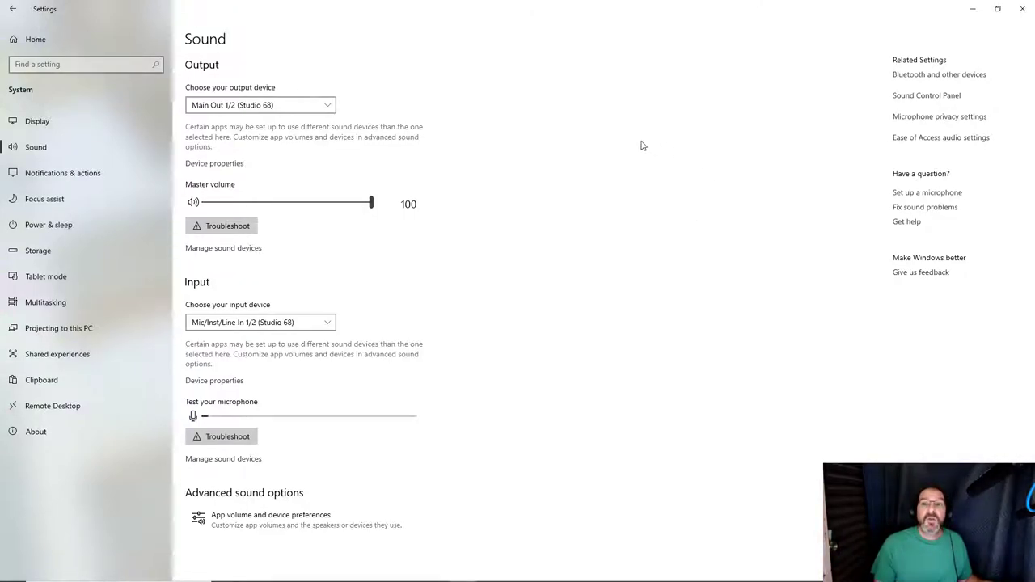
mouse_move(338, 291)
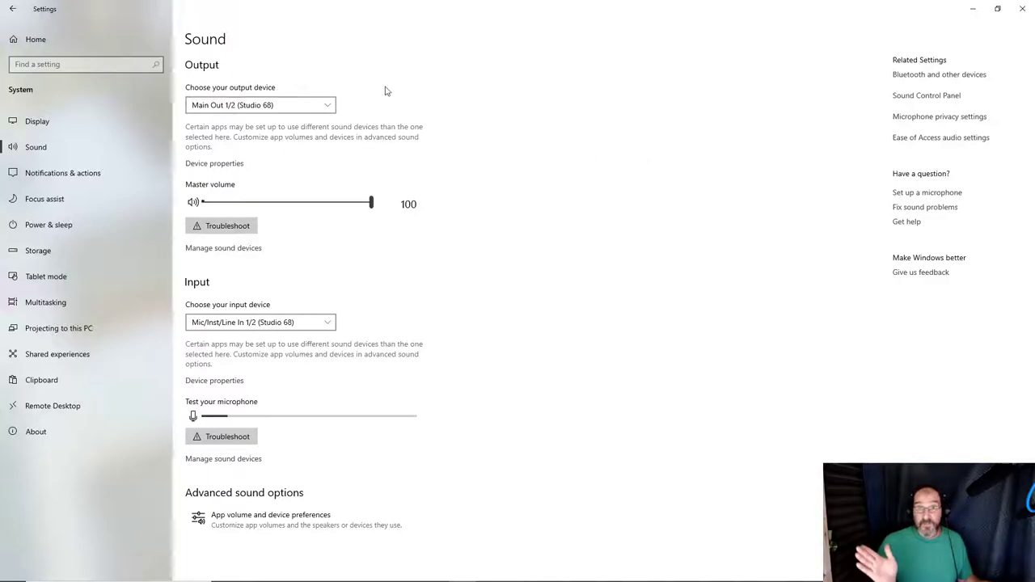
left_click(258, 104)
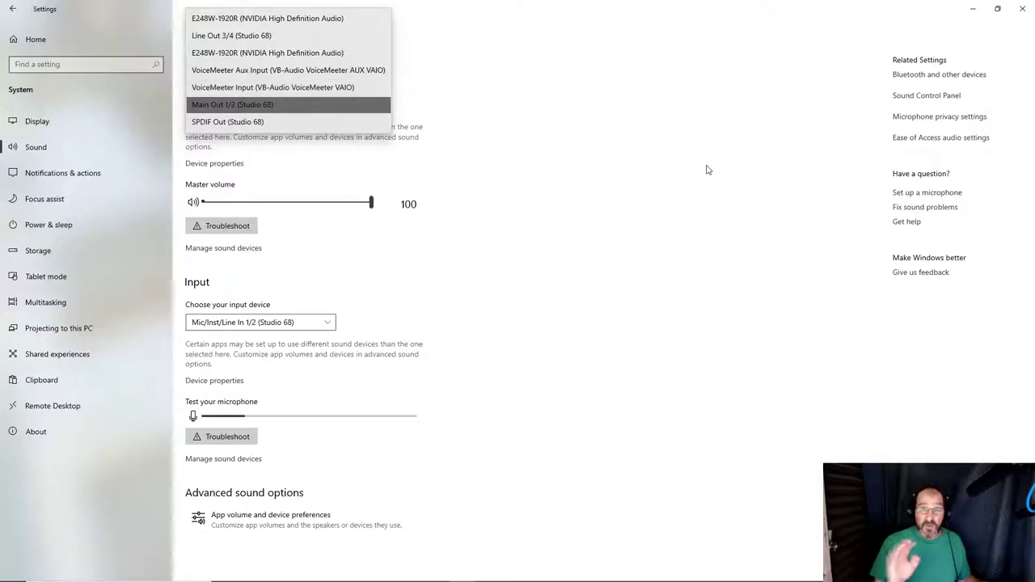
left_click(232, 103)
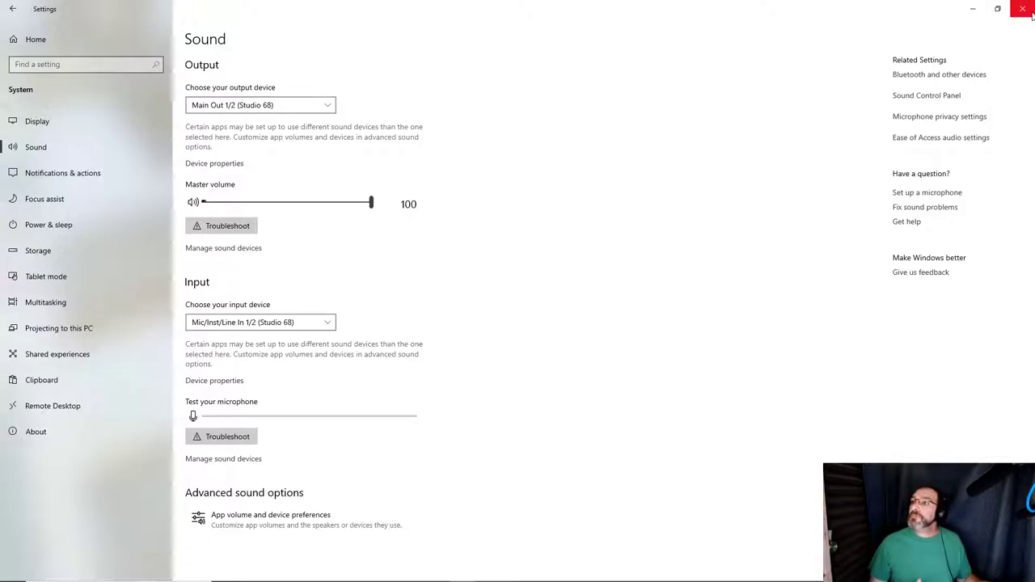
mouse_move(1022, 8)
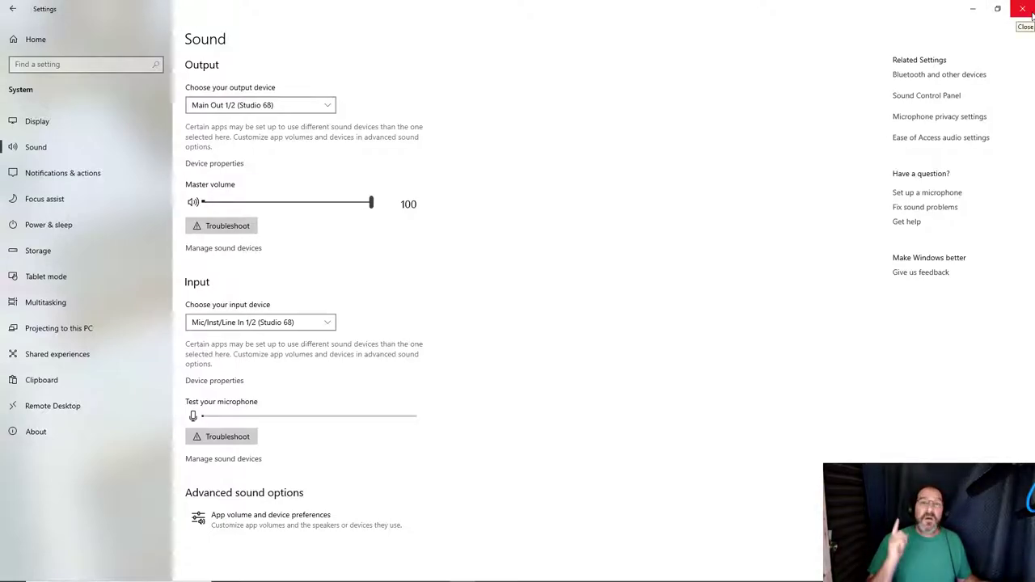
Close the Windows Settings window to return to the desktop
left_click(1022, 9)
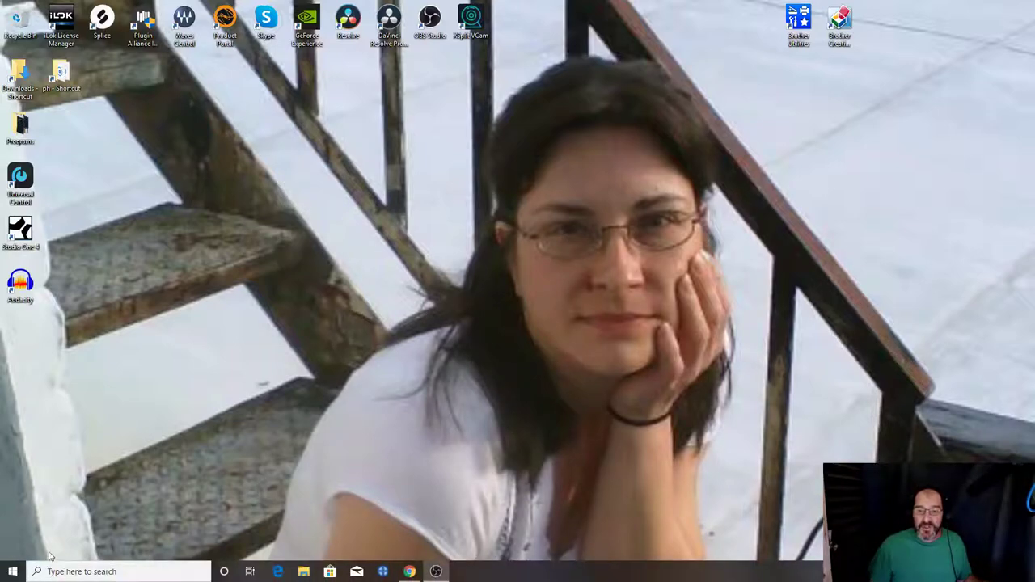
From the Start menu, scroll to V and expand the VB Audio folder
left_click(11, 571)
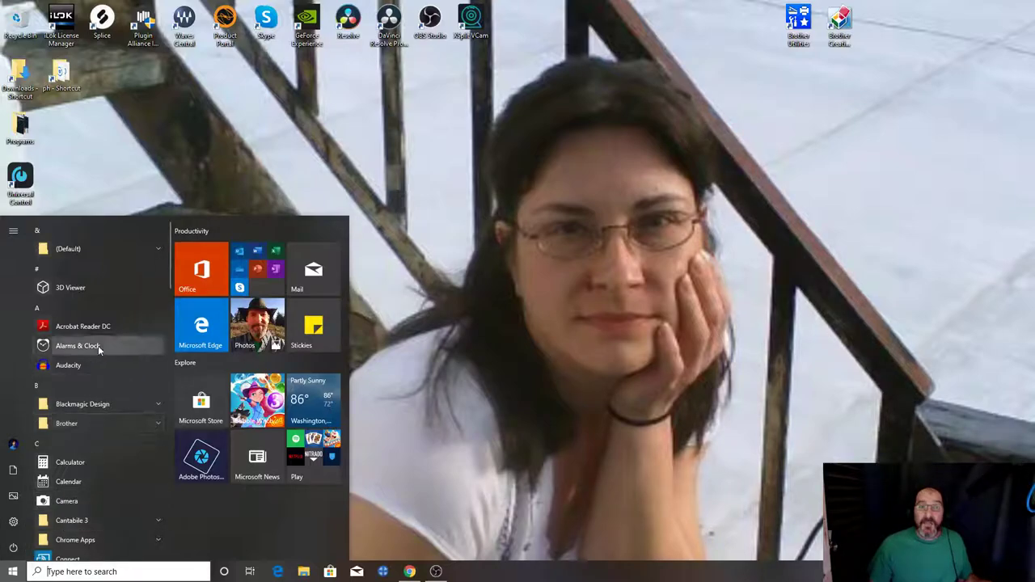
mouse_move(82, 404)
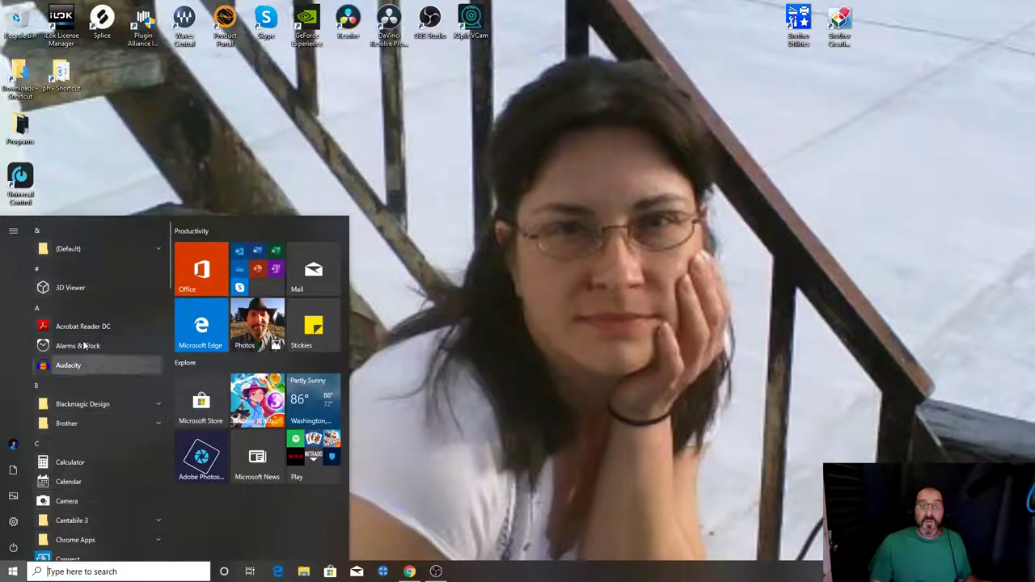
scroll("down", 3)
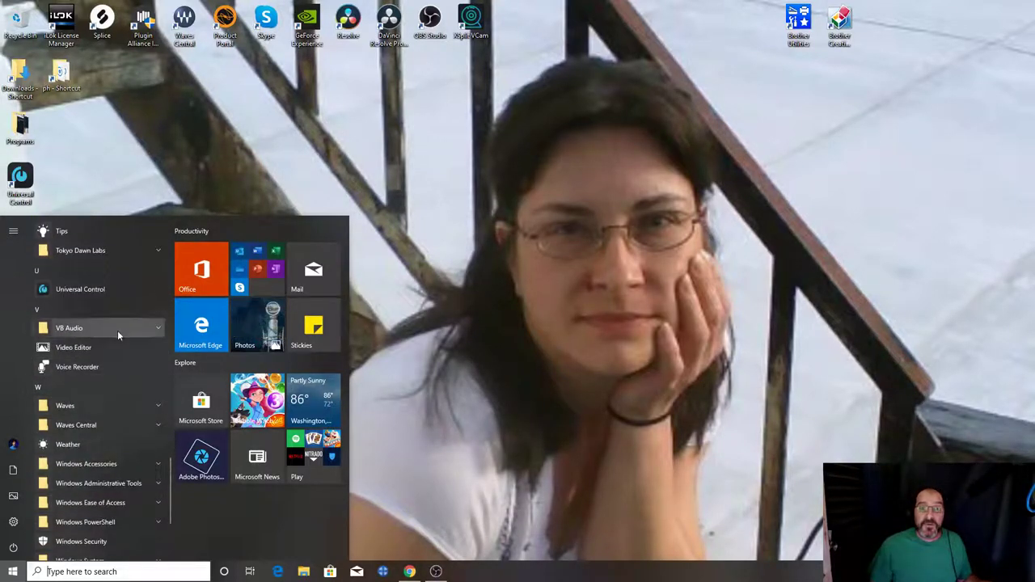
left_click(69, 328)
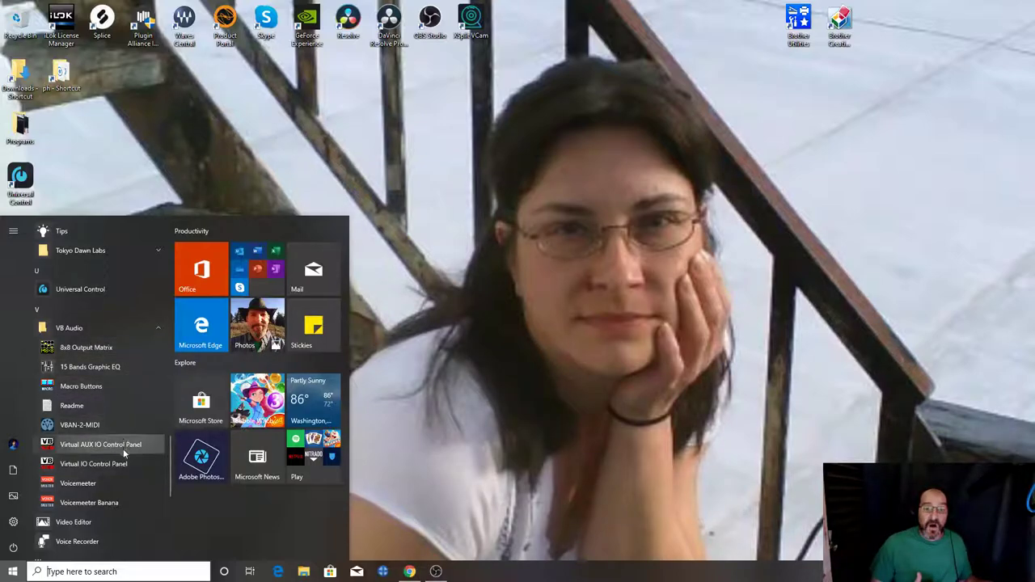
mouse_move(78, 483)
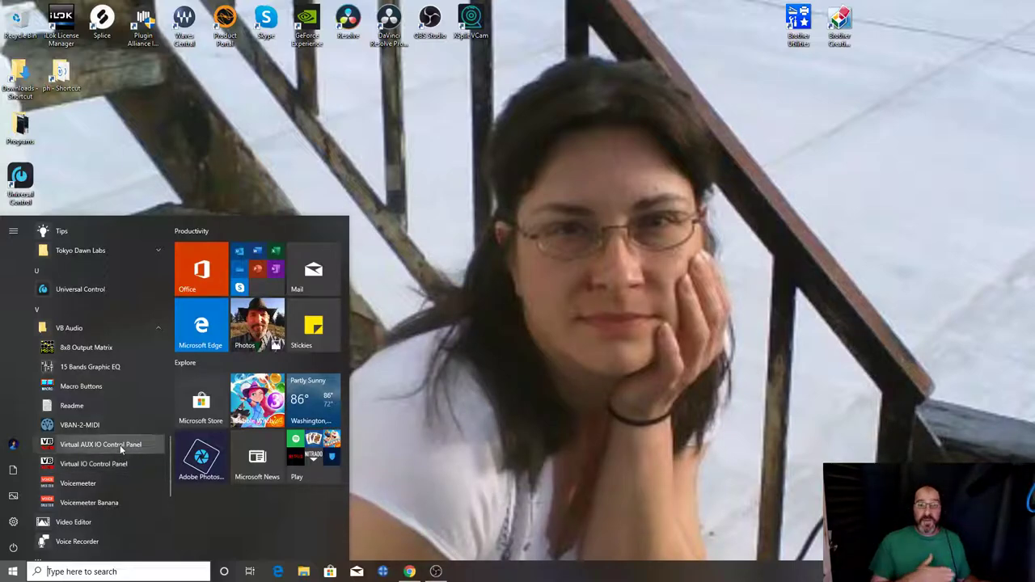
mouse_move(79, 425)
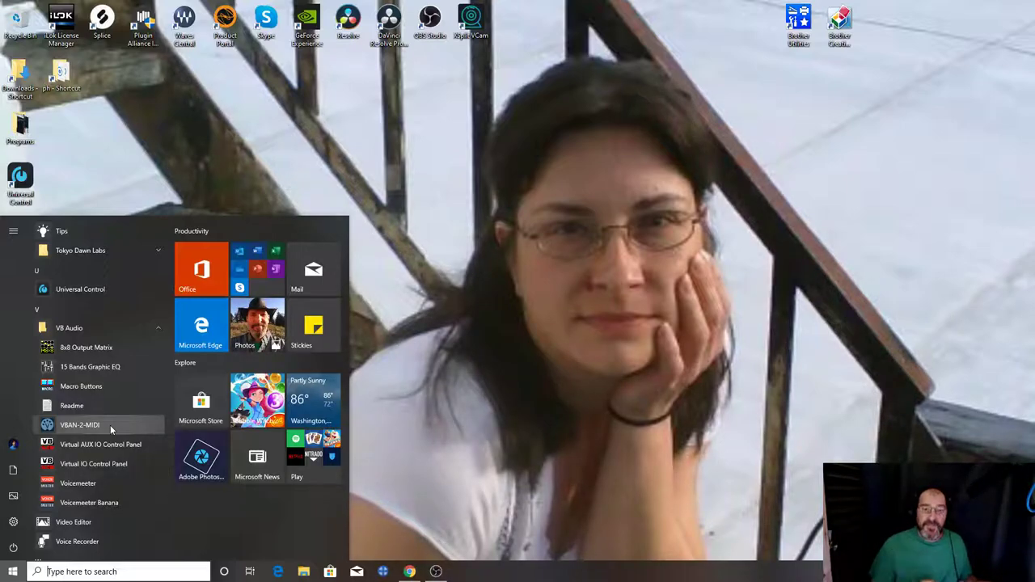
mouse_move(81, 385)
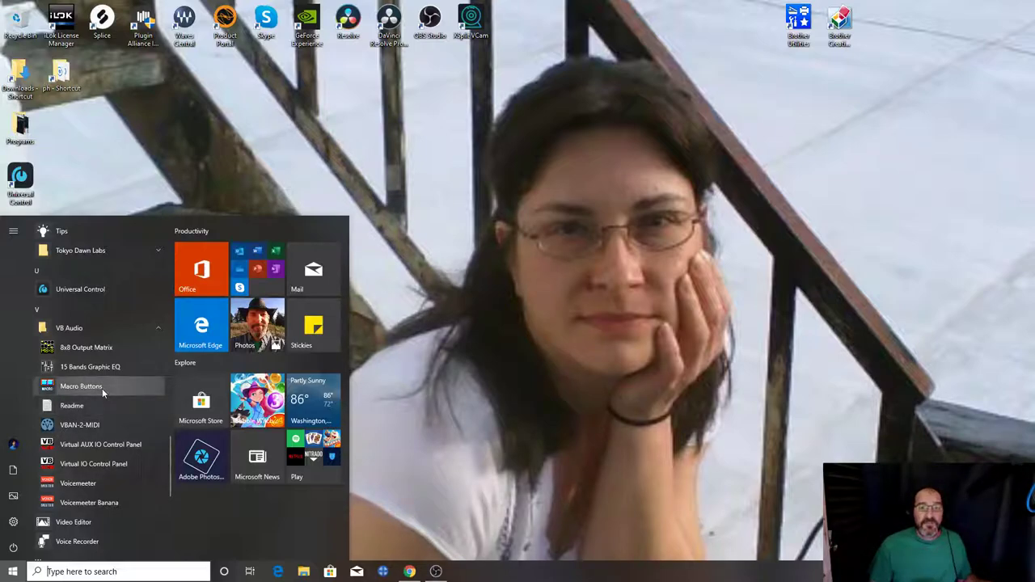
mouse_move(90, 366)
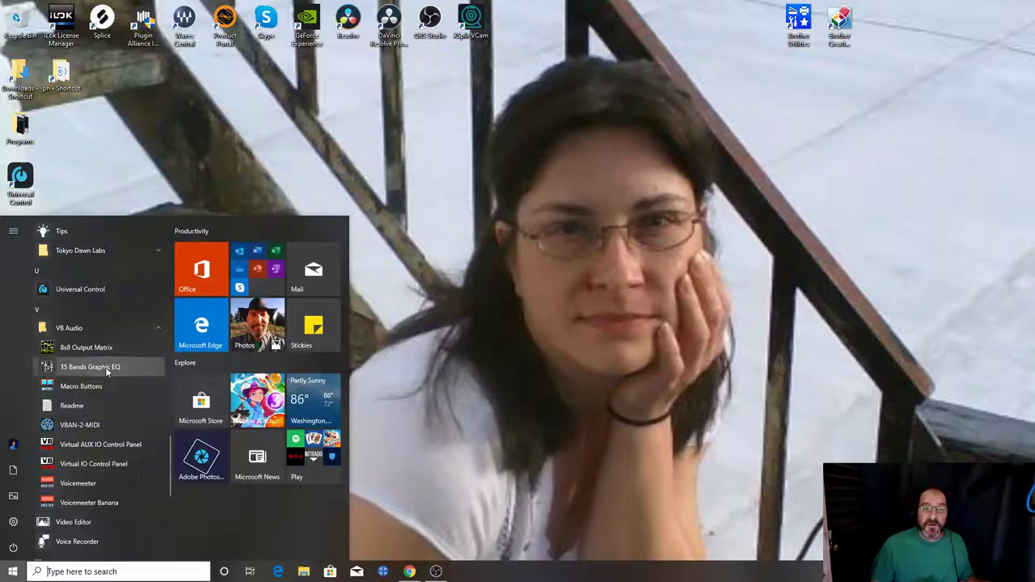
mouse_move(87, 347)
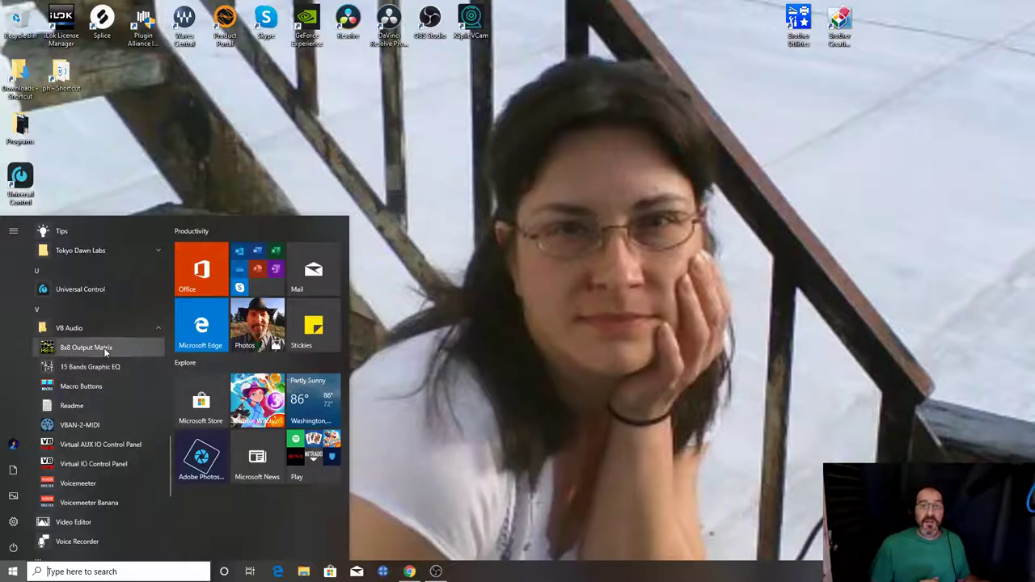
mouse_move(89, 502)
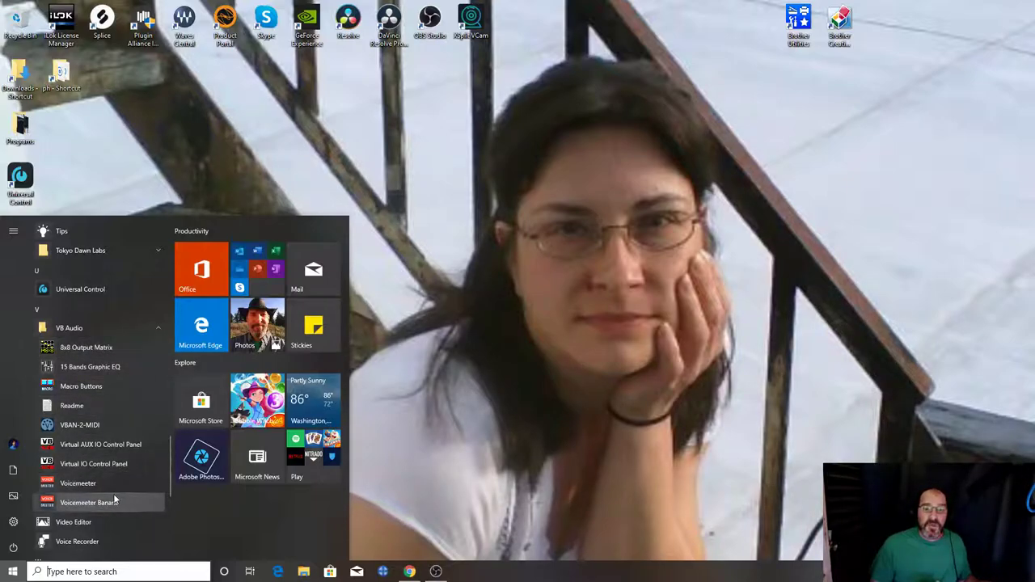
mouse_move(93, 464)
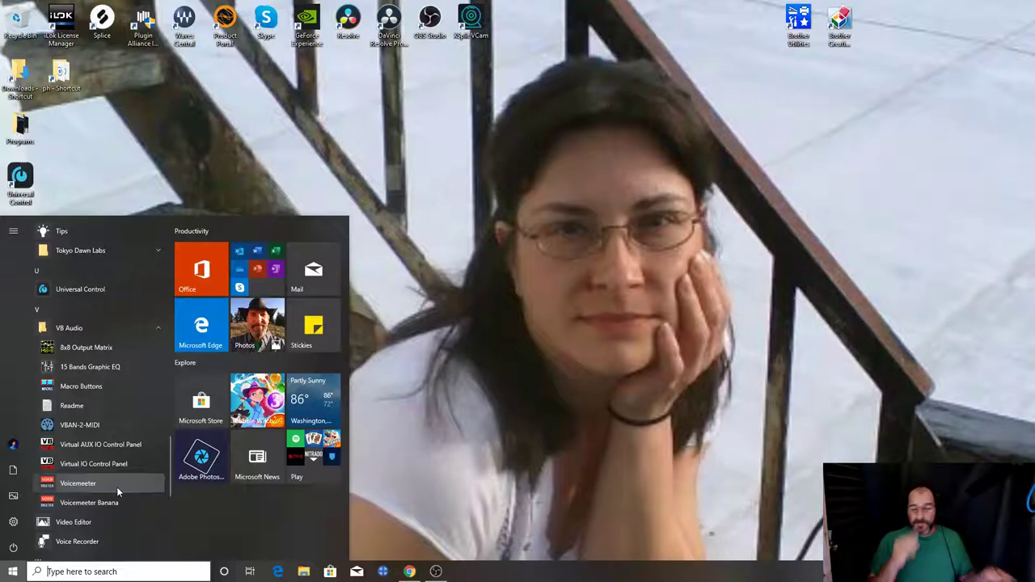
mouse_move(532, 292)
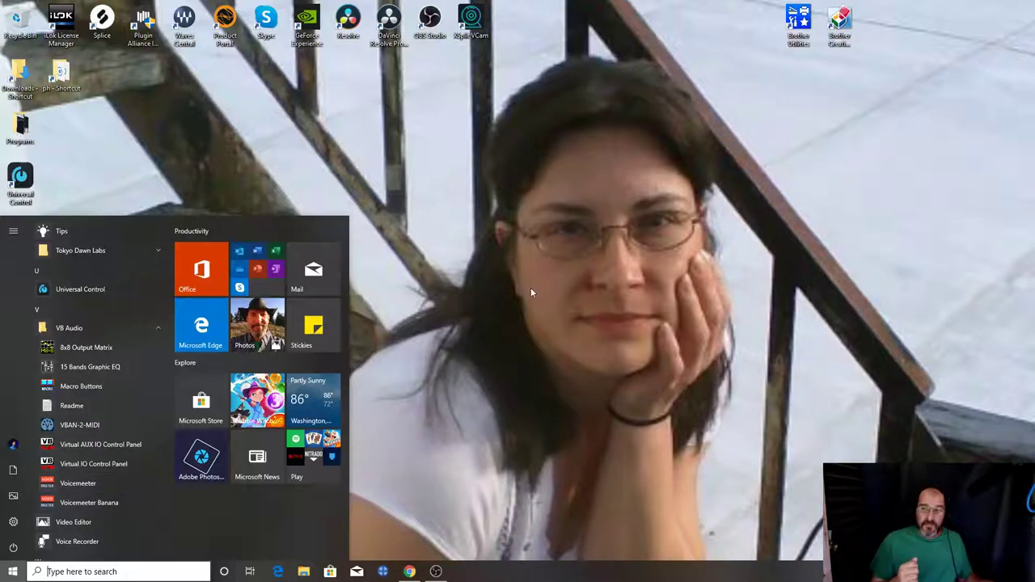
mouse_move(412, 156)
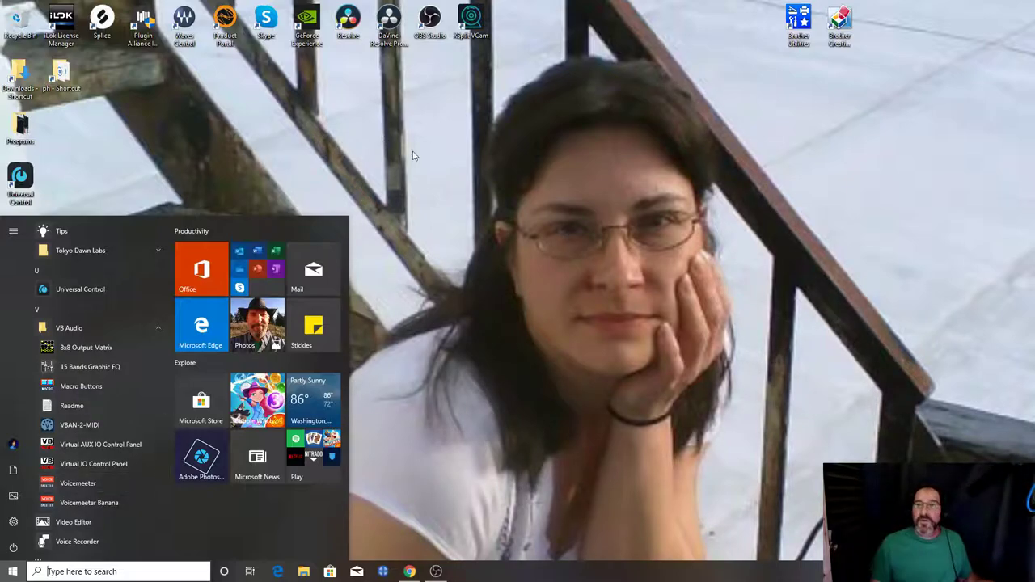
Switch to Chrome, open a new tab, and search Google for FOCUSRITE
left_click(12, 572)
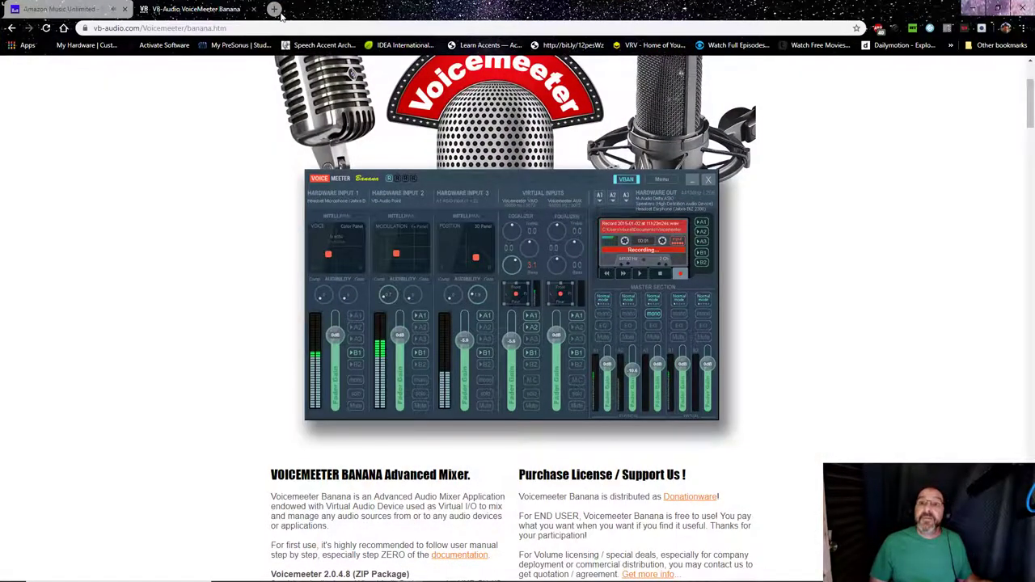
left_click(274, 9)
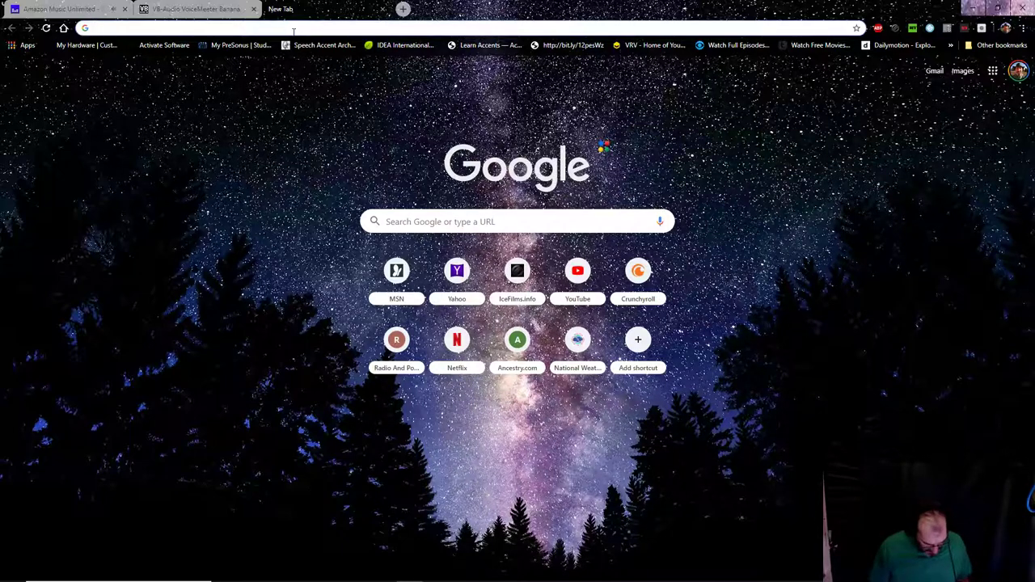
type("FOCUSRITE")
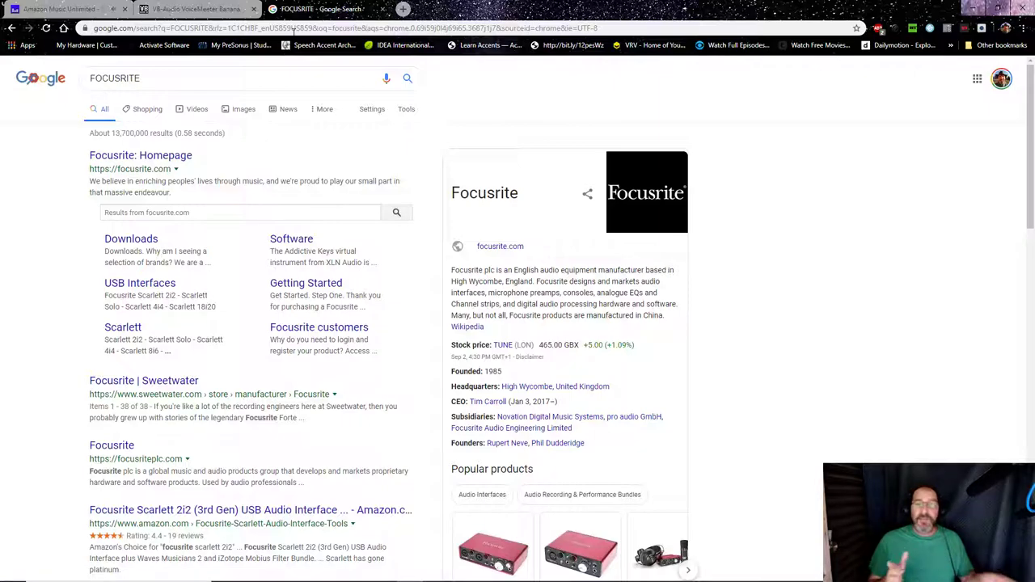
Switch the FOCUSRITE search to image results showing Scarlett interfaces
left_click(243, 109)
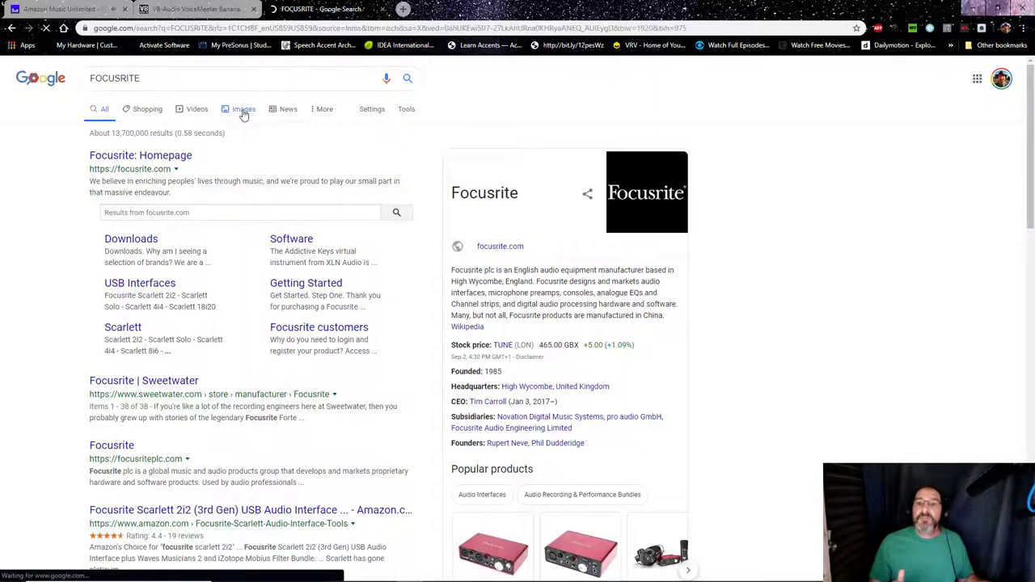
left_click(242, 109)
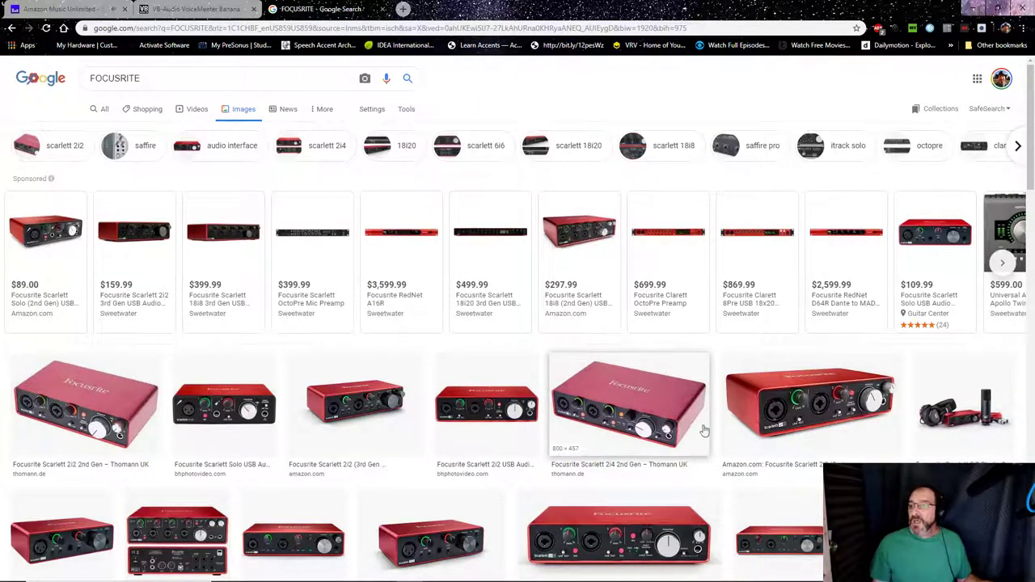
mouse_move(811, 404)
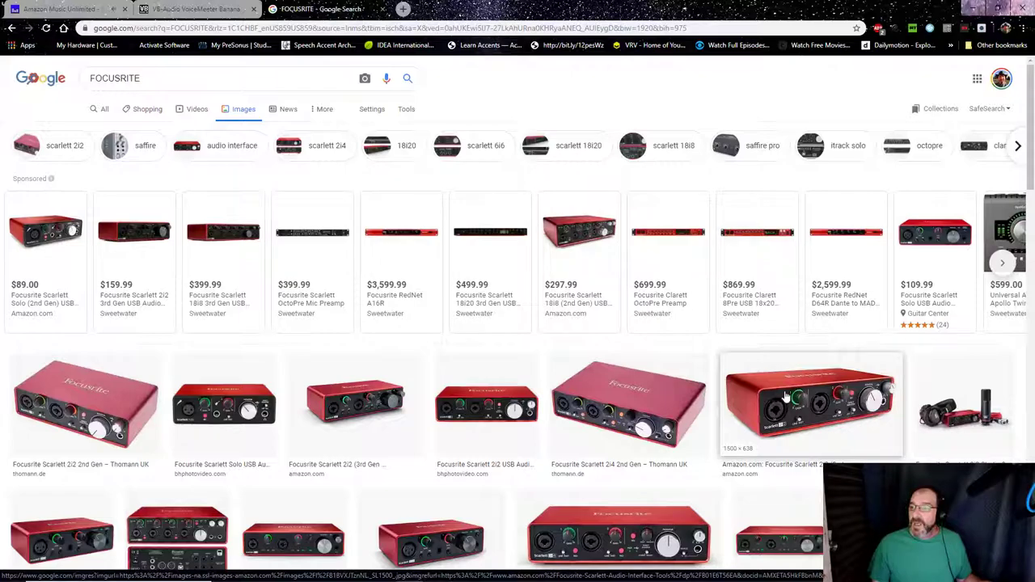
mouse_move(800, 404)
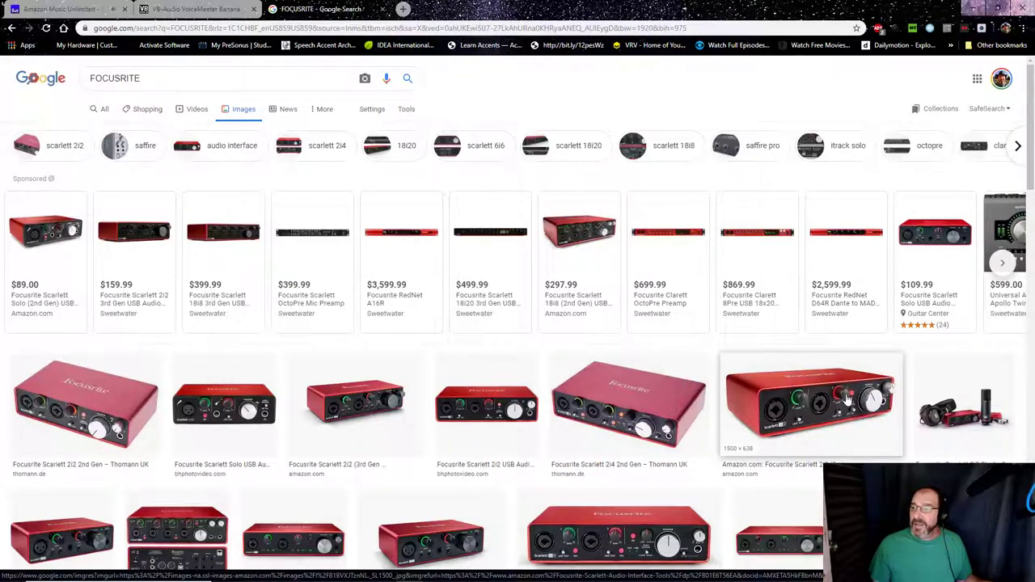
mouse_move(844, 398)
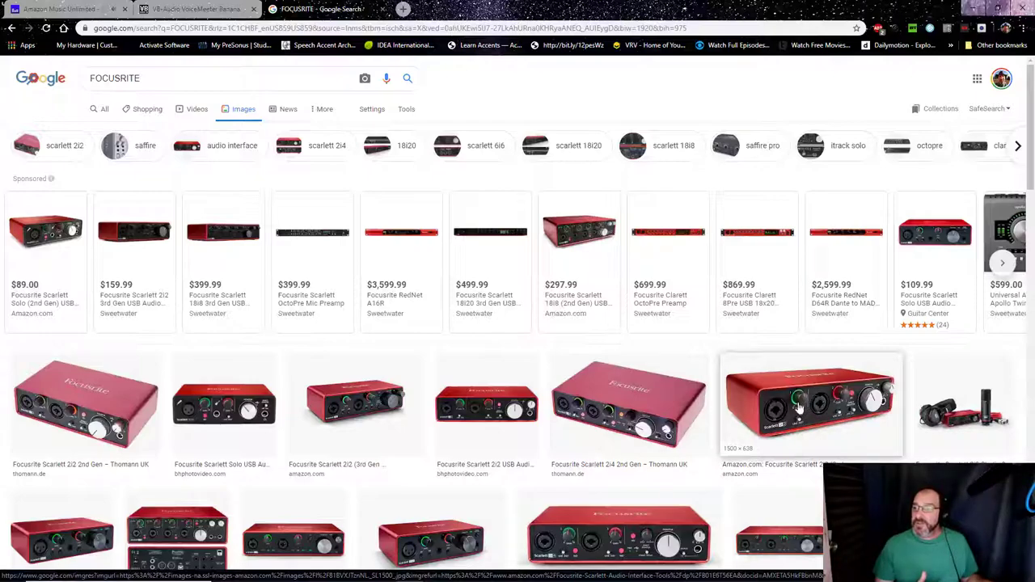
mouse_move(810, 370)
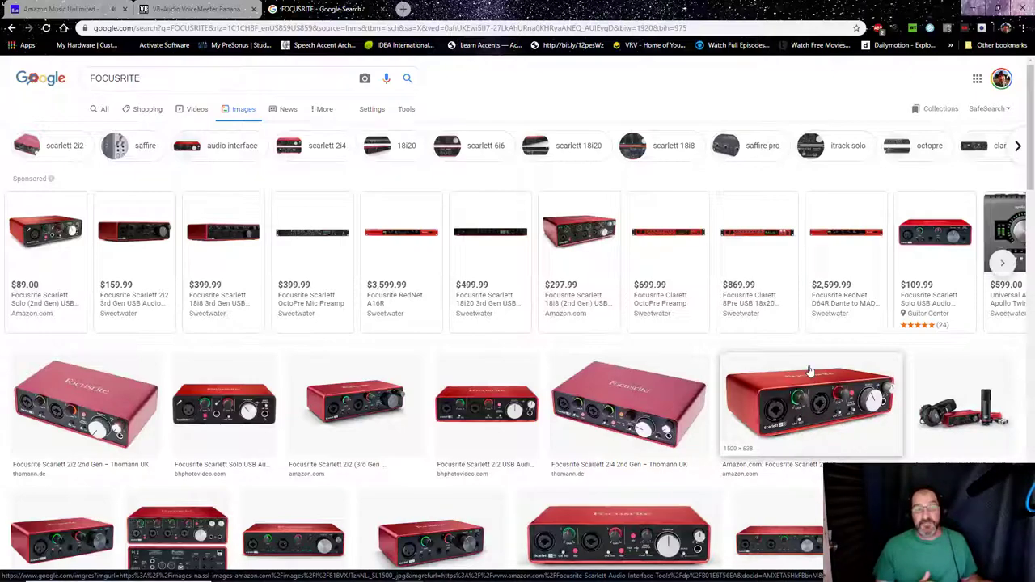
mouse_move(824, 411)
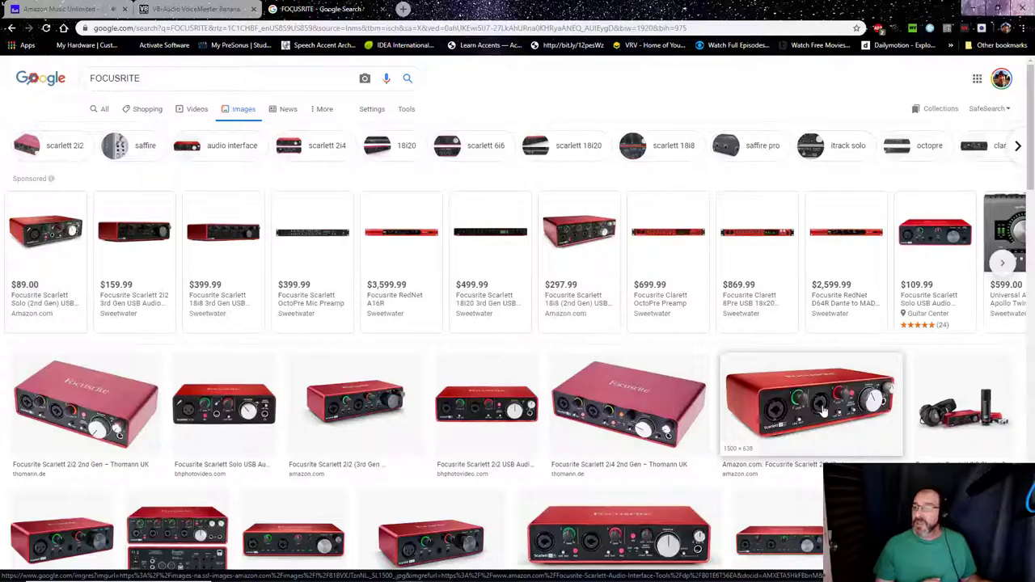
mouse_move(806, 385)
type("FO")
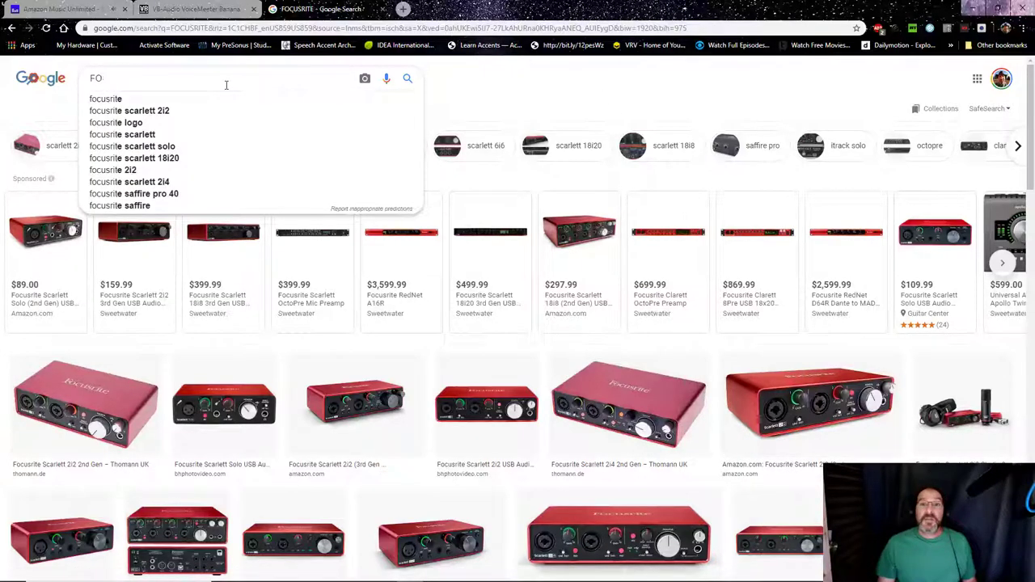
type("pre")
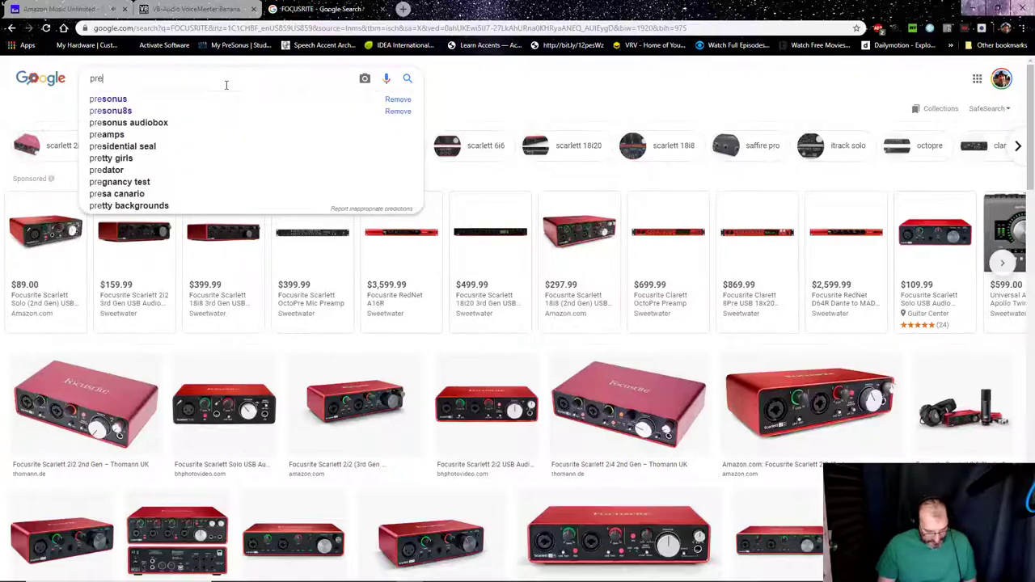
type("presonus")
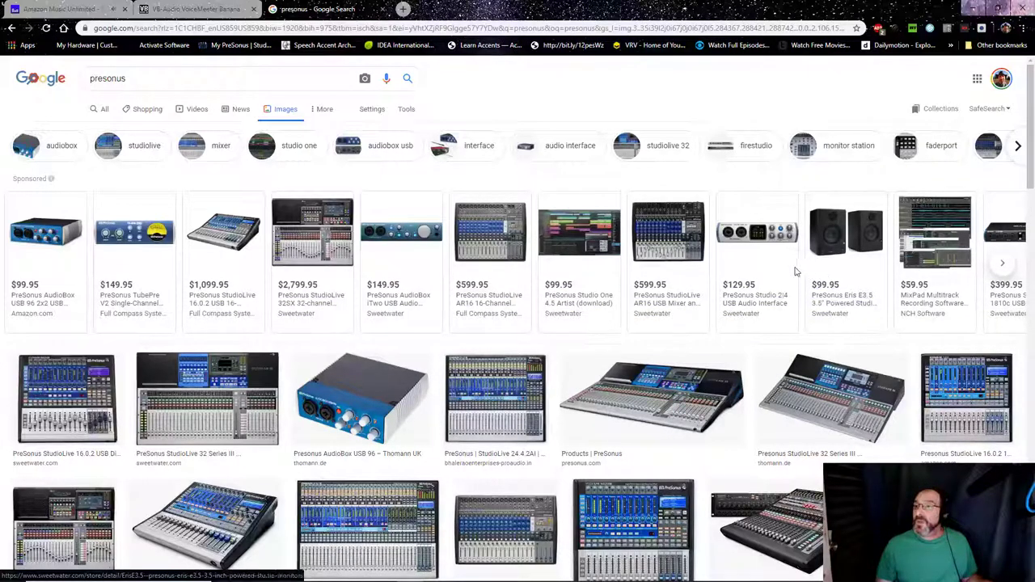
mouse_move(778, 277)
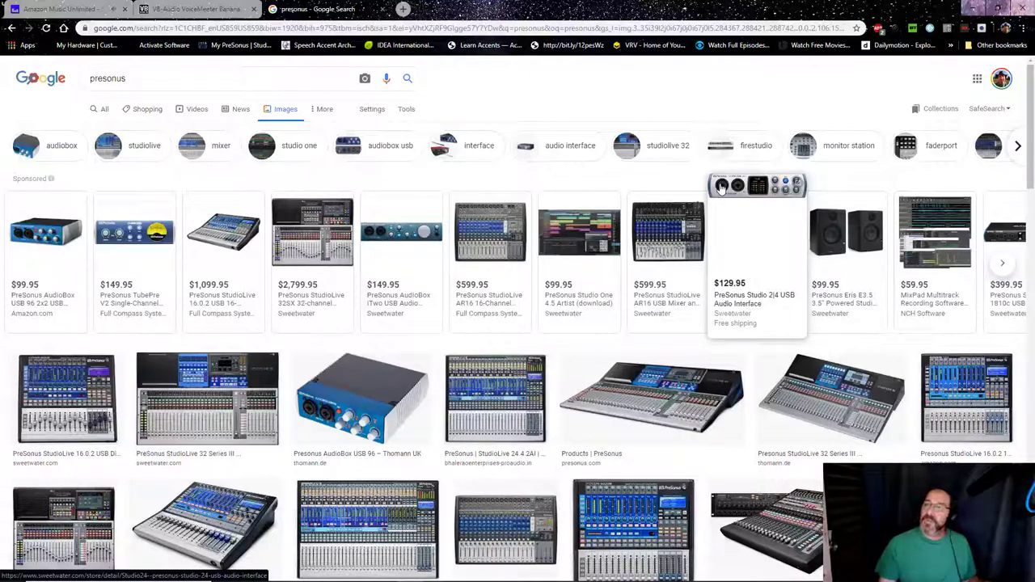
mouse_move(764, 194)
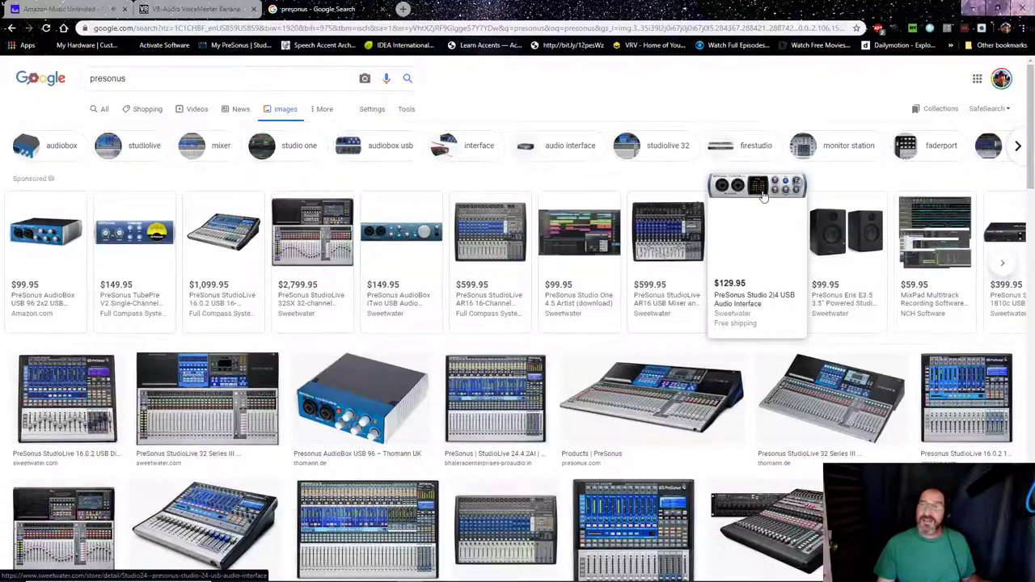
mouse_move(760, 190)
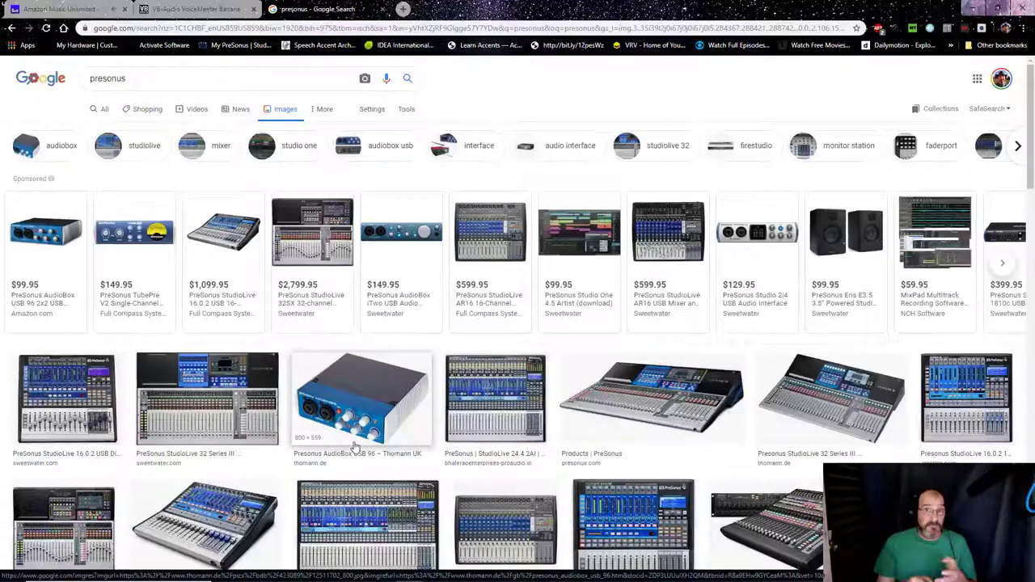
mouse_move(352, 409)
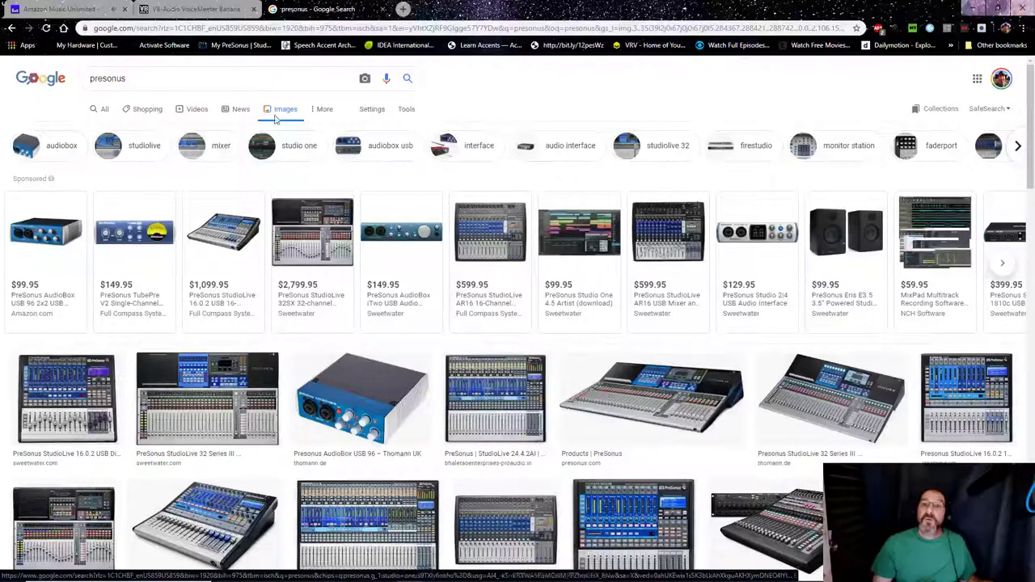
Replace the PreSonus query with a new 'behringer' image search
left_click(202, 78)
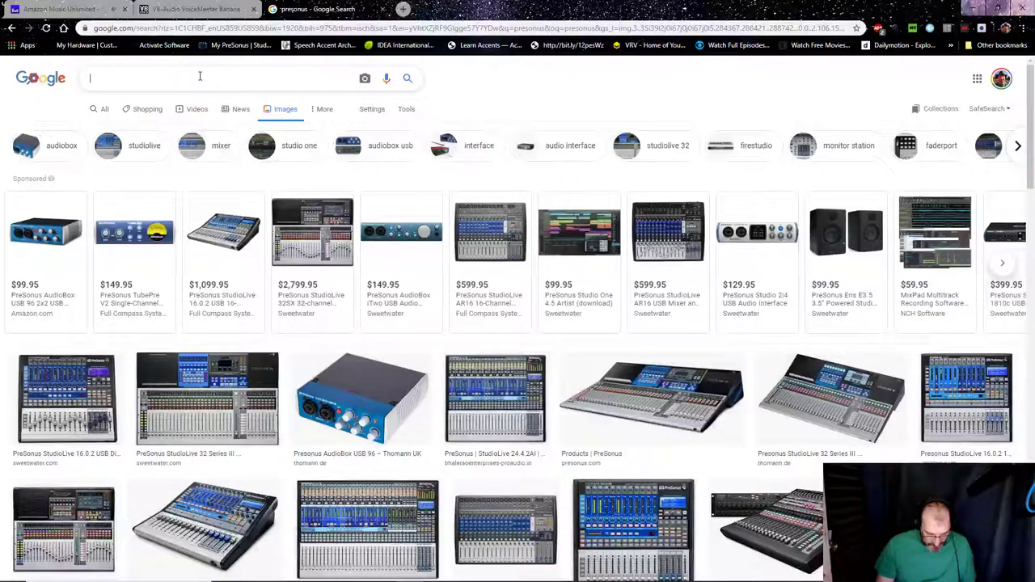
type("behringer")
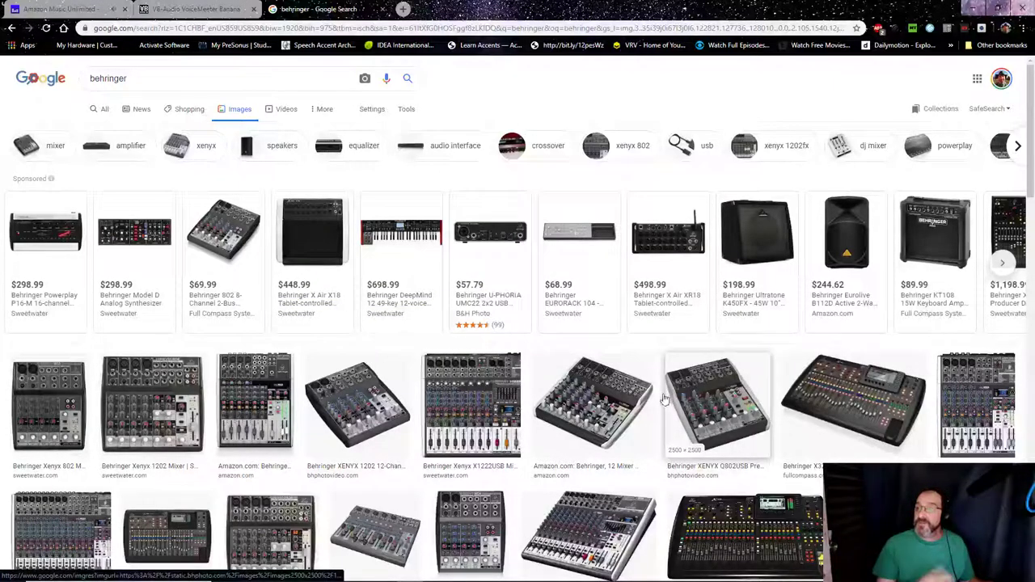
mouse_move(418, 360)
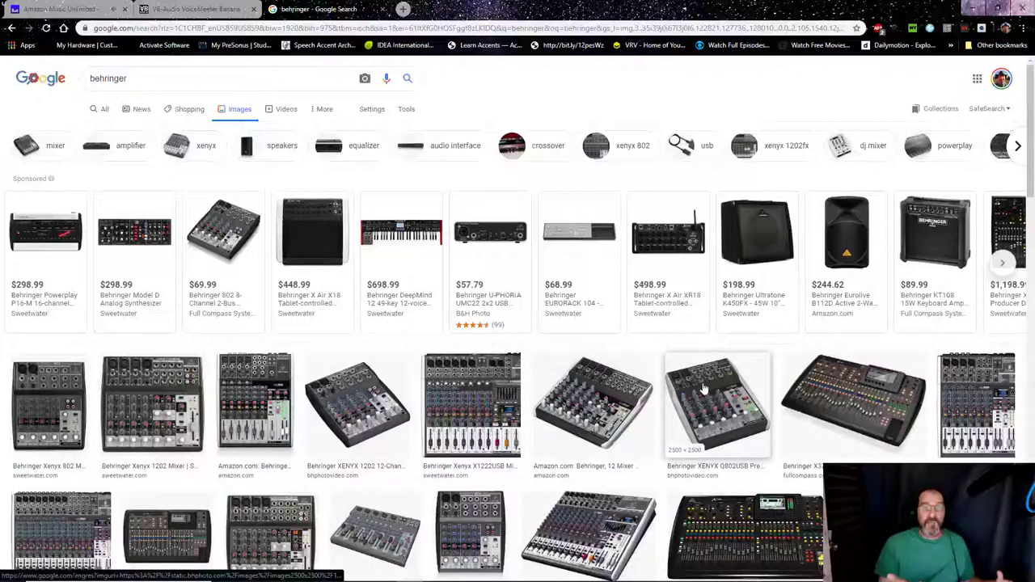
mouse_move(695, 439)
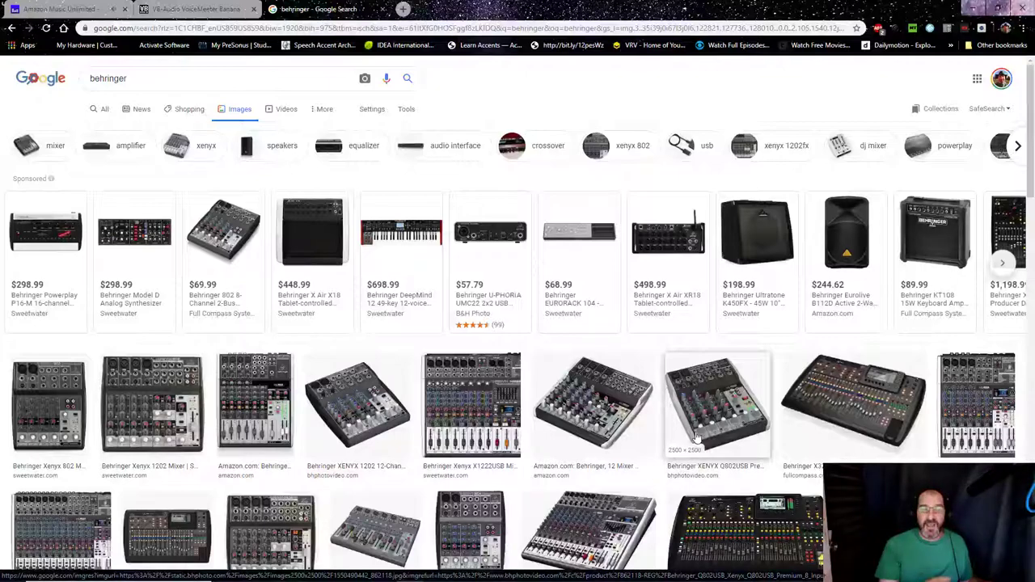
mouse_move(715, 442)
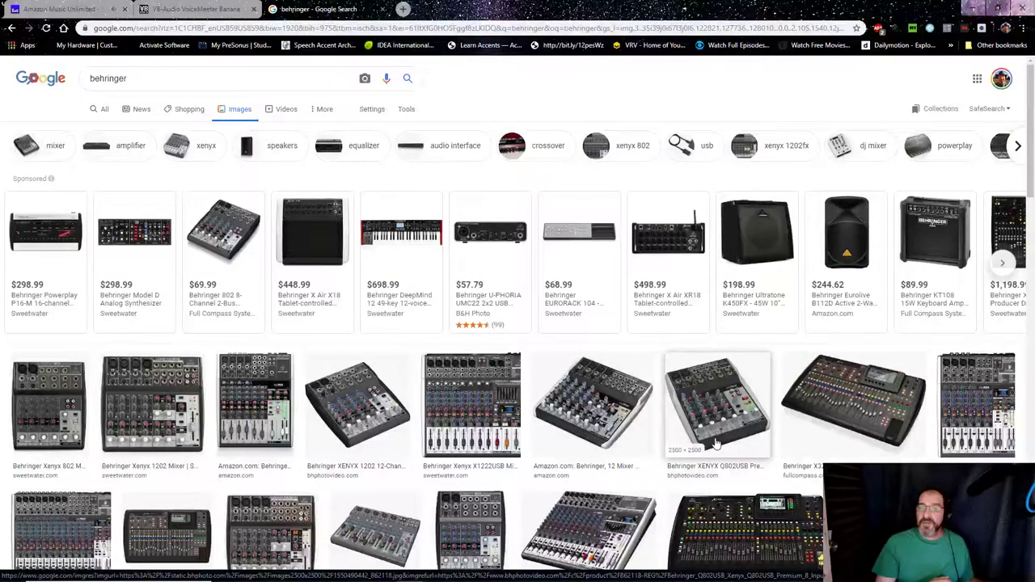
Preview the Behringer XENYX Q802USB mixer, listed at $88.99 from B&H
left_click(717, 404)
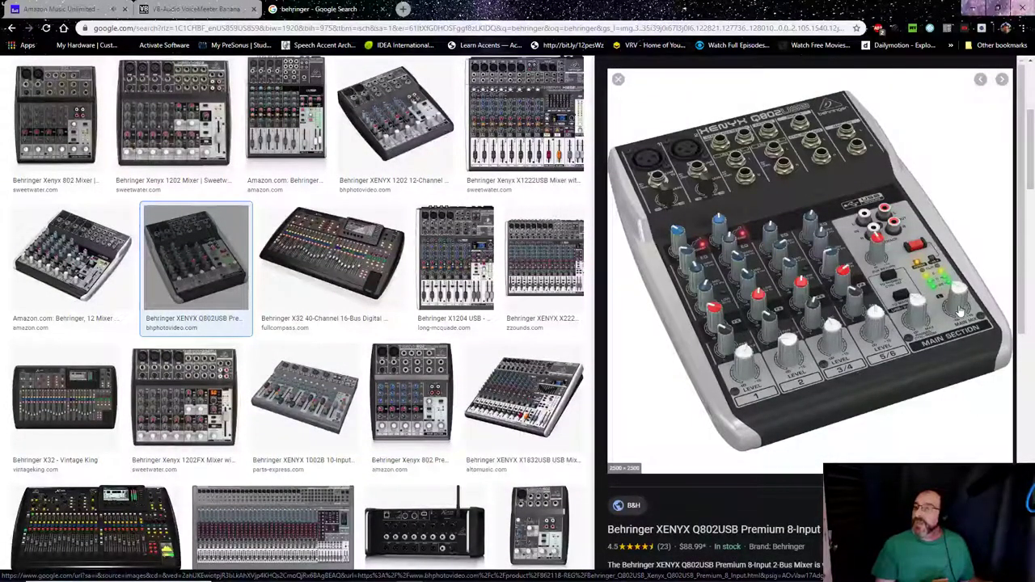
mouse_move(926, 291)
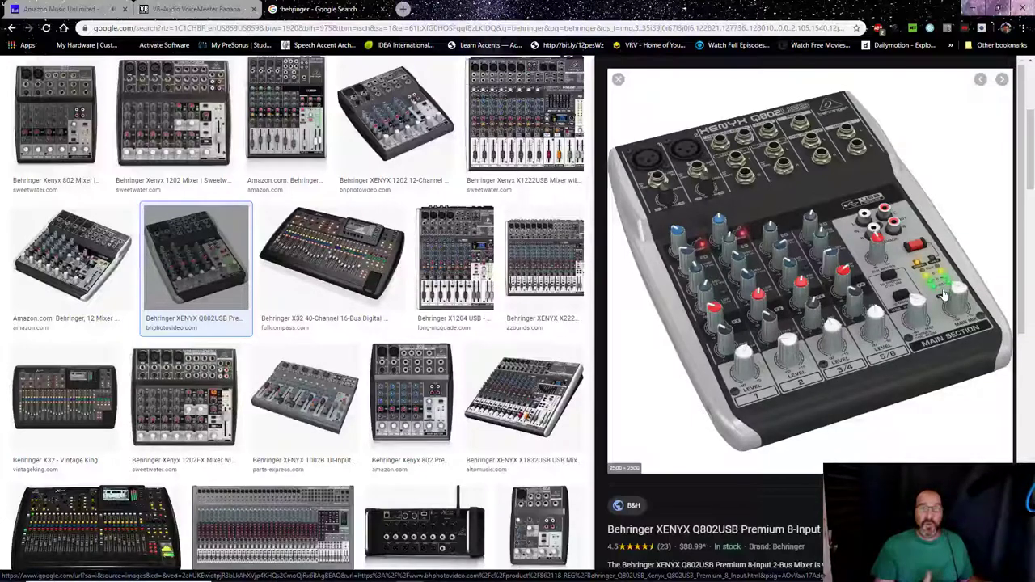
mouse_move(748, 363)
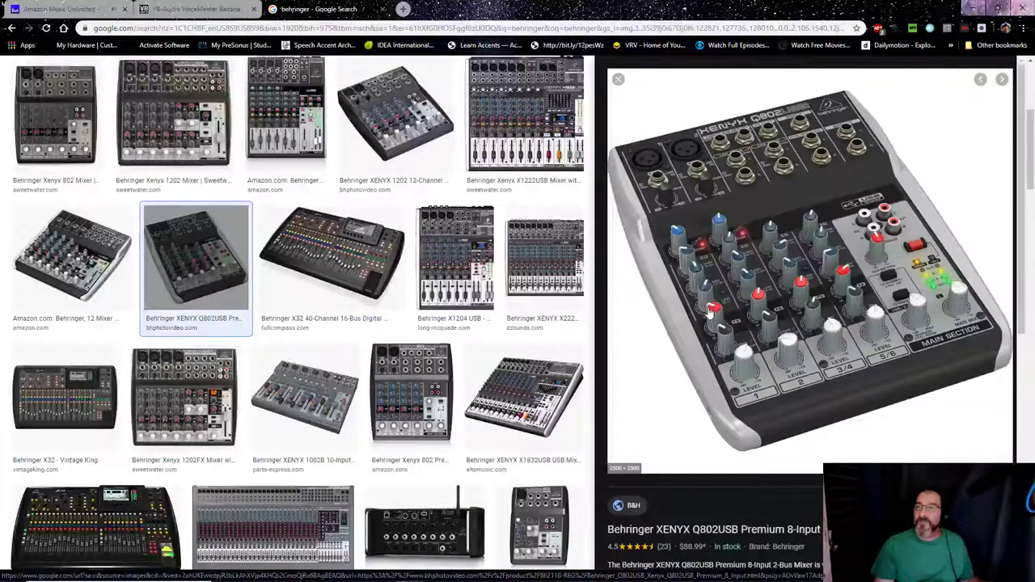
mouse_move(706, 267)
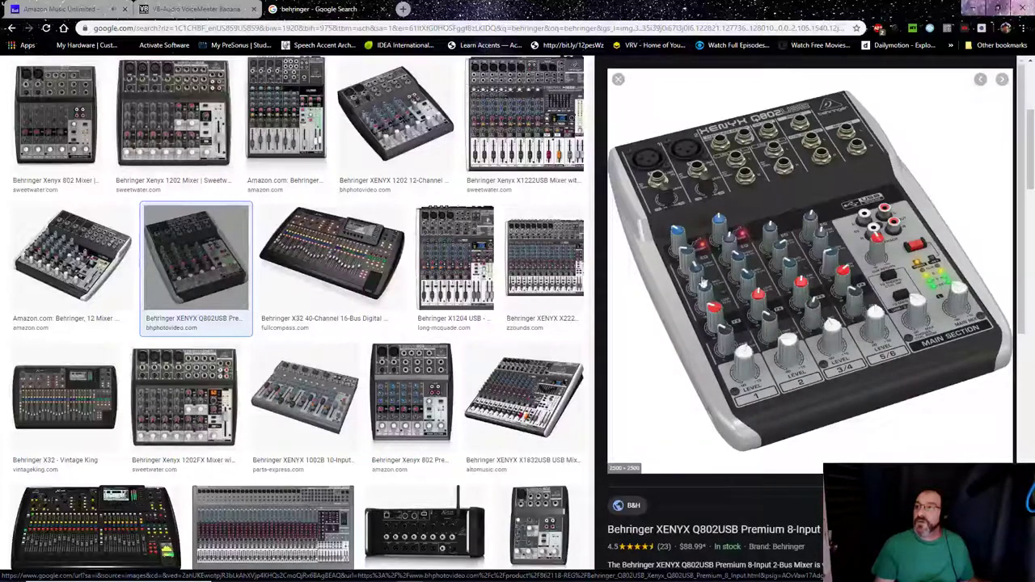
mouse_move(710, 303)
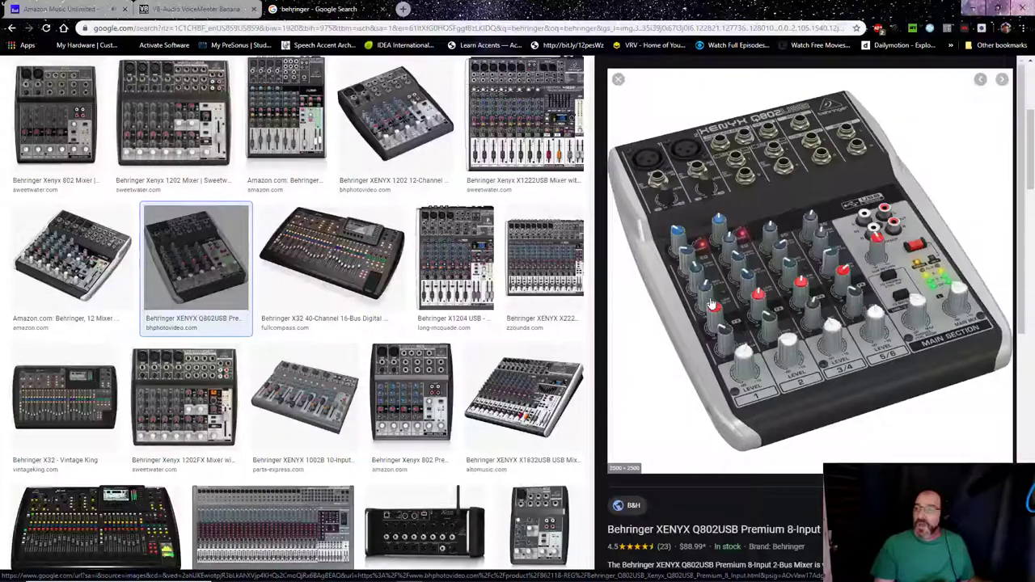
Load the XENYX X1832USB mixer ($249.00, Alto Music) into the preview panel
left_click(523, 396)
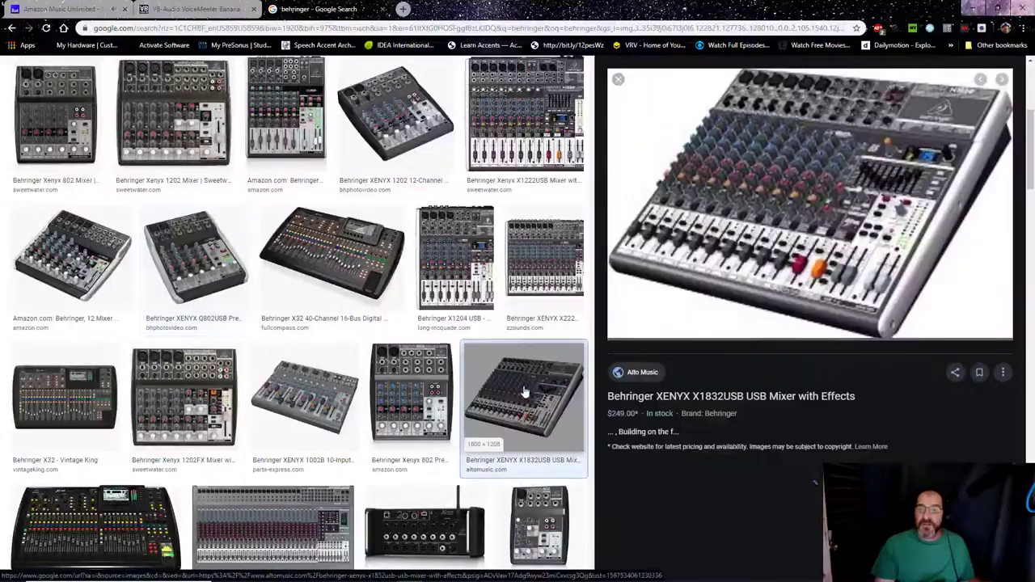
left_click(523, 396)
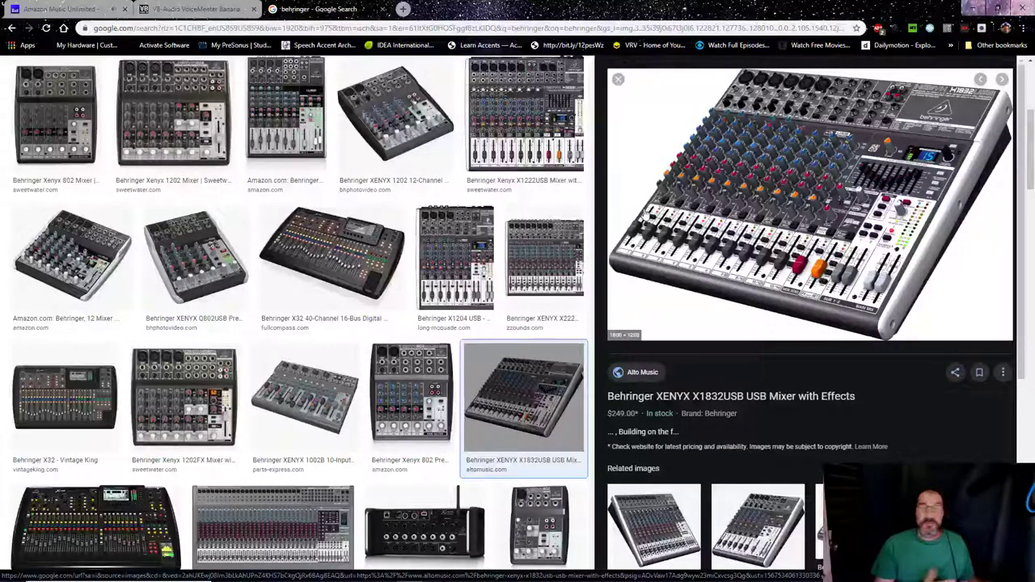
mouse_move(693, 183)
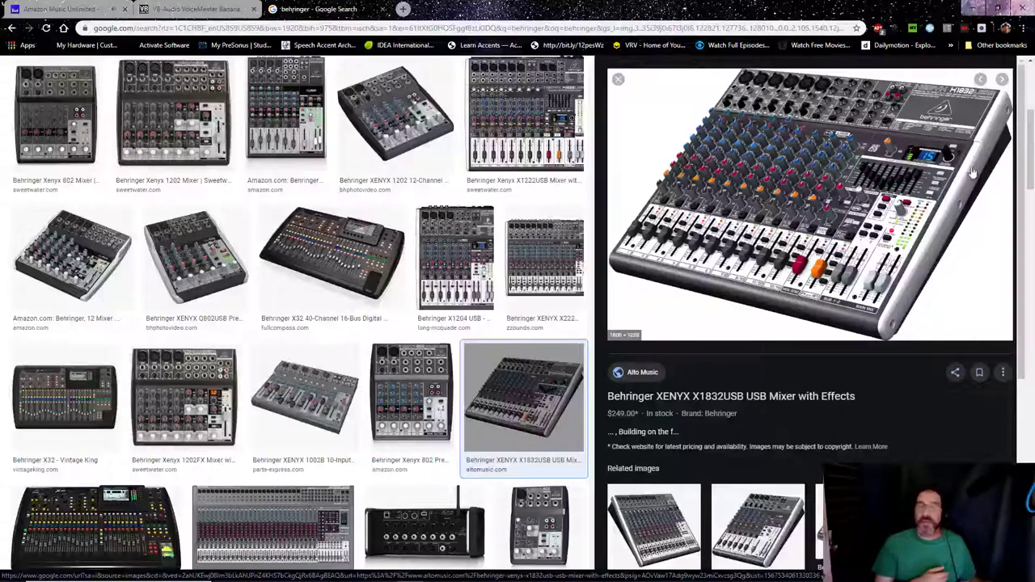
mouse_move(847, 182)
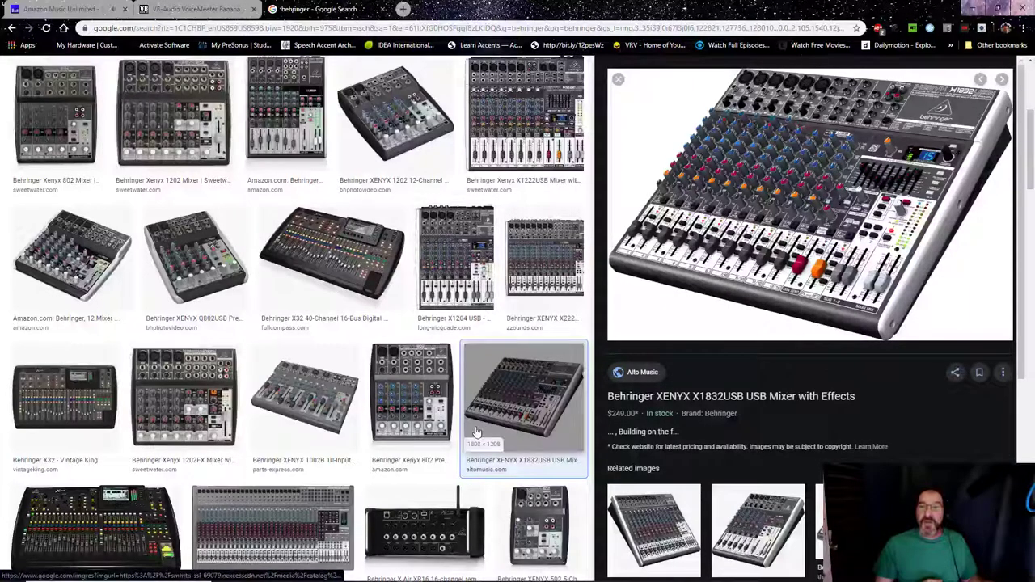
mouse_move(305, 376)
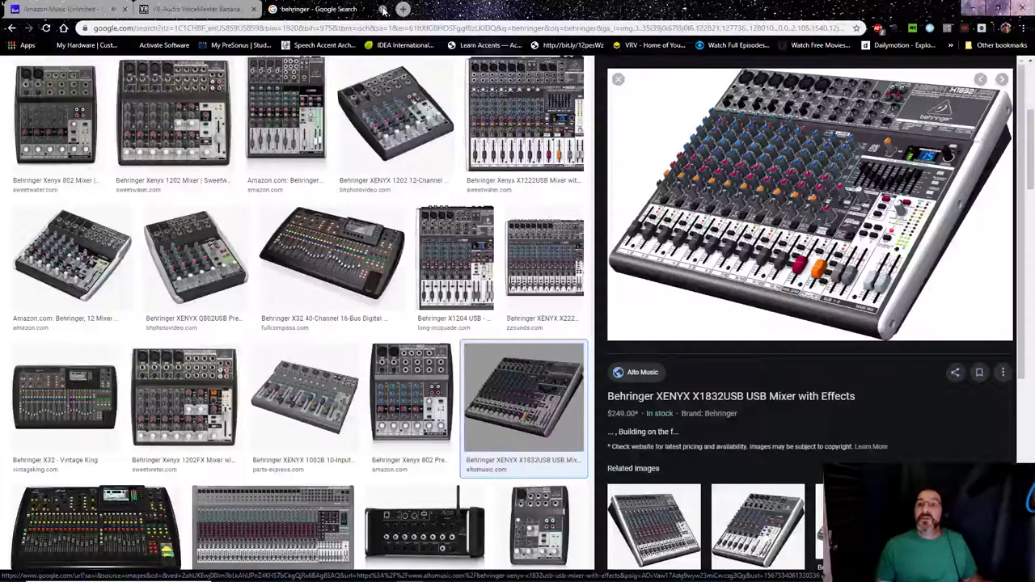
Close the Chrome image search and launch VoiceMeeter Banana from the VB Audio Start folder
left_click(190, 8)
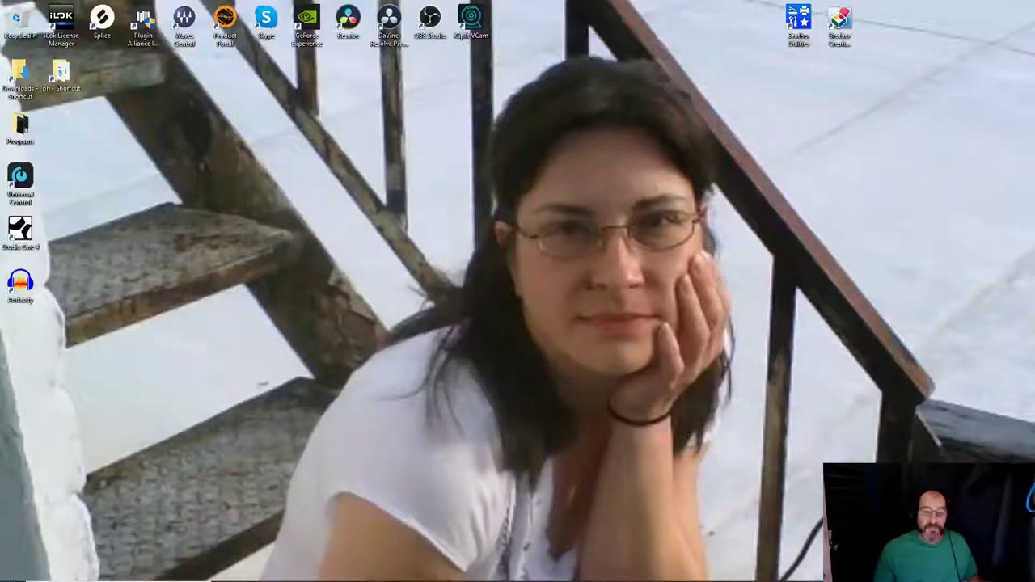
left_click(12, 571)
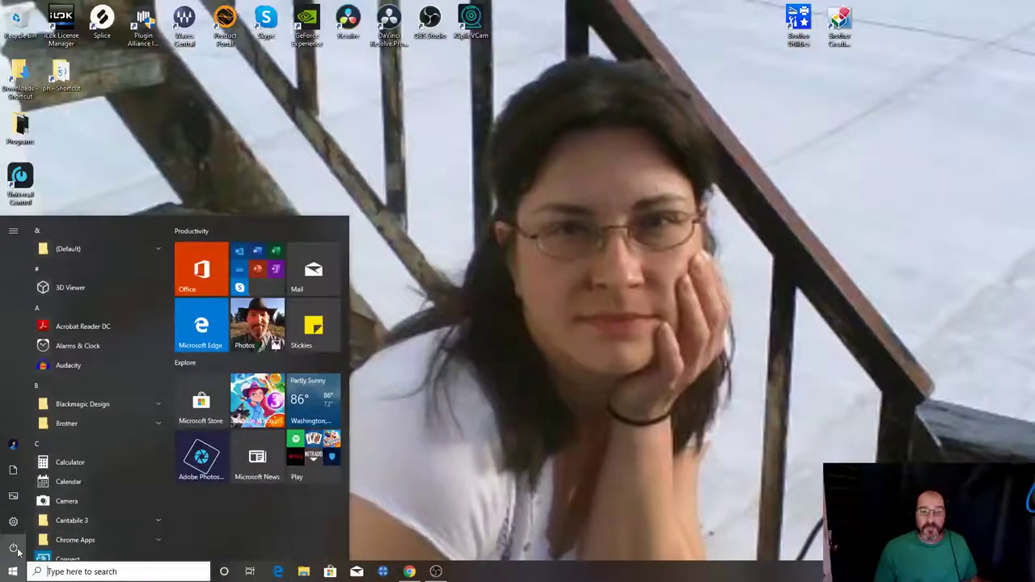
scroll("down", 3)
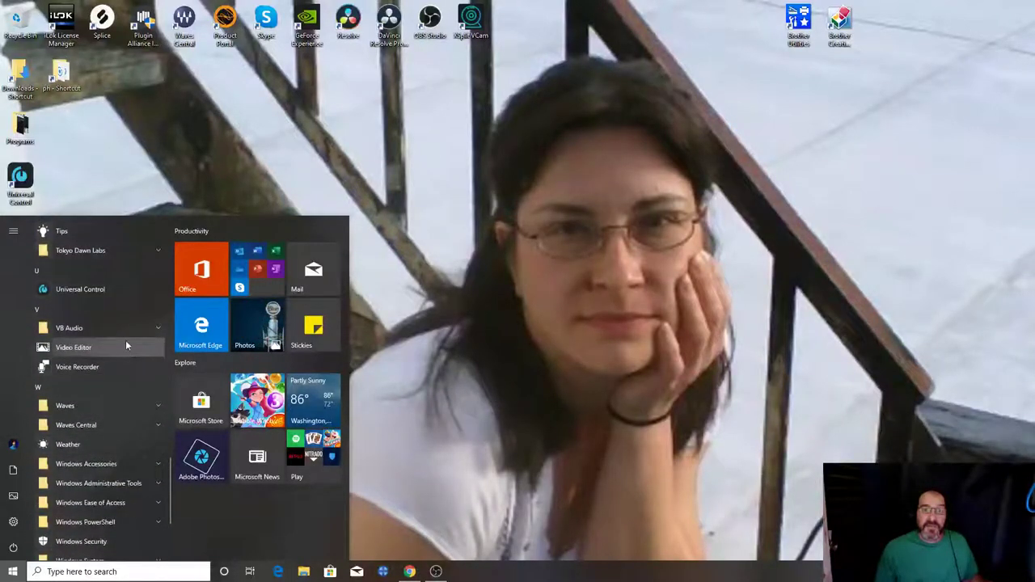
left_click(69, 328)
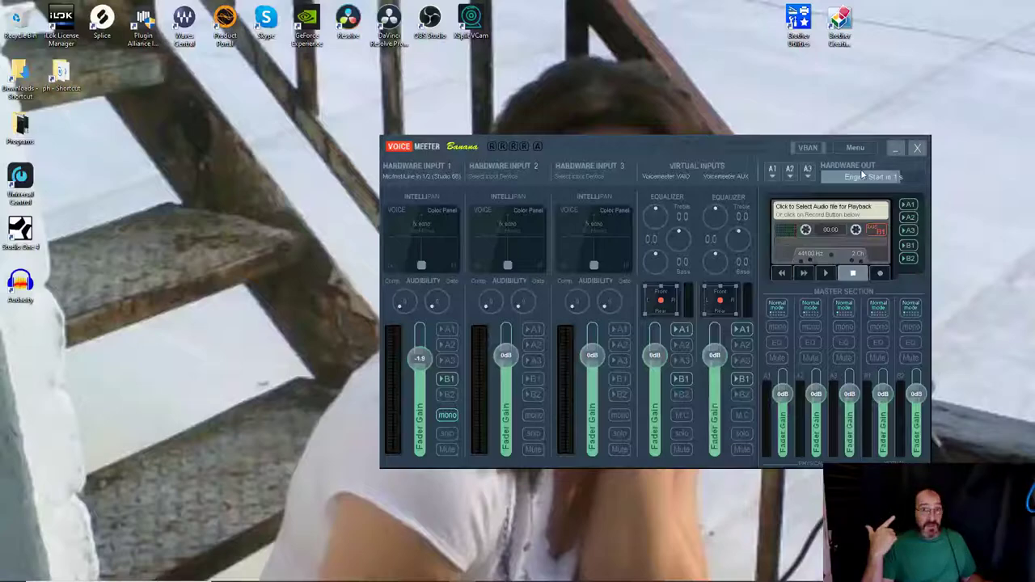
Set the Hardware Input 1 fader gain from -1.9 up to 0 dB
left_click(869, 177)
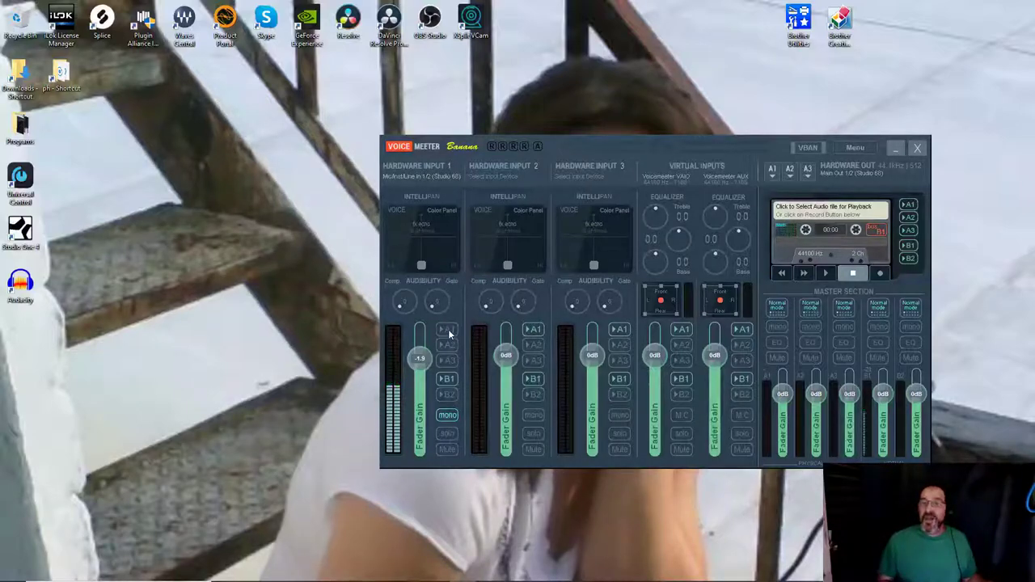
mouse_move(897, 194)
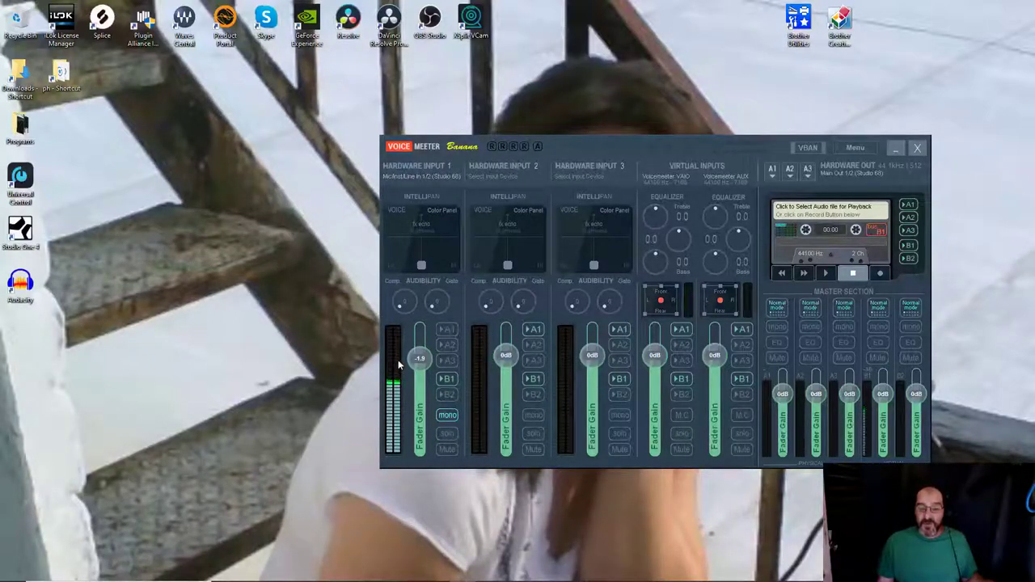
mouse_move(393, 337)
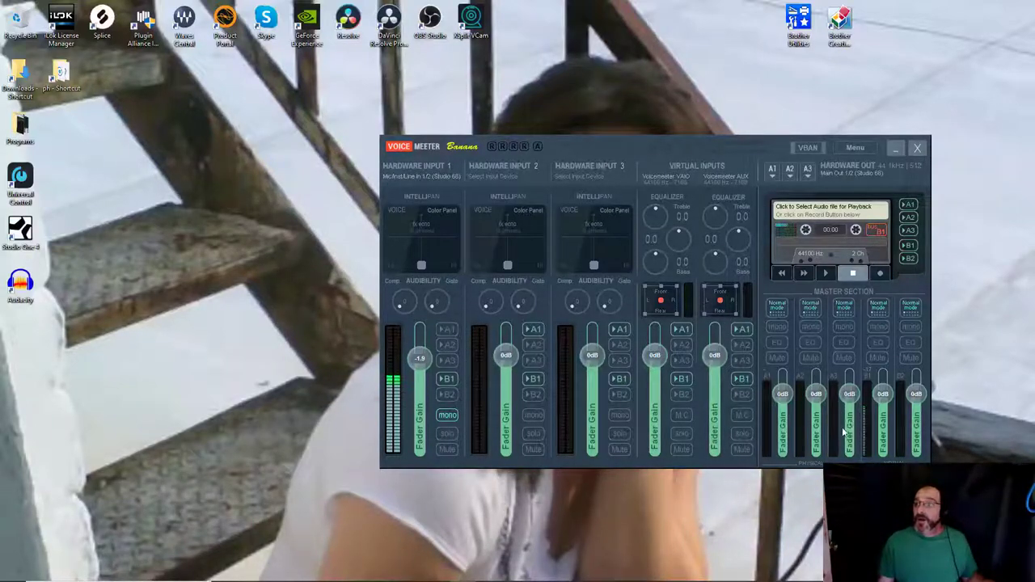
mouse_move(870, 426)
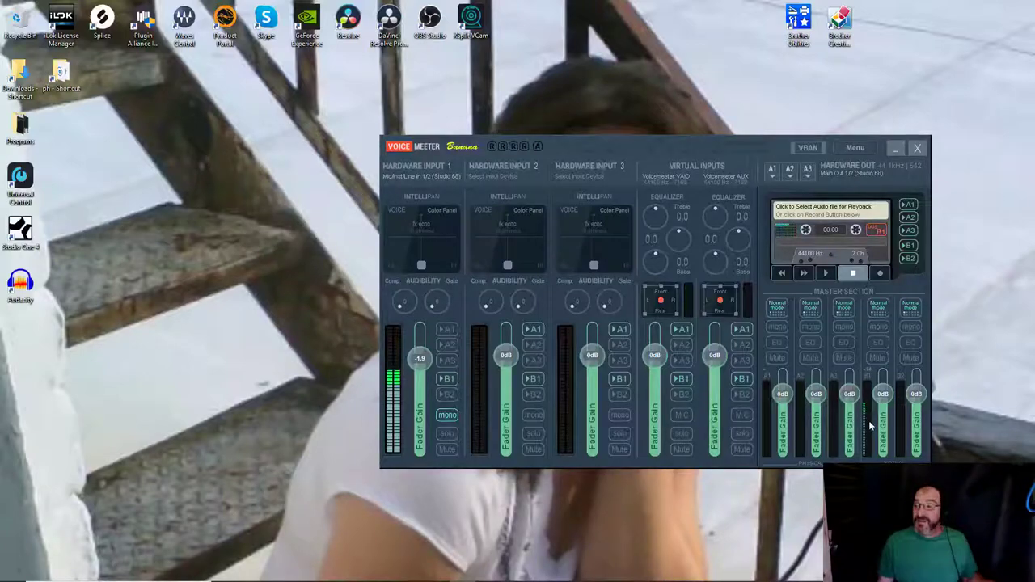
mouse_move(353, 489)
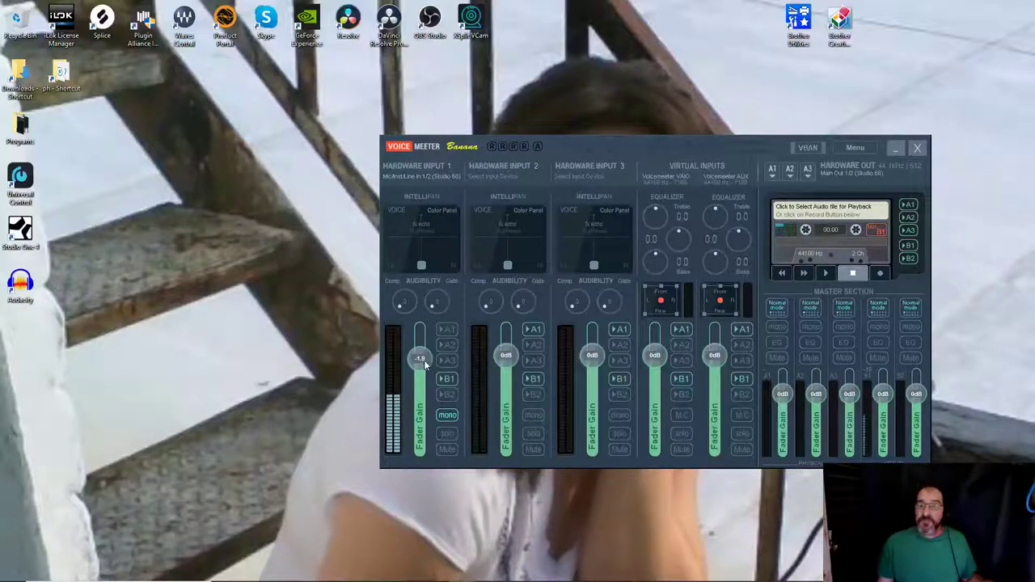
left_click_drag(420, 358, 419, 354)
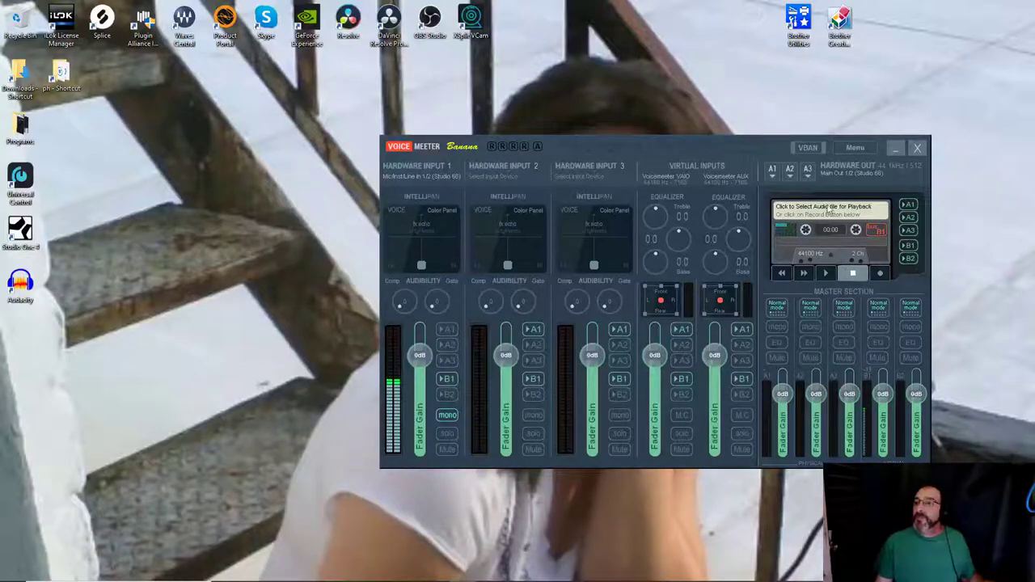
mouse_move(631, 285)
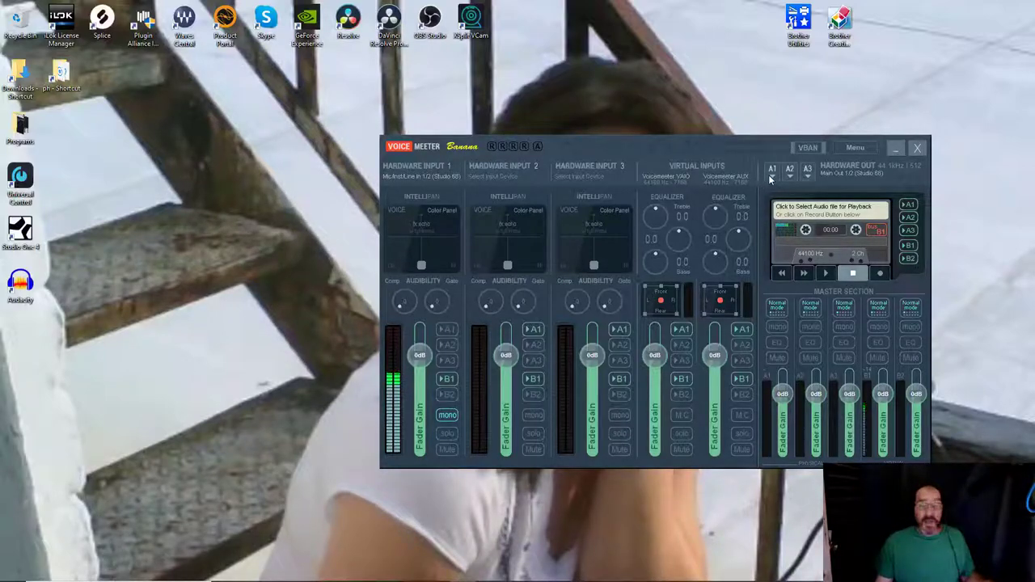
Show the A1 output device list with WDM Main Out 1/2 (Studio 68) checked
left_click(773, 172)
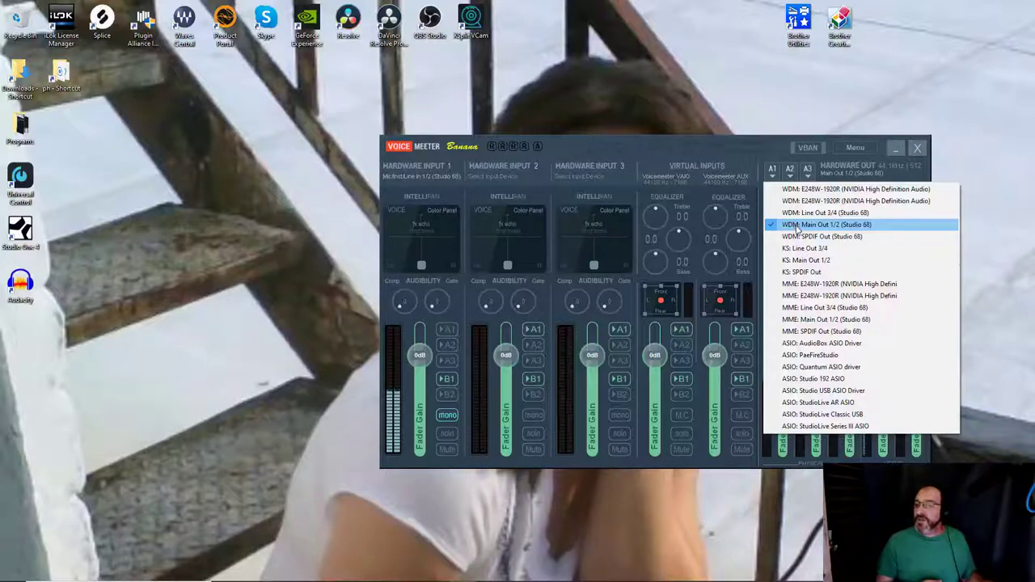
mouse_move(824, 308)
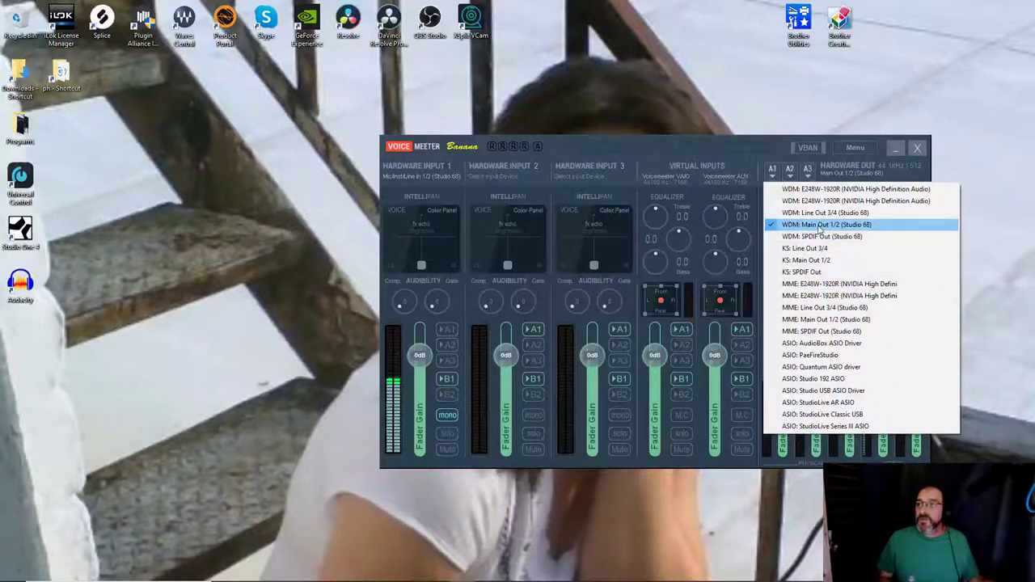
mouse_move(839, 295)
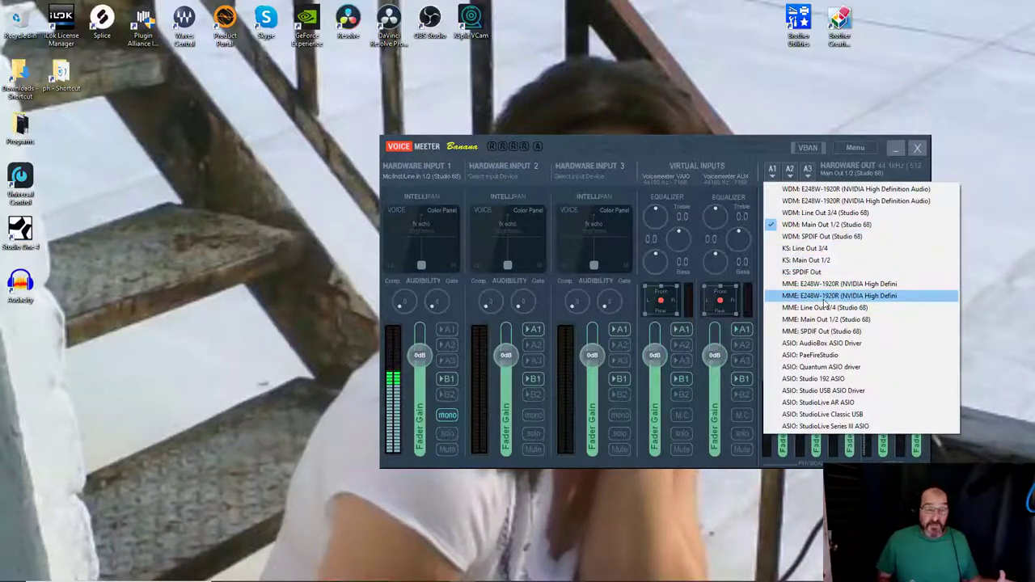
mouse_move(837, 319)
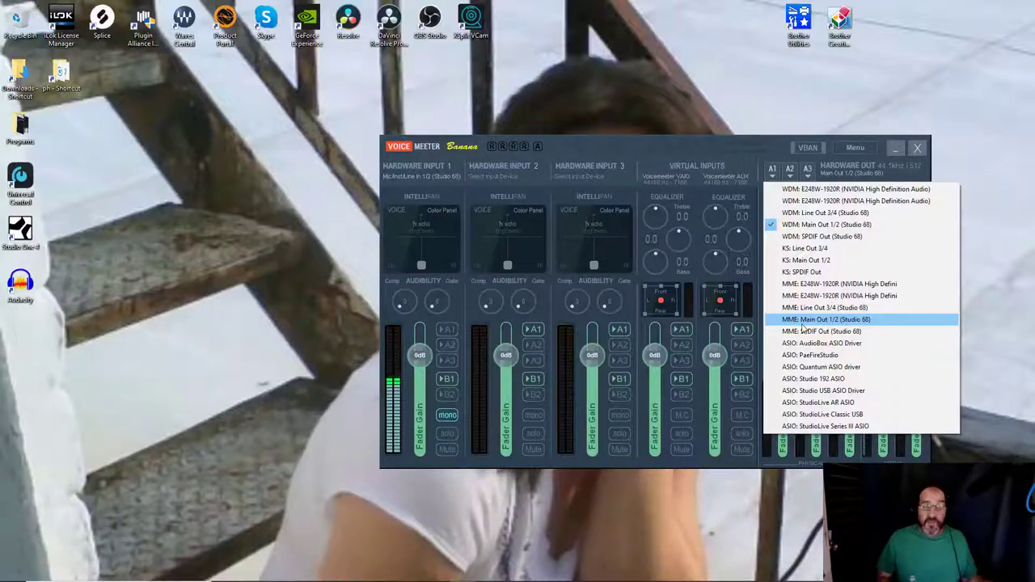
mouse_move(825, 225)
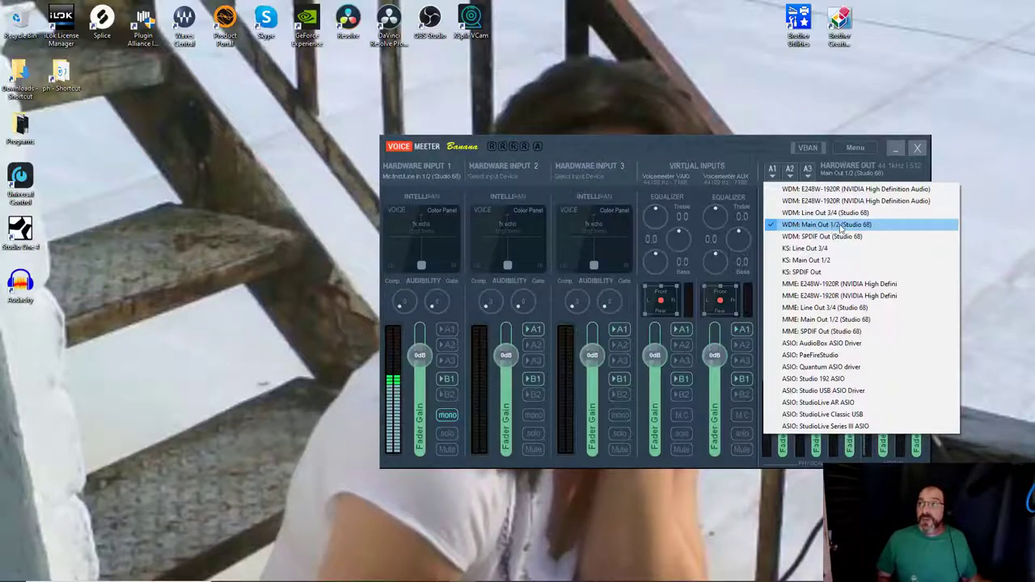
mouse_move(924, 229)
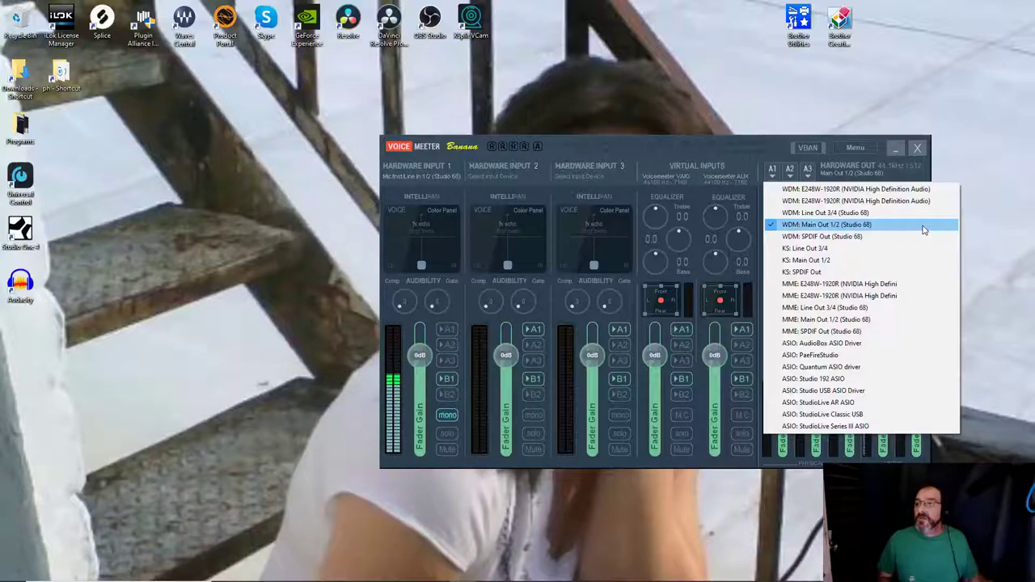
mouse_move(888, 228)
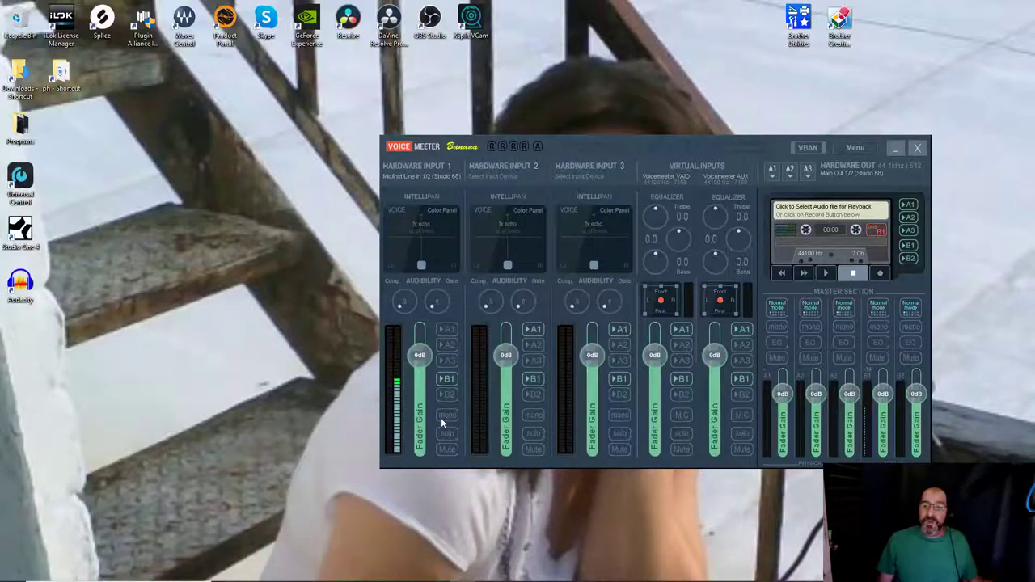
left_click(447, 415)
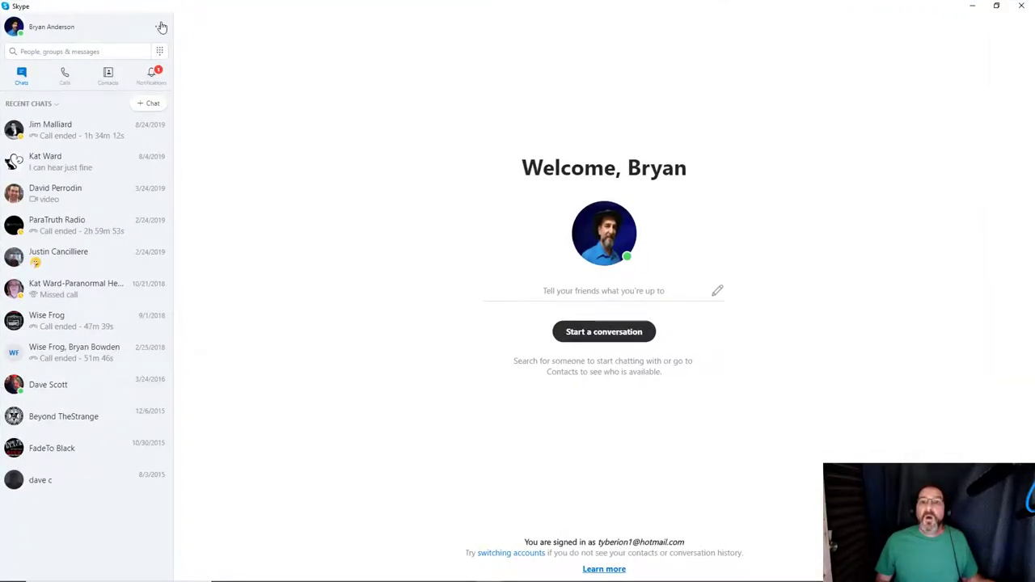
Open Skype Settings from the profile's more-options menu
left_click(159, 27)
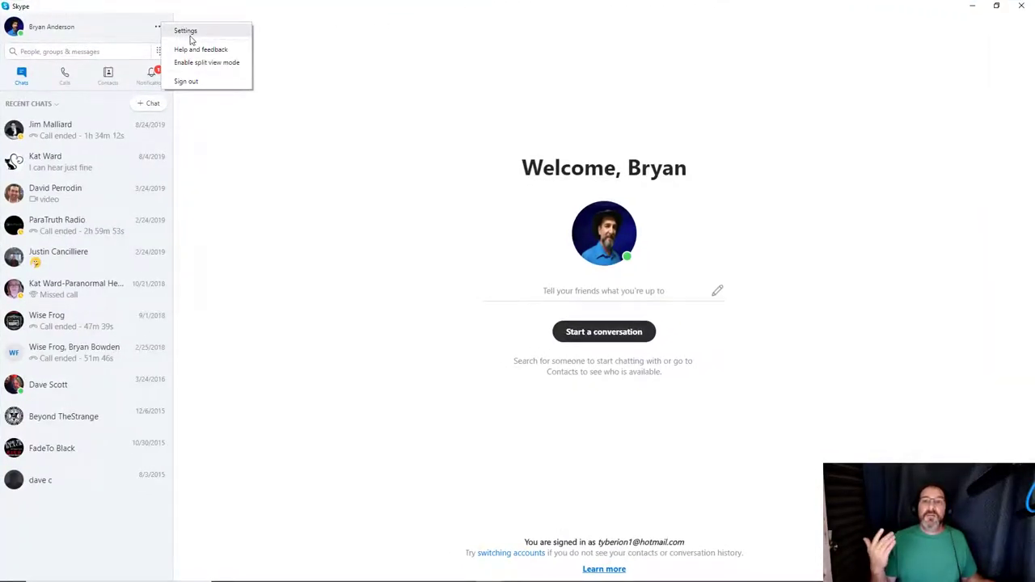
left_click(185, 31)
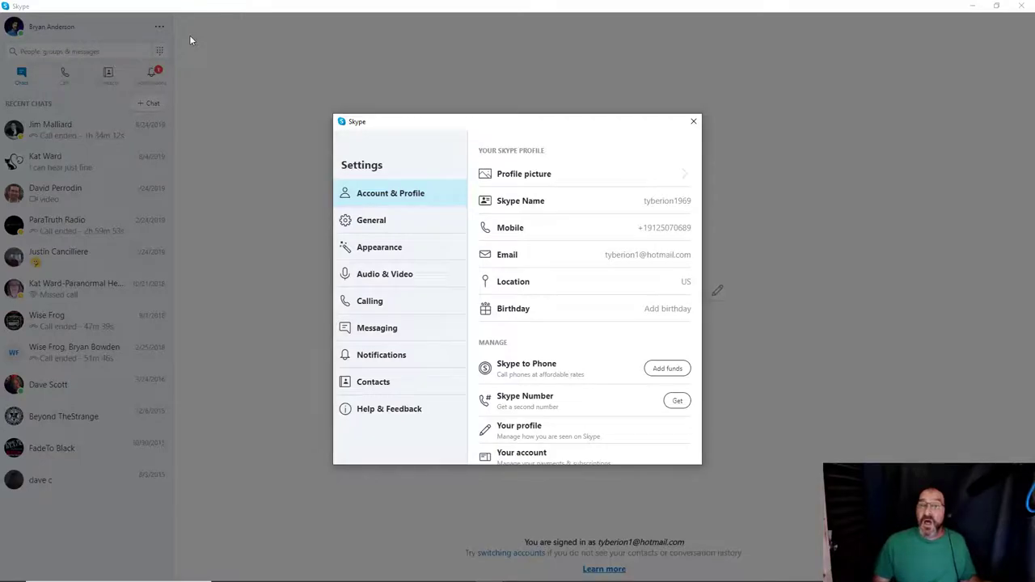
mouse_move(250, 81)
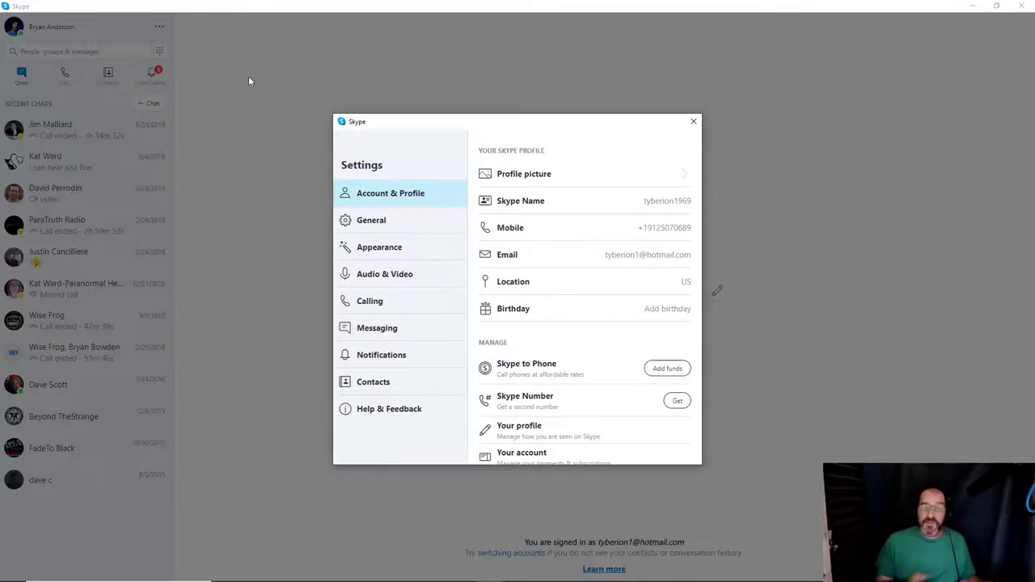
In Audio & Video, keep the Default communications device microphone and show the speaker list
left_click(384, 273)
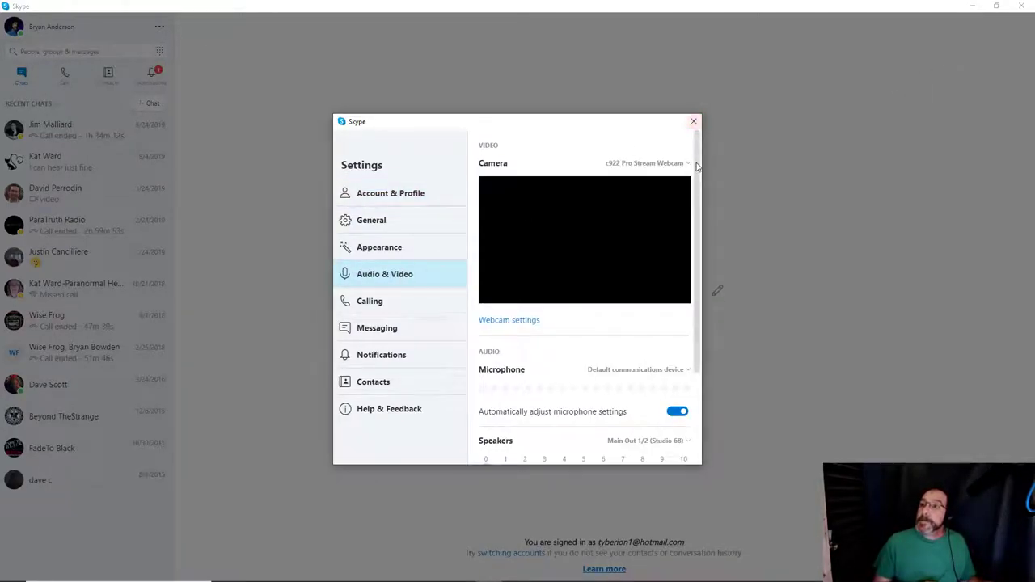
scroll("down", 3)
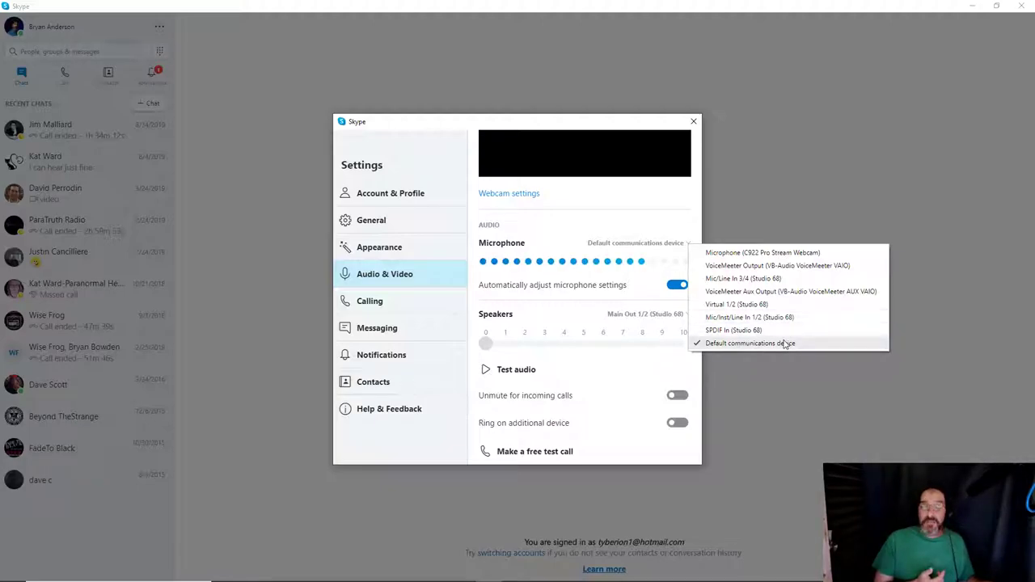
left_click(749, 343)
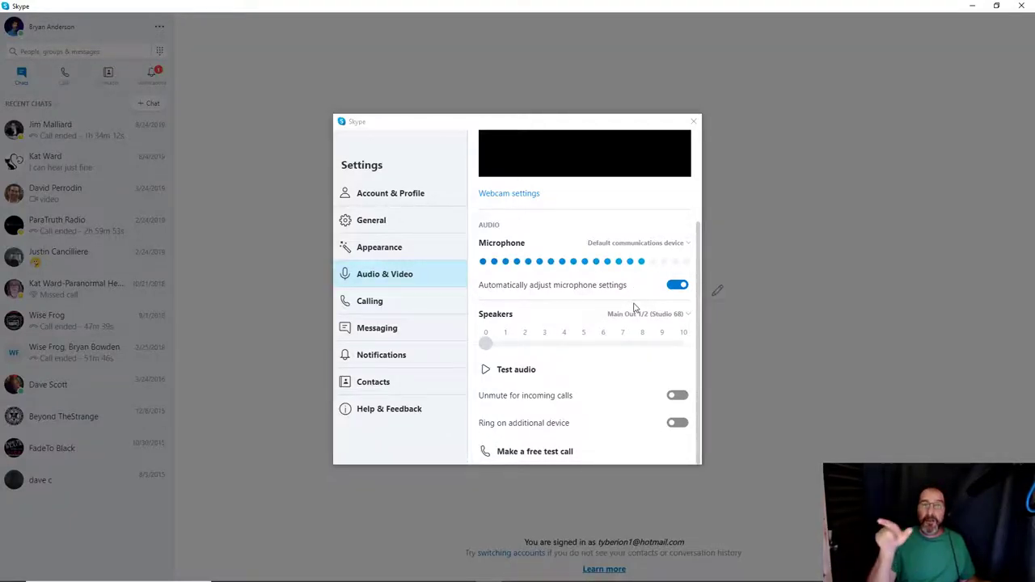
left_click(647, 314)
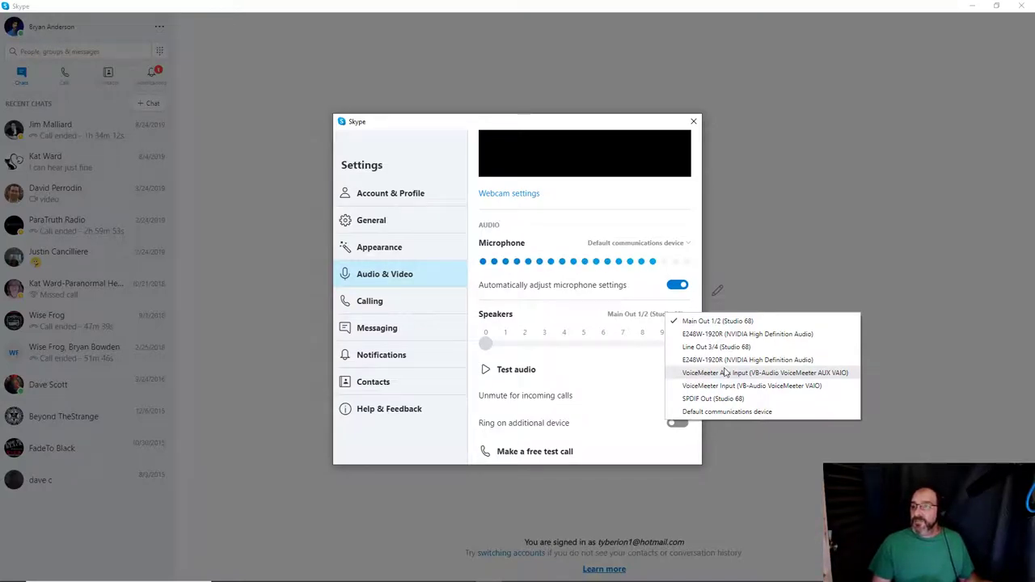
Set Skype's speakers to VoiceMeeter Aux Input (VB-Audio VoiceMeeter AUX VAIO)
left_click(766, 372)
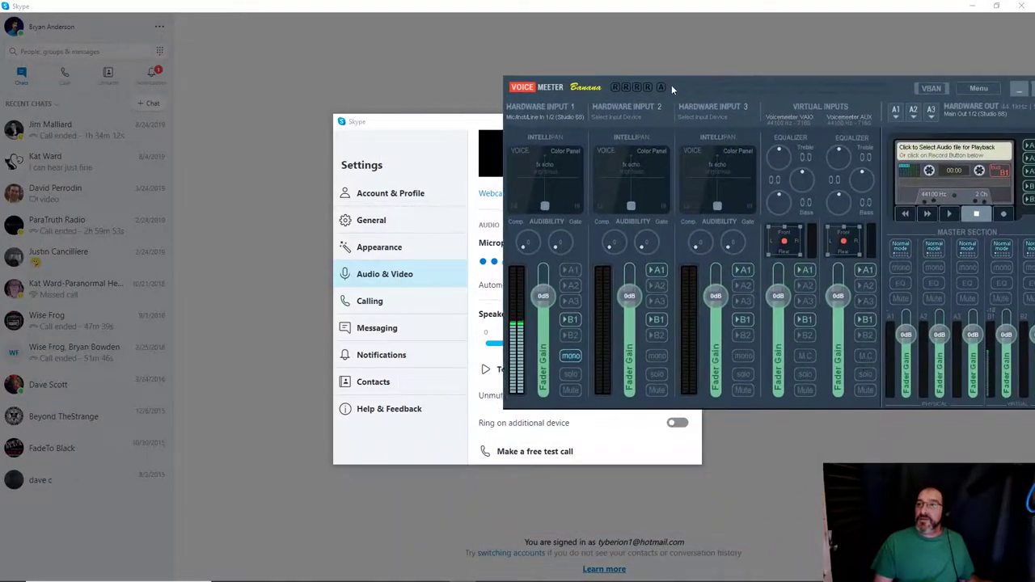
Drag the VoiceMeeter Banana window to the centre so the full mixer and master faders show
left_click_drag(672, 87, 748, 18)
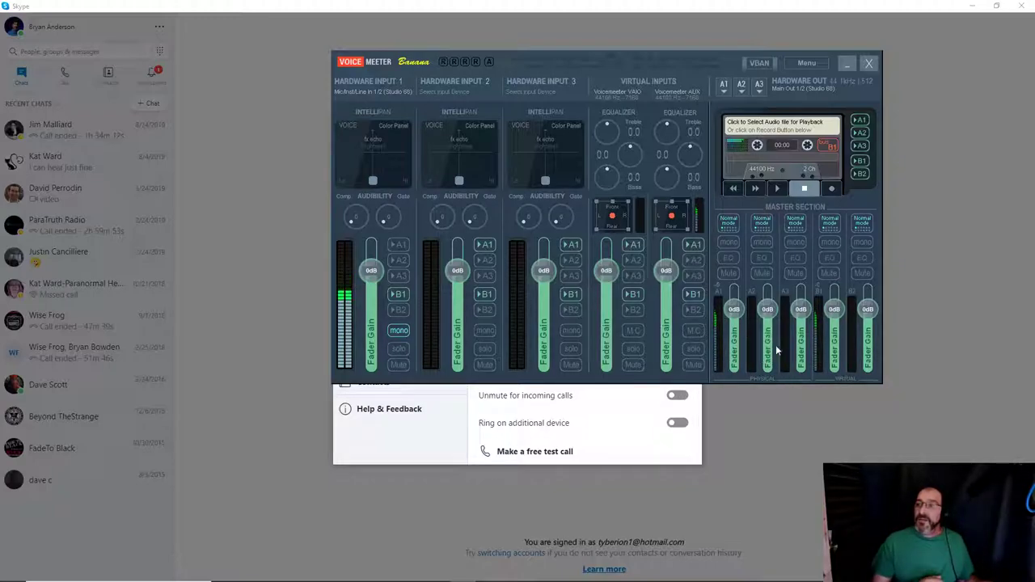
mouse_move(819, 316)
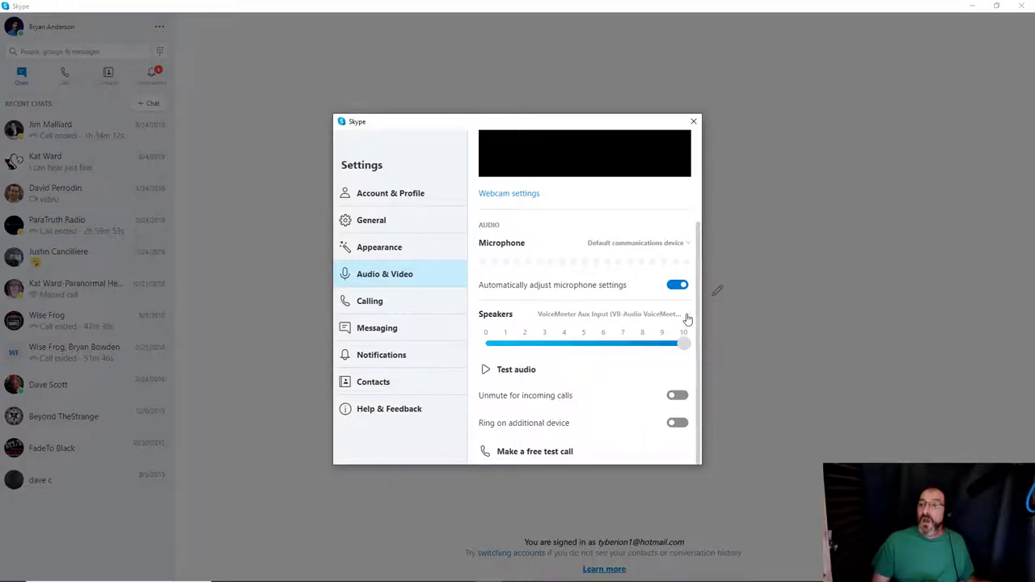
Set Skype's Speakers output to Default communications device
left_click(606, 313)
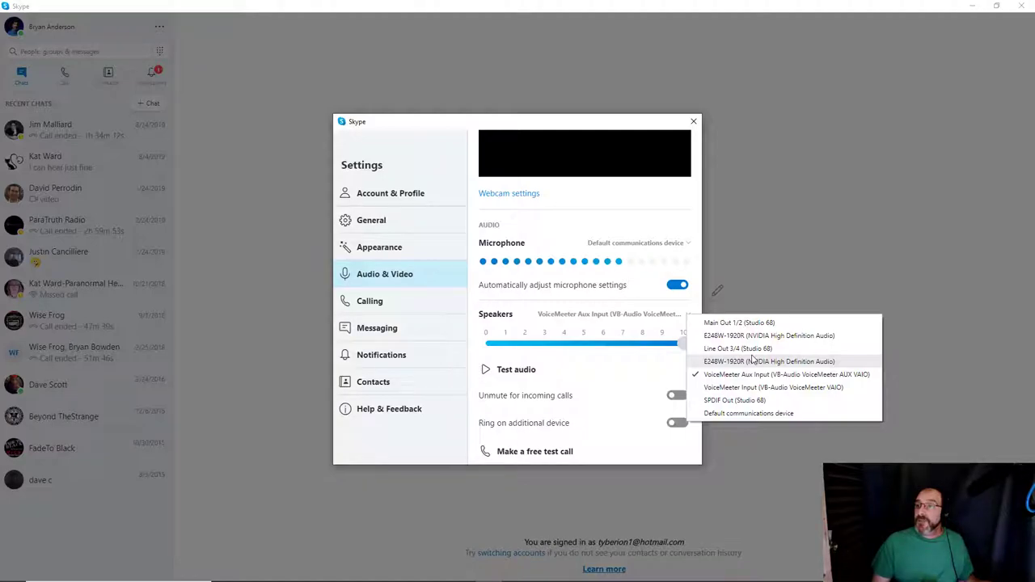
left_click(738, 323)
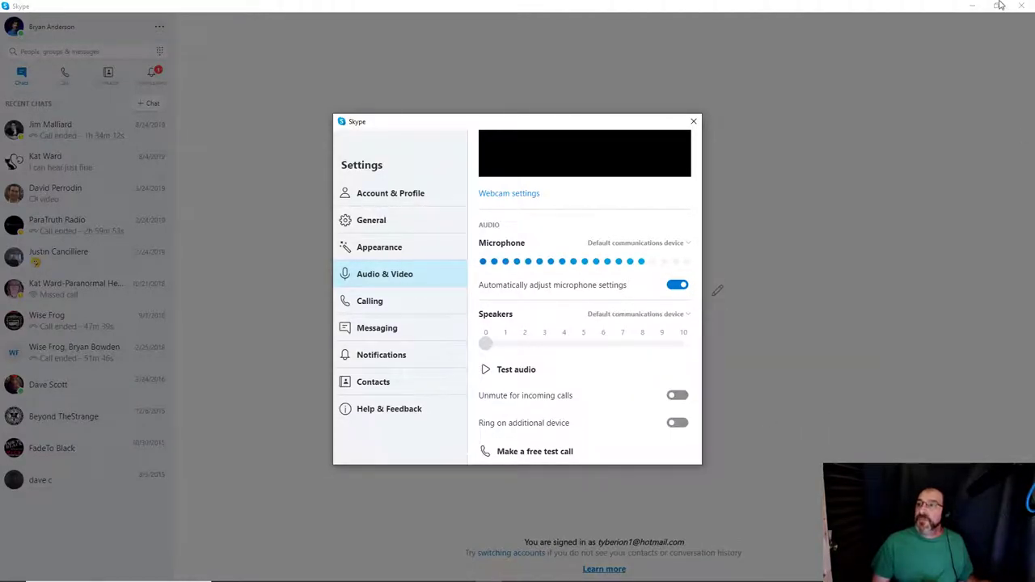
Close Skype and move the VoiceMeeter Banana mixer lower on the desktop
left_click(693, 122)
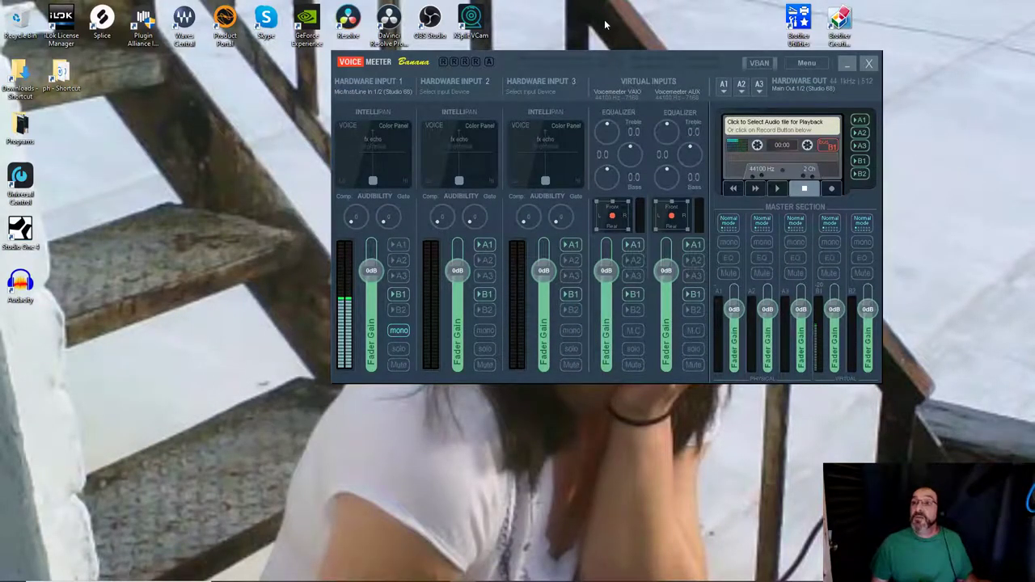
left_click_drag(606, 61, 561, 220)
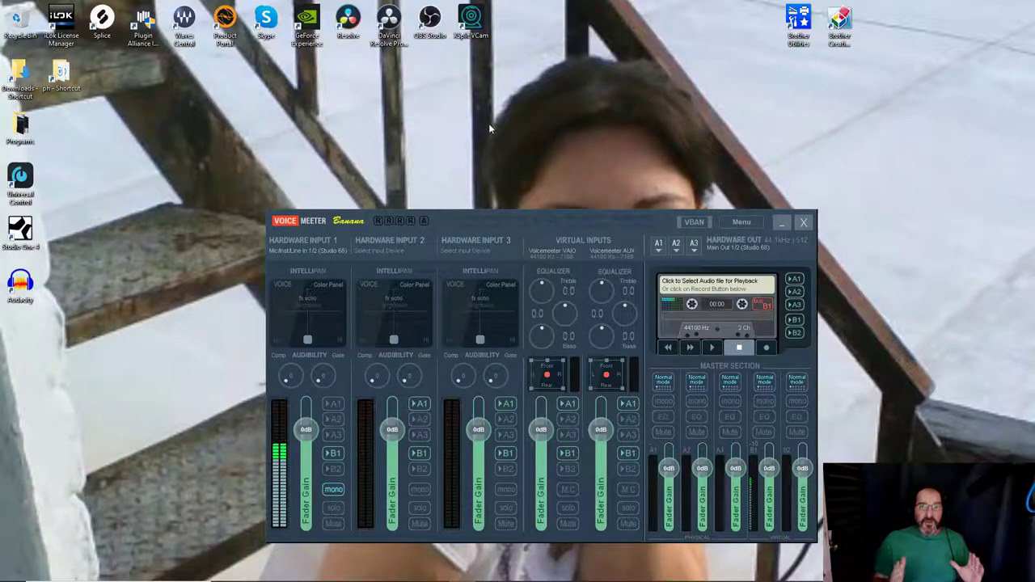
mouse_move(556, 360)
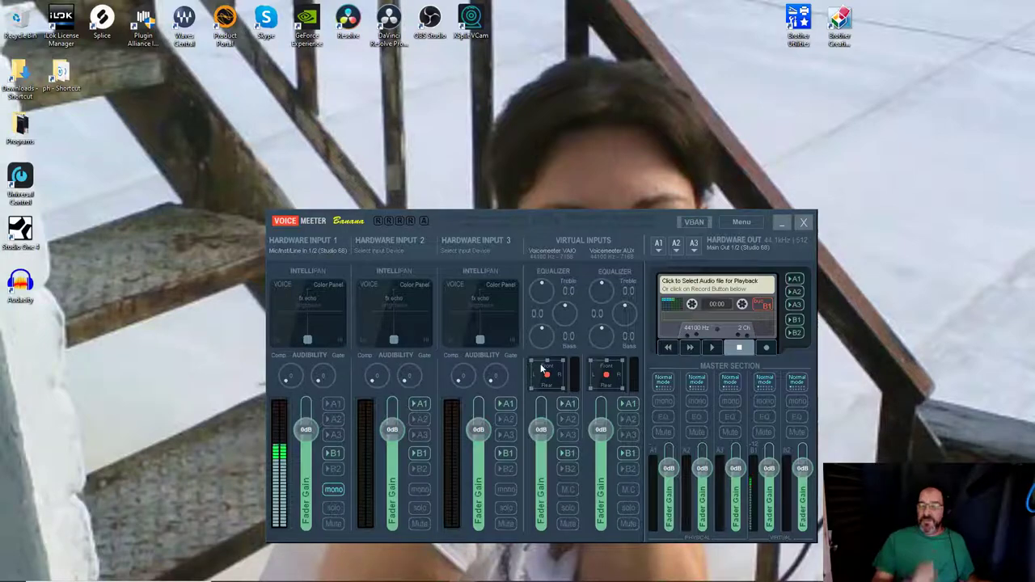
mouse_move(376, 322)
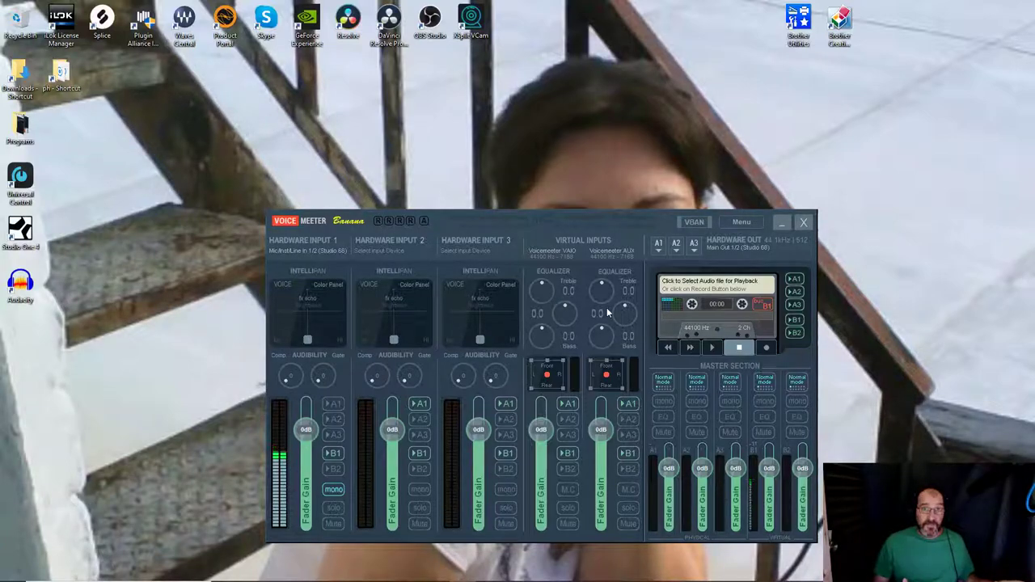
mouse_move(282, 381)
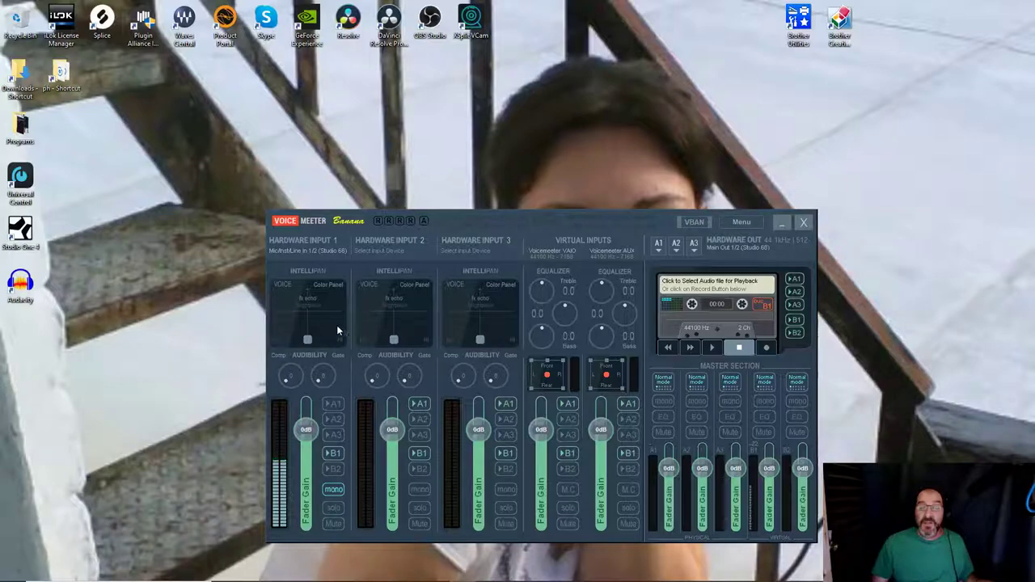
mouse_move(429, 366)
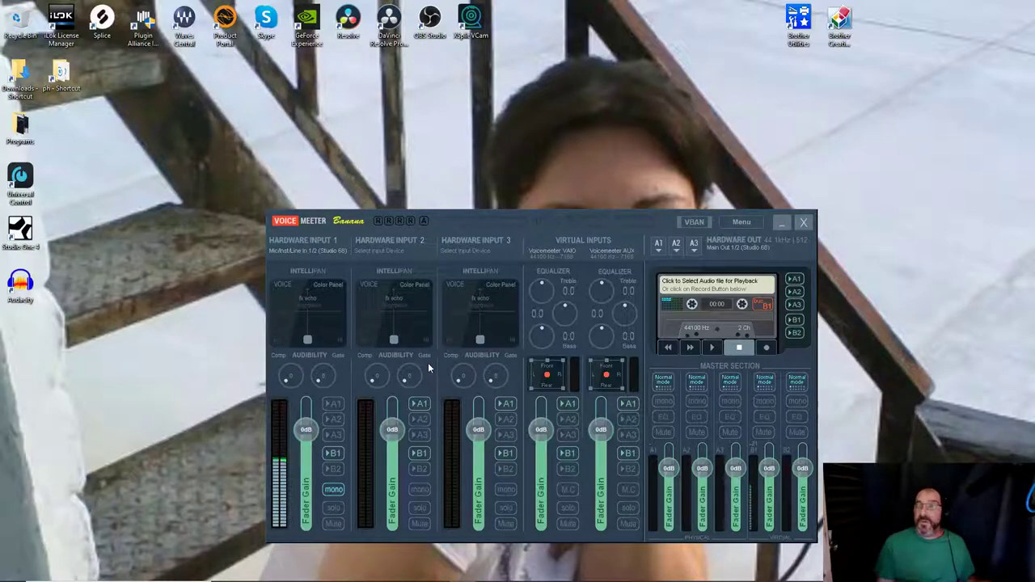
mouse_move(554, 228)
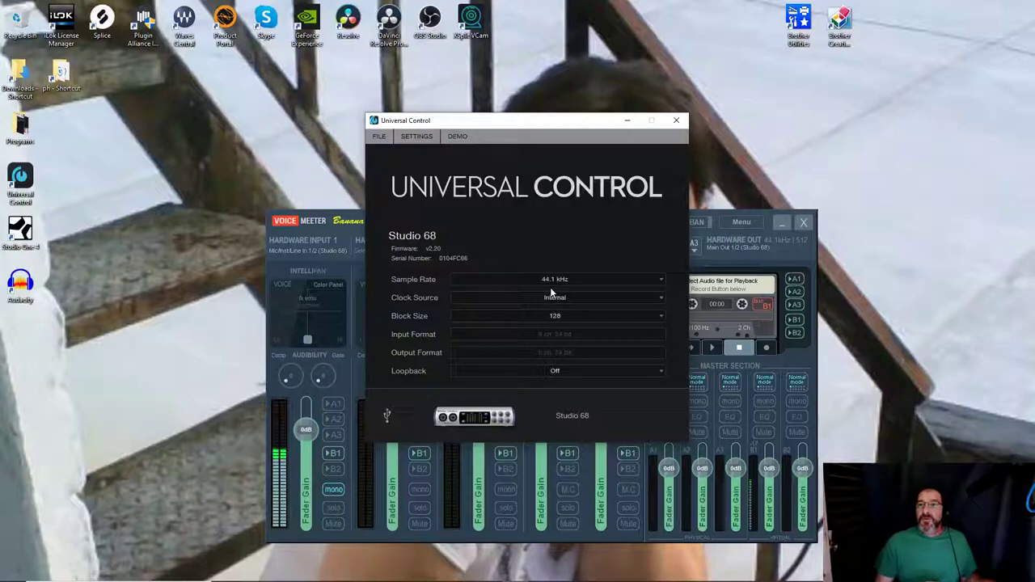
mouse_move(618, 275)
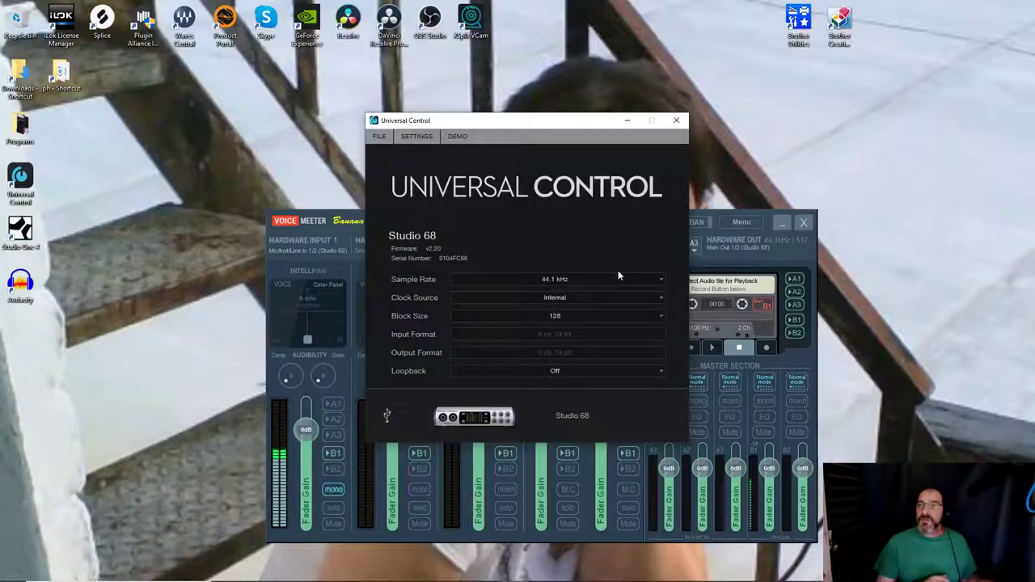
mouse_move(612, 310)
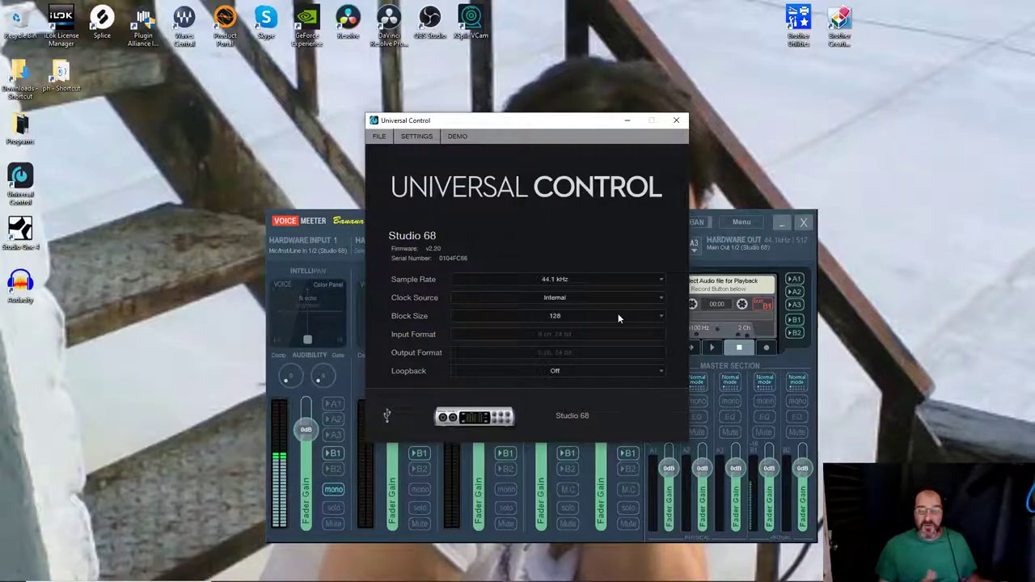
mouse_move(610, 372)
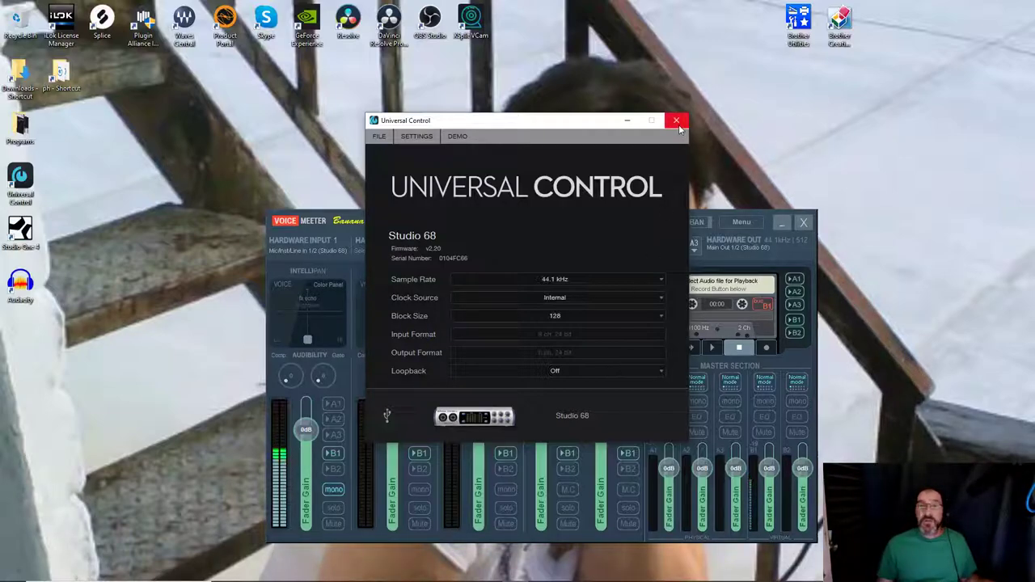
mouse_move(677, 120)
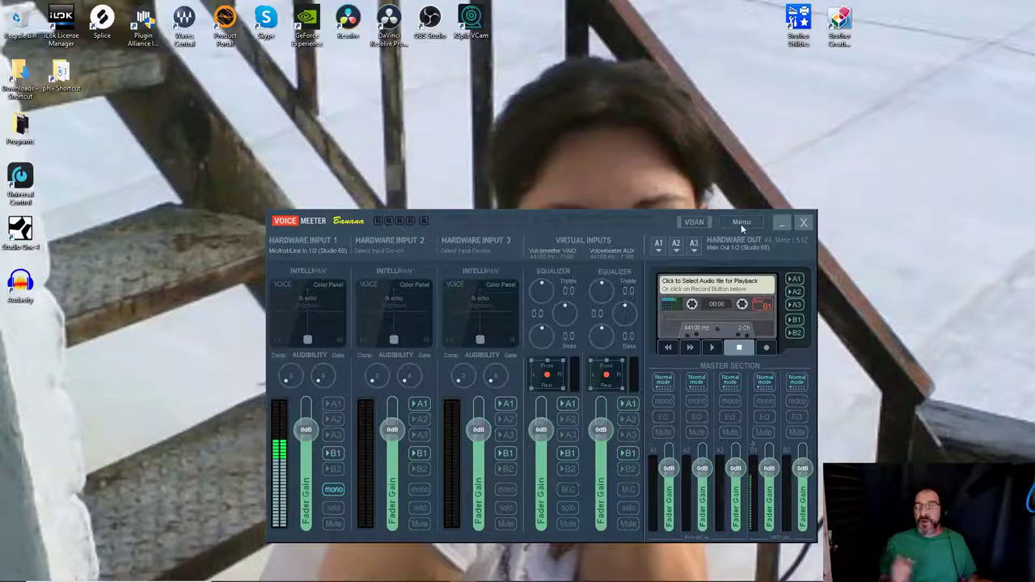
Open VoiceMeeter Banana's main Menu of engine, settings and options commands
left_click(741, 222)
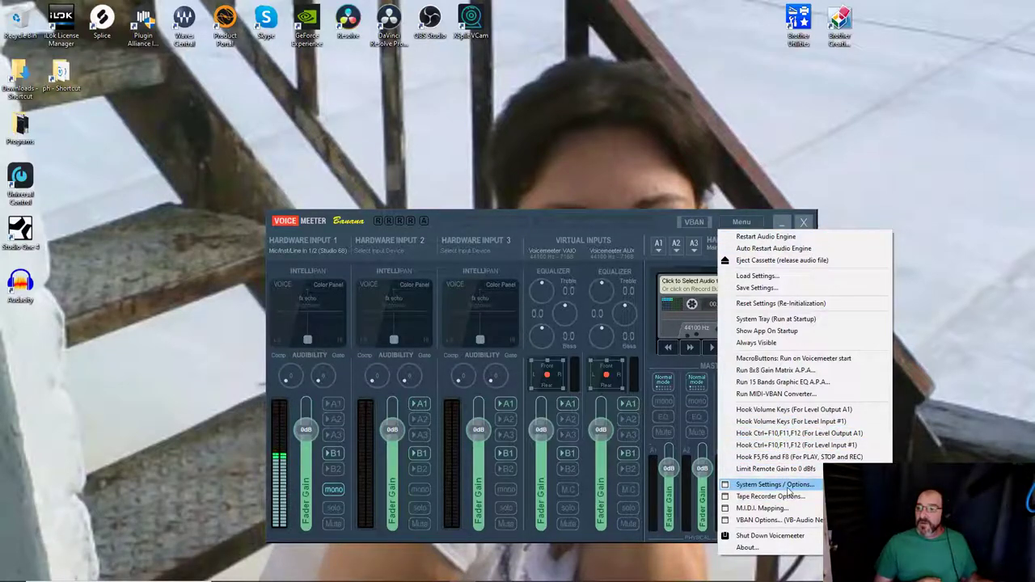
Review System Settings / Options (44100 Hz, 512-sample buffer on A1), then close the window
left_click(774, 485)
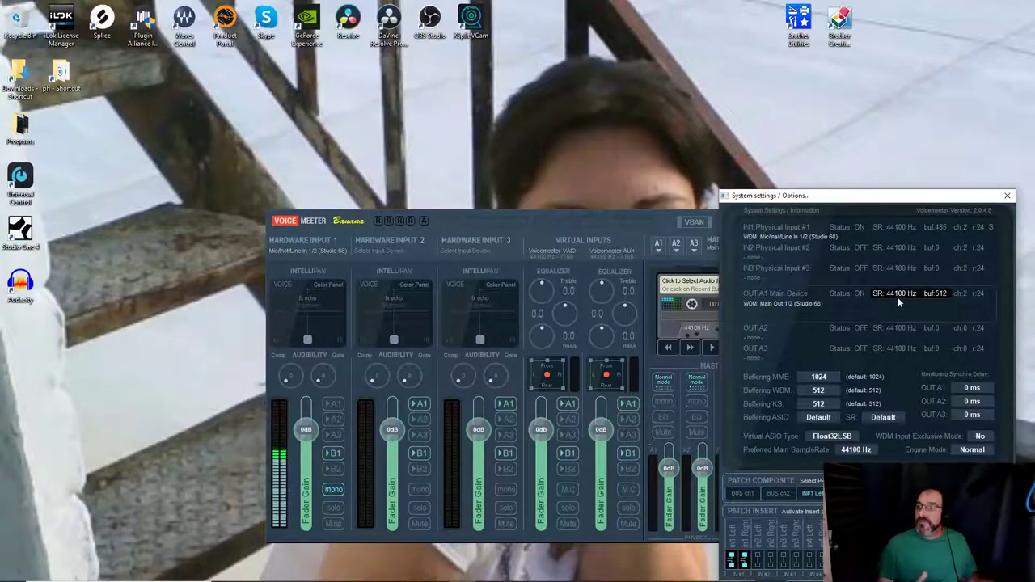
mouse_move(914, 303)
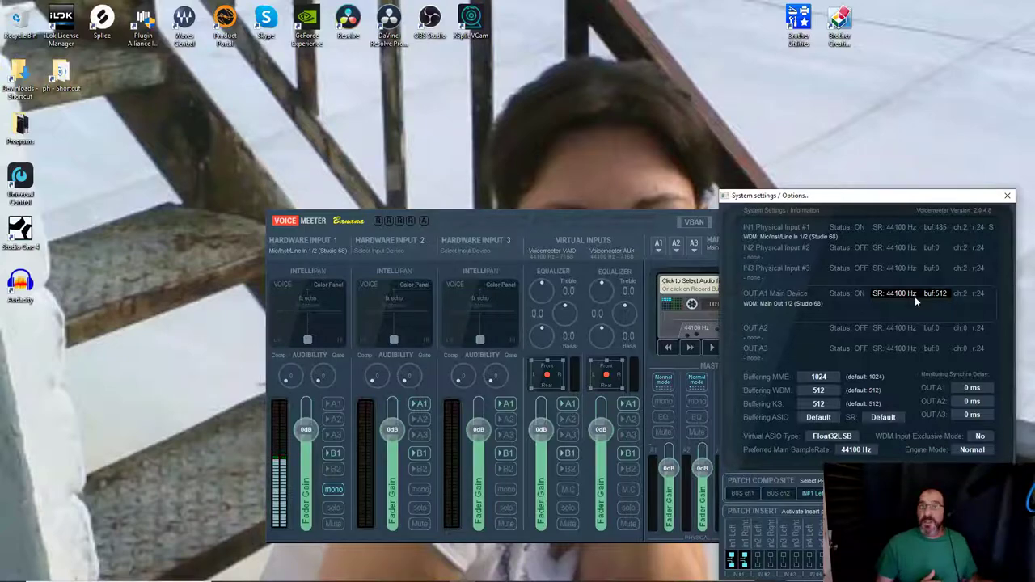
mouse_move(886, 309)
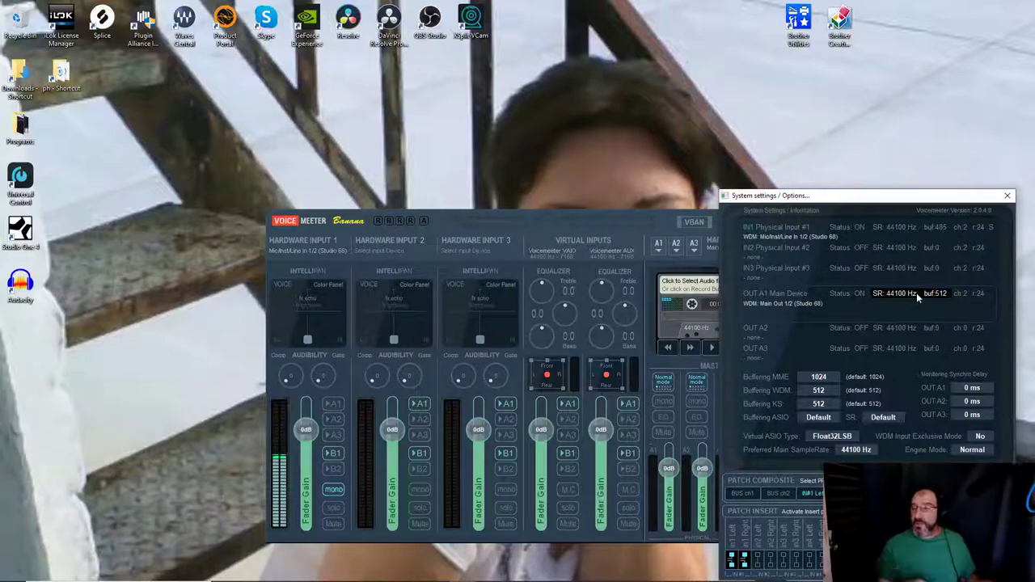
mouse_move(944, 299)
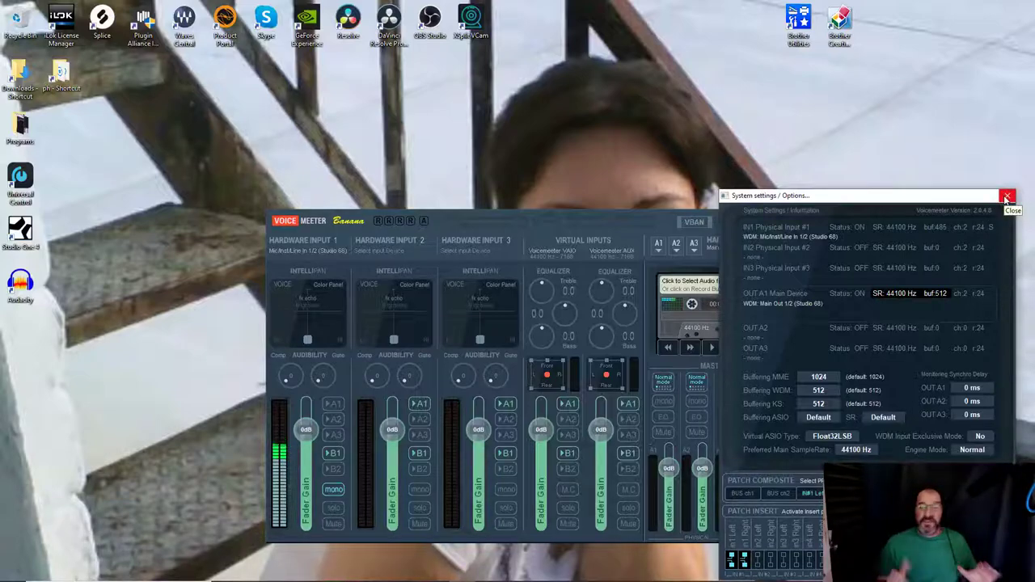
left_click(1007, 198)
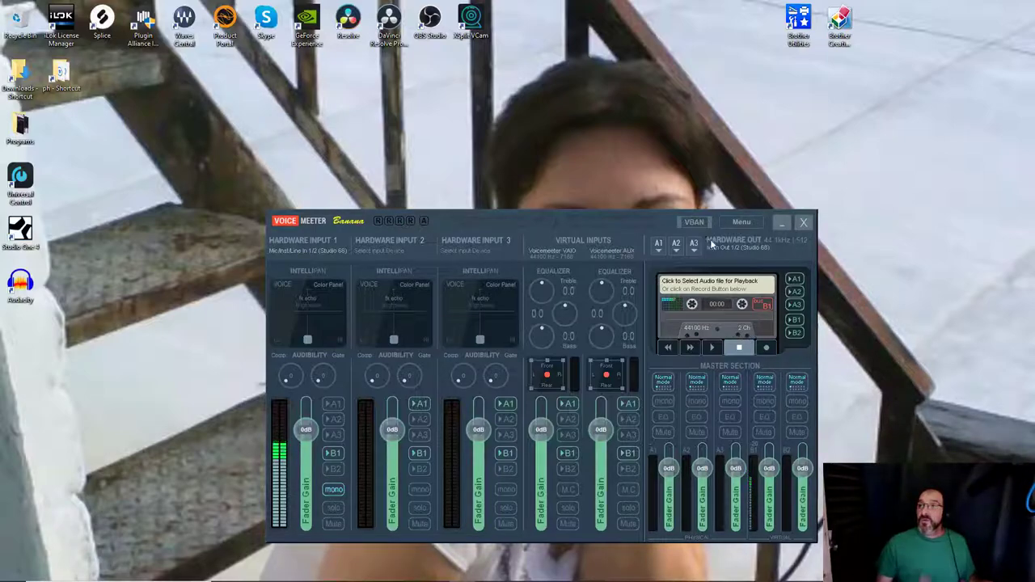
Open the Tape Recorder Options window from VoiceMeeter's Menu
left_click(741, 222)
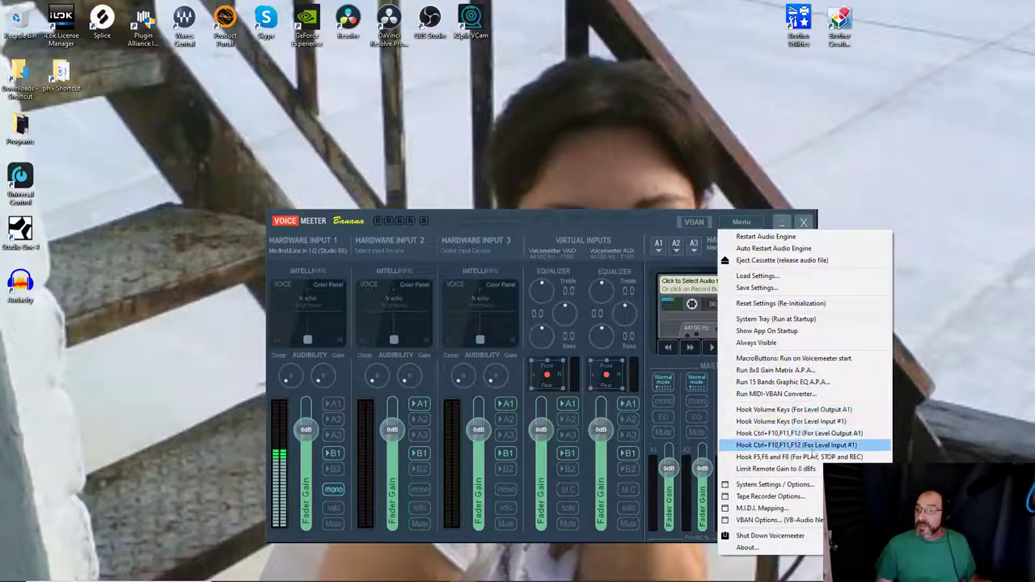
left_click(770, 496)
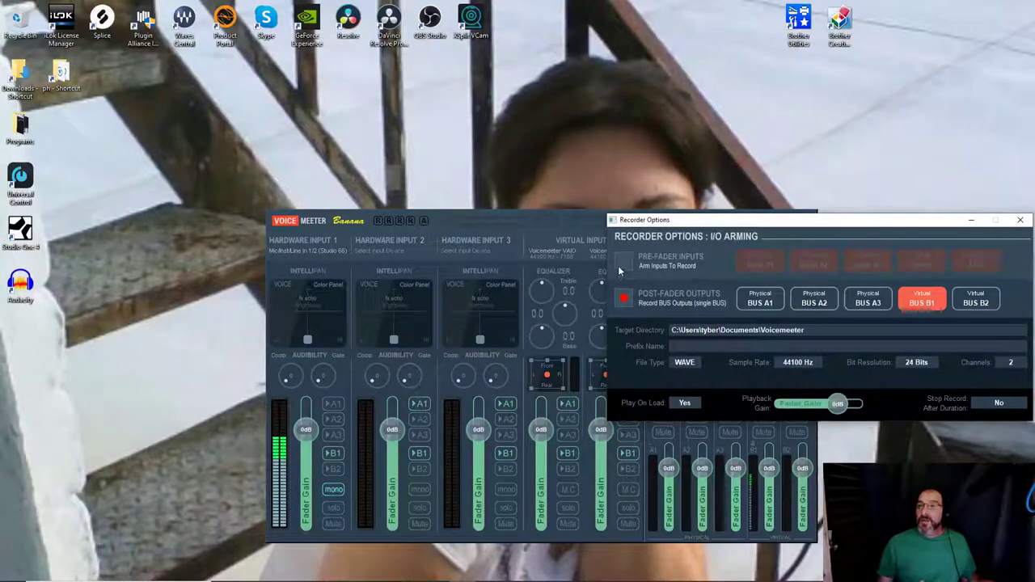
Switch recording to Pre-Fader Inputs, then back to Post-Fader Outputs on BUS B1
left_click(623, 260)
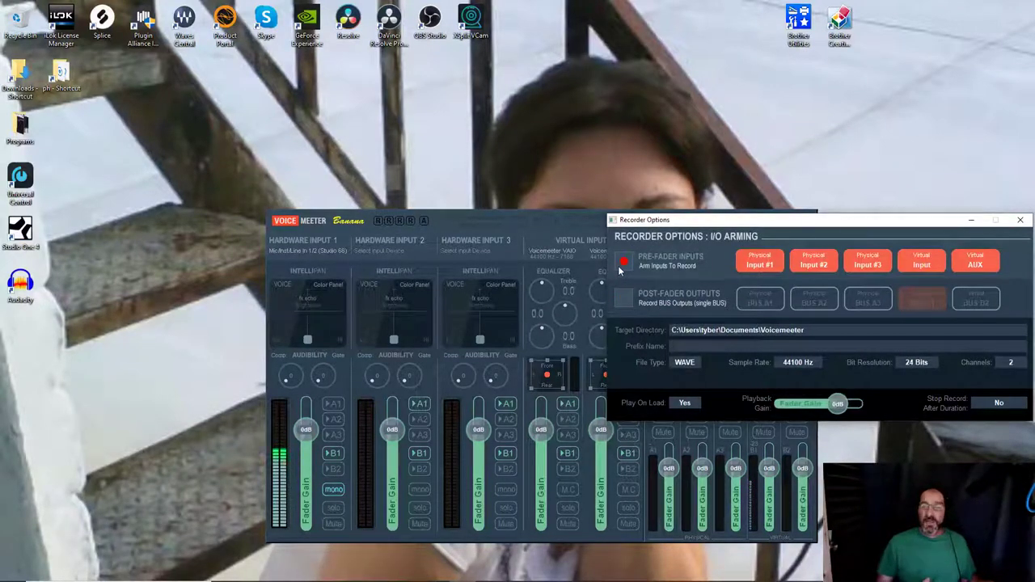
left_click(624, 299)
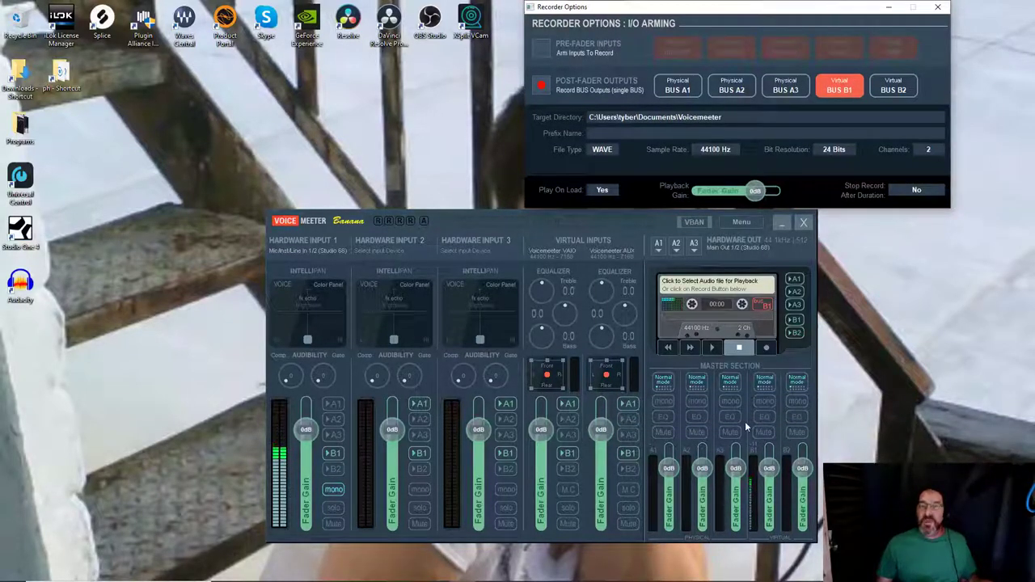
mouse_move(835, 268)
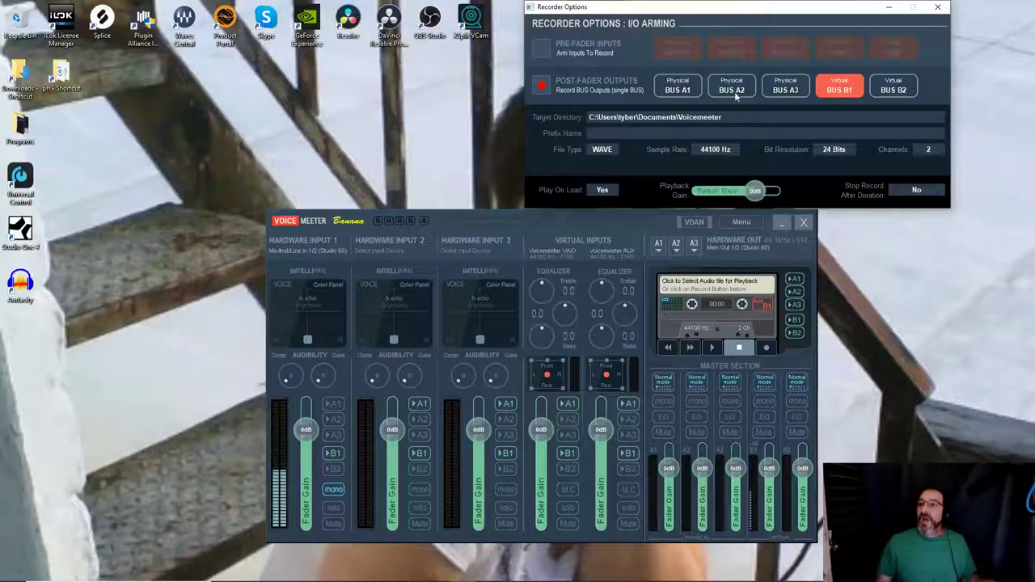
left_click(601, 149)
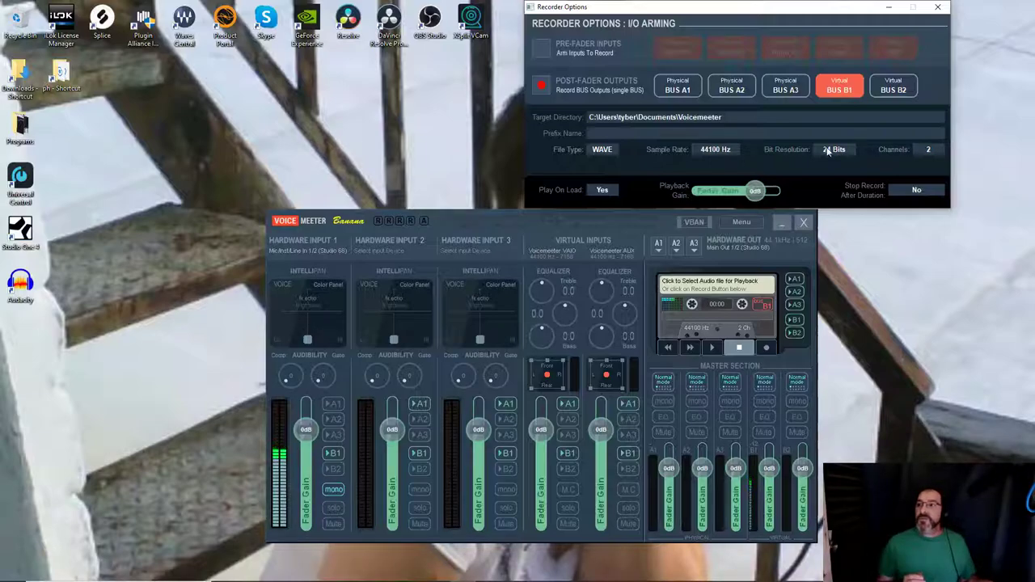
left_click(833, 149)
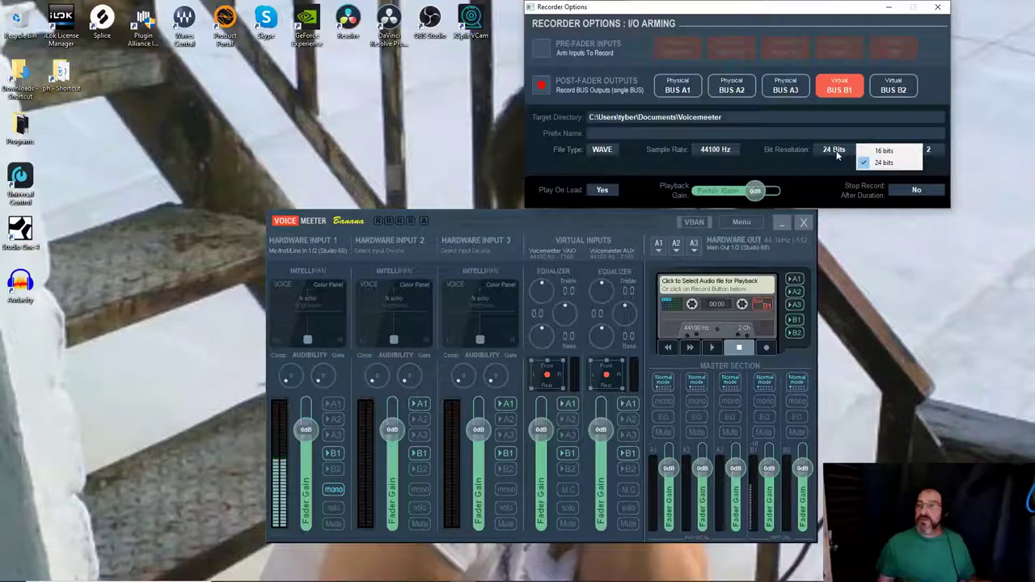
left_click(883, 163)
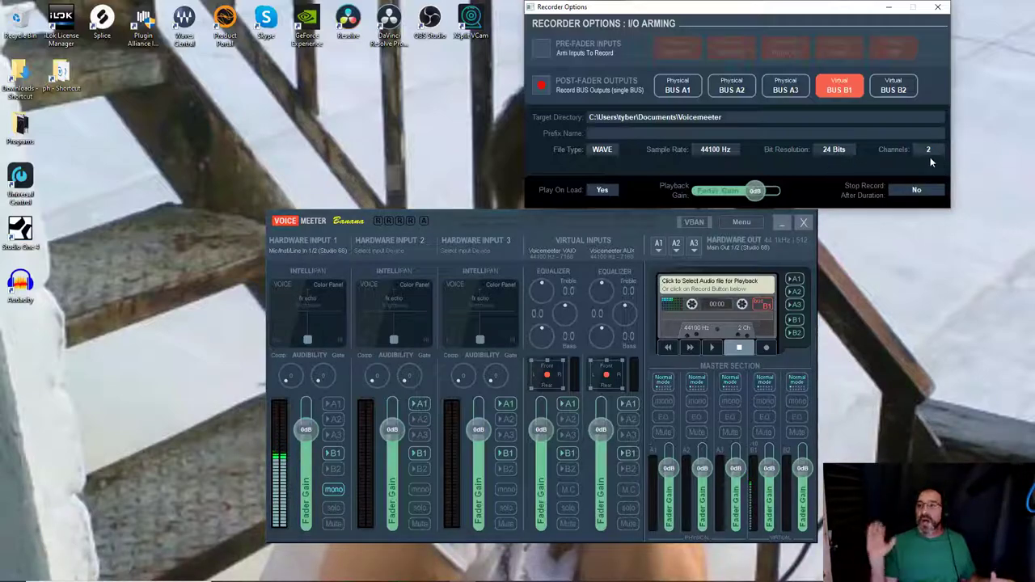
mouse_move(914, 141)
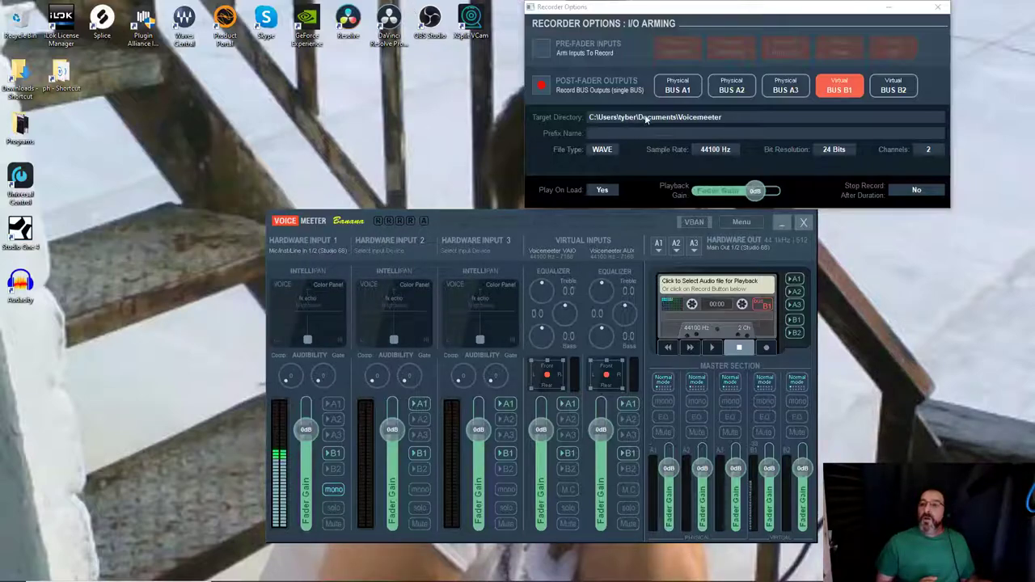
mouse_move(115, 127)
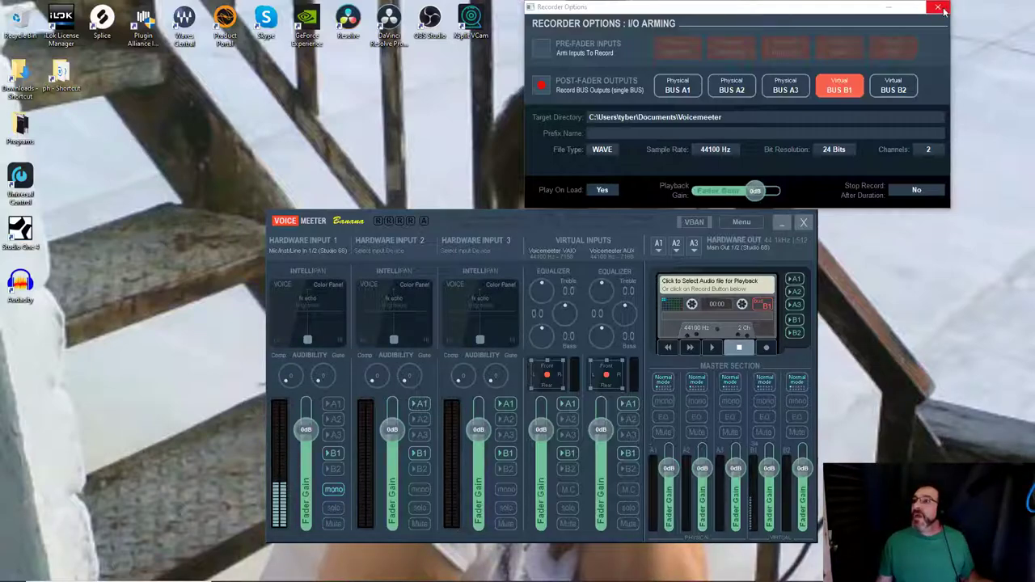
Close the Recorder Options window, leaving only the VoiceMeeter mixer on screen
left_click(938, 7)
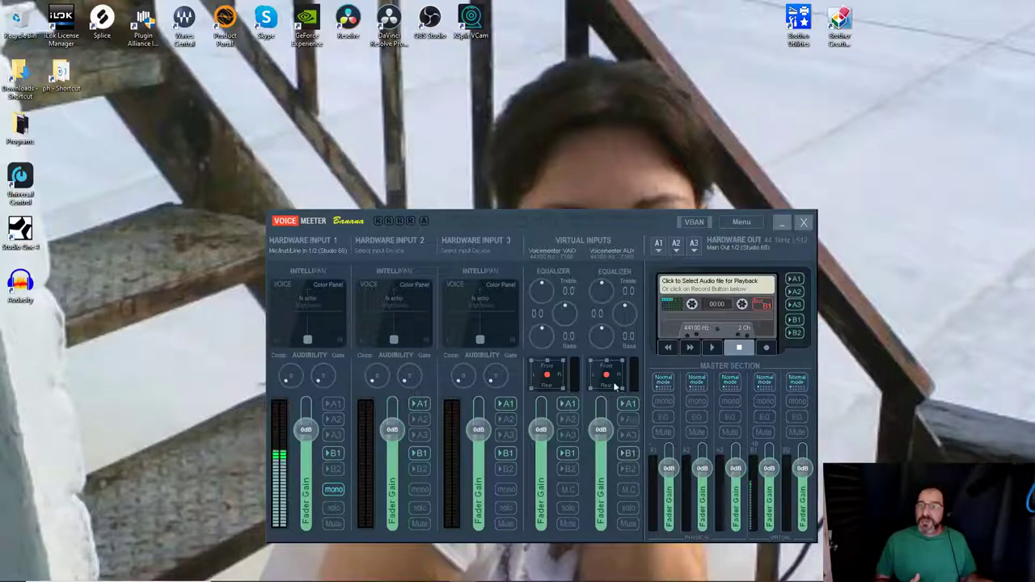
mouse_move(554, 279)
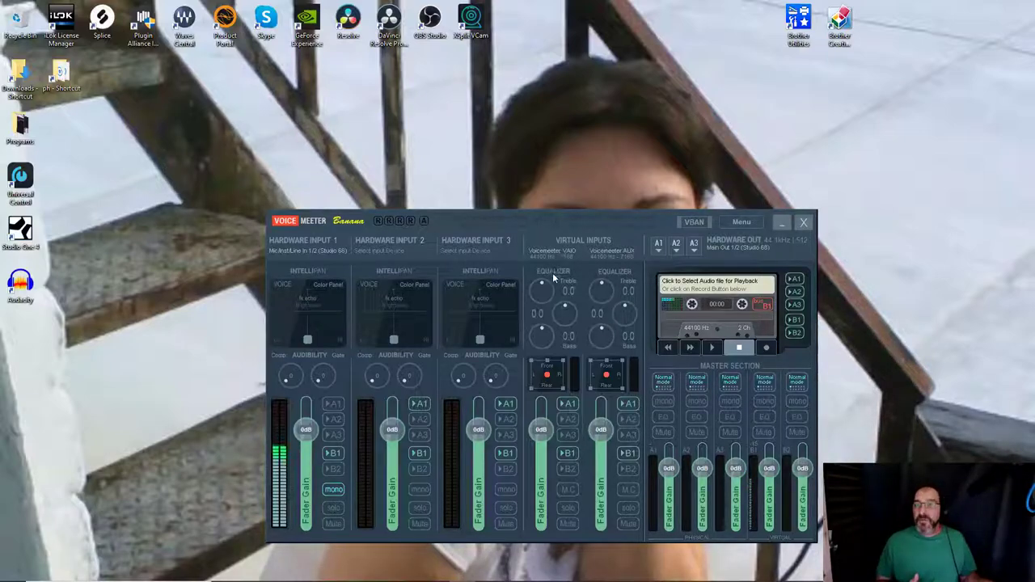
mouse_move(328, 92)
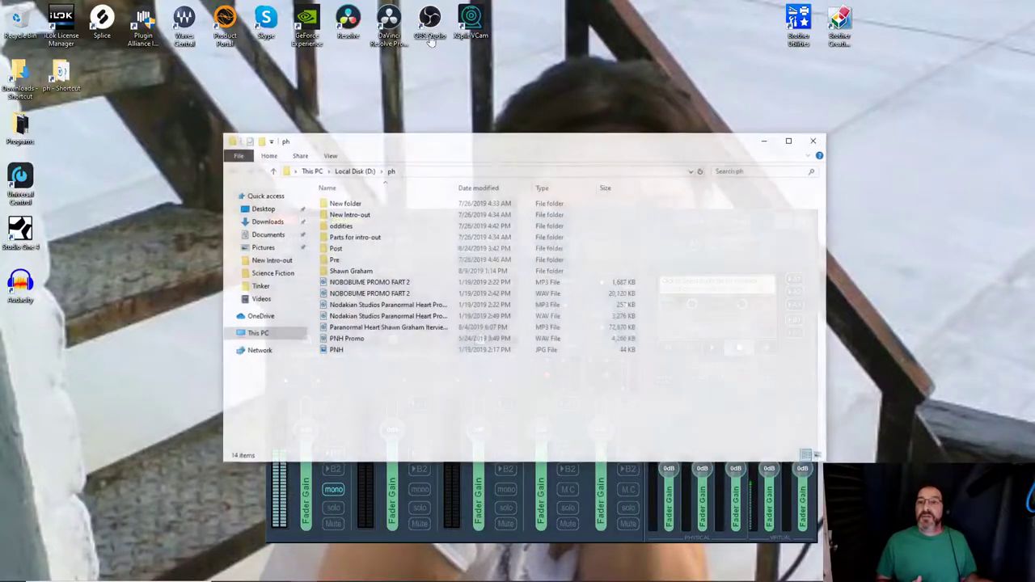
Play 'PNH intro 2019' from the New Intro-out folder, then close File Explorer
double_click(349, 214)
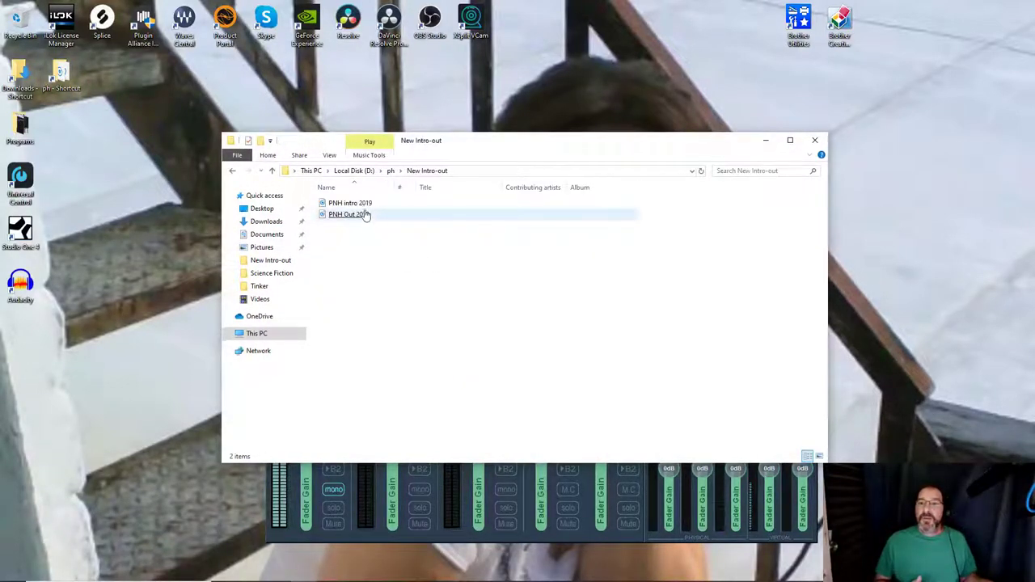
left_click(351, 203)
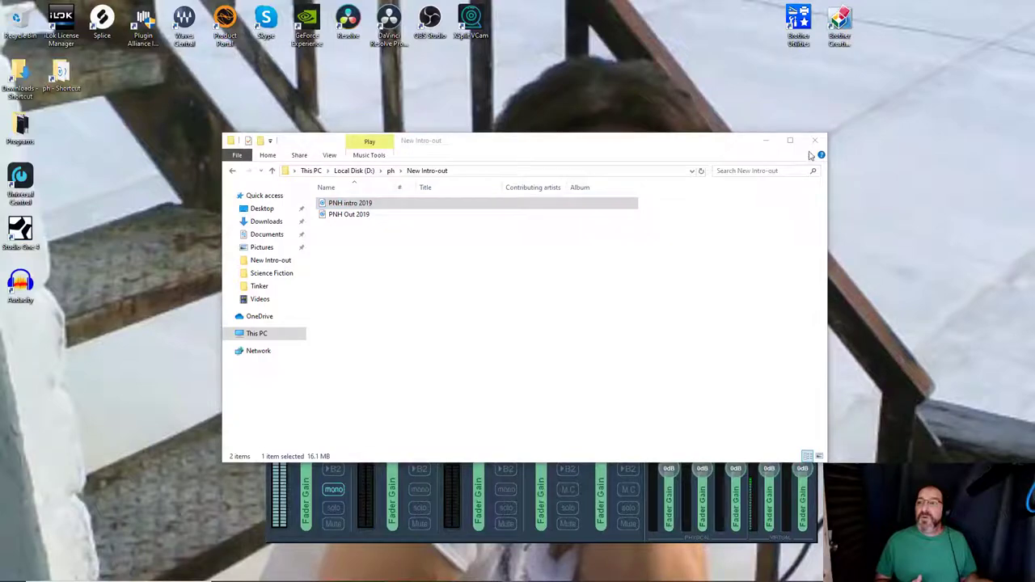
double_click(350, 203)
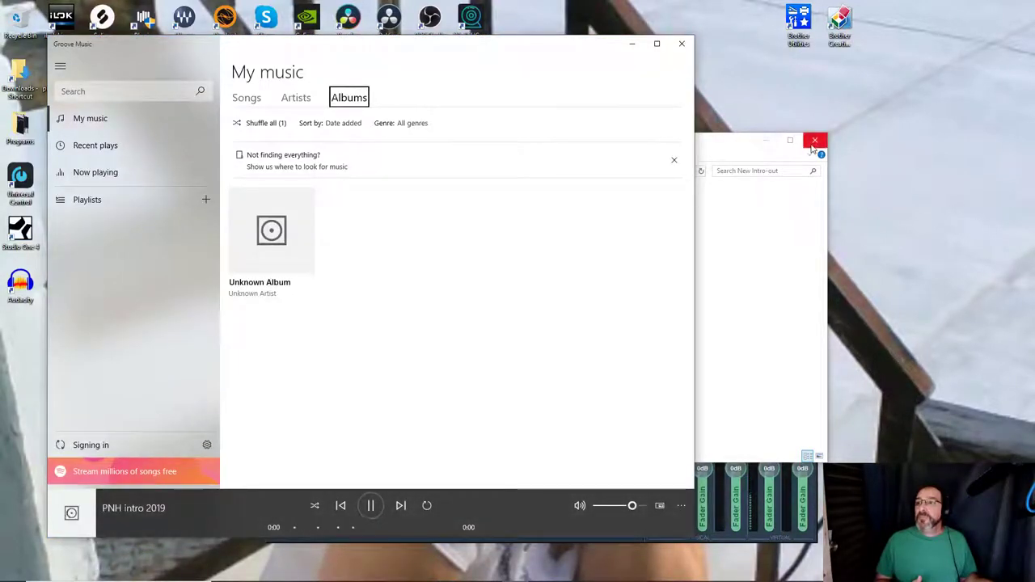
left_click(370, 505)
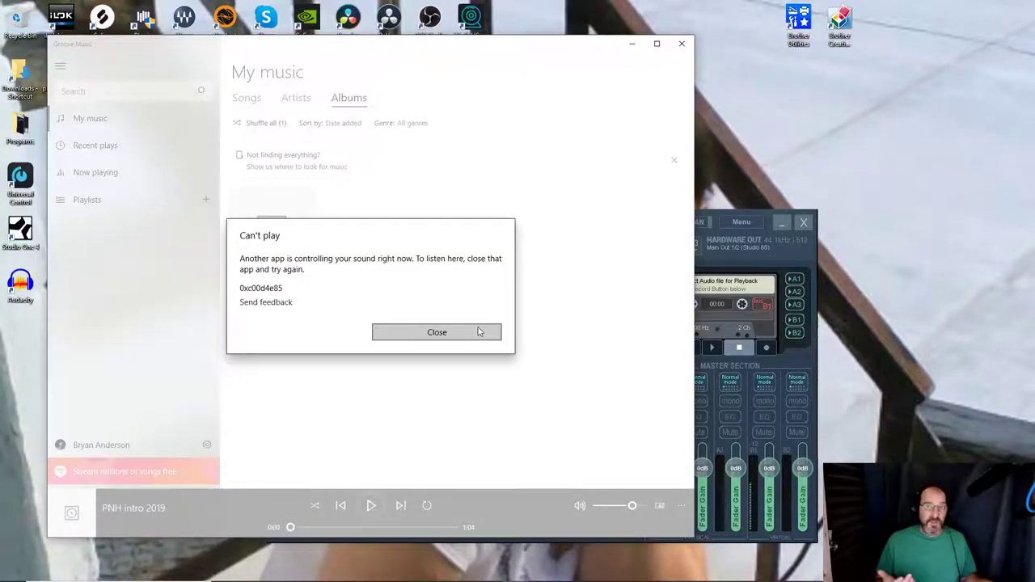
left_click(437, 331)
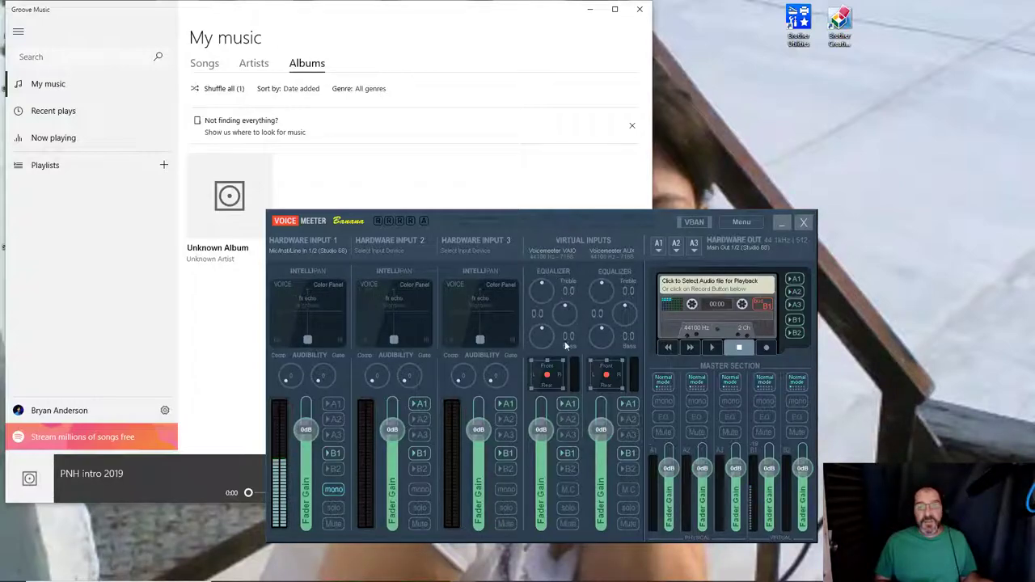
mouse_move(566, 285)
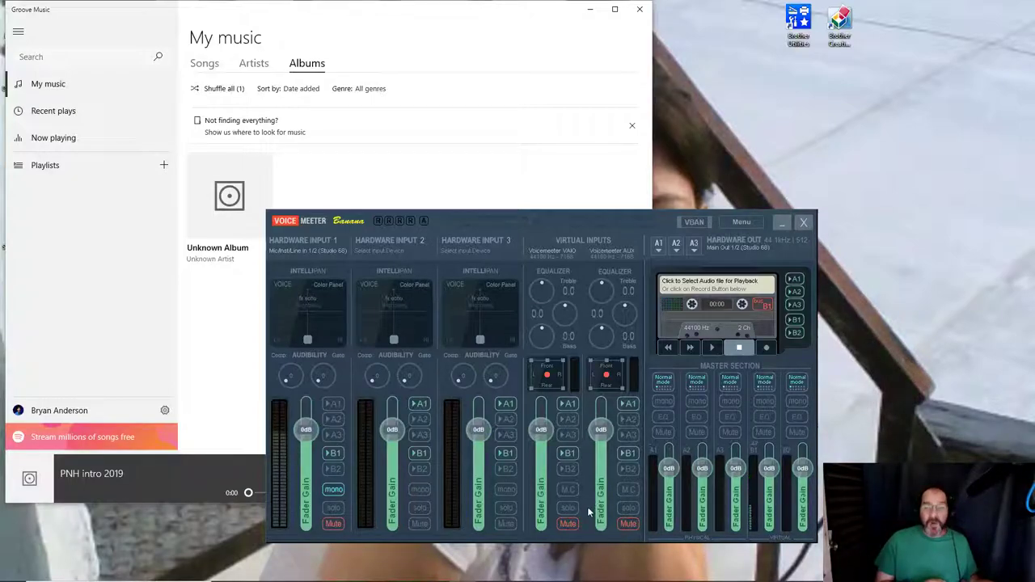
mouse_move(610, 298)
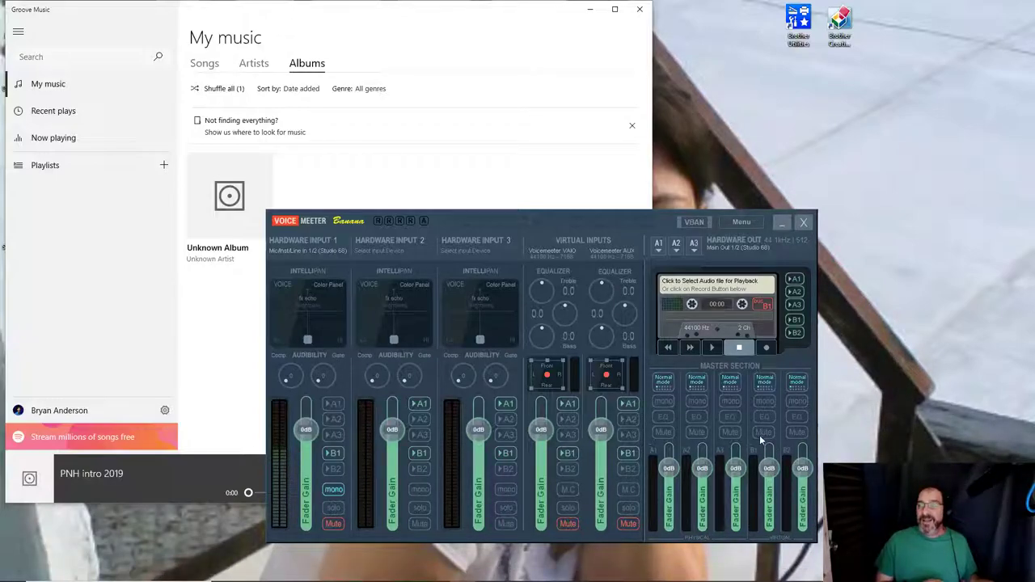
mouse_move(750, 467)
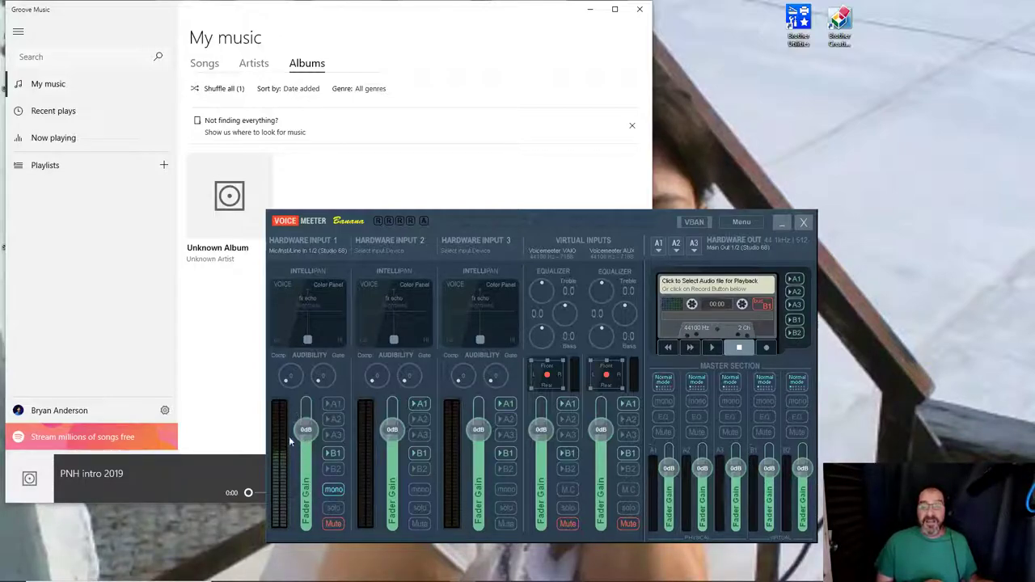
mouse_move(609, 400)
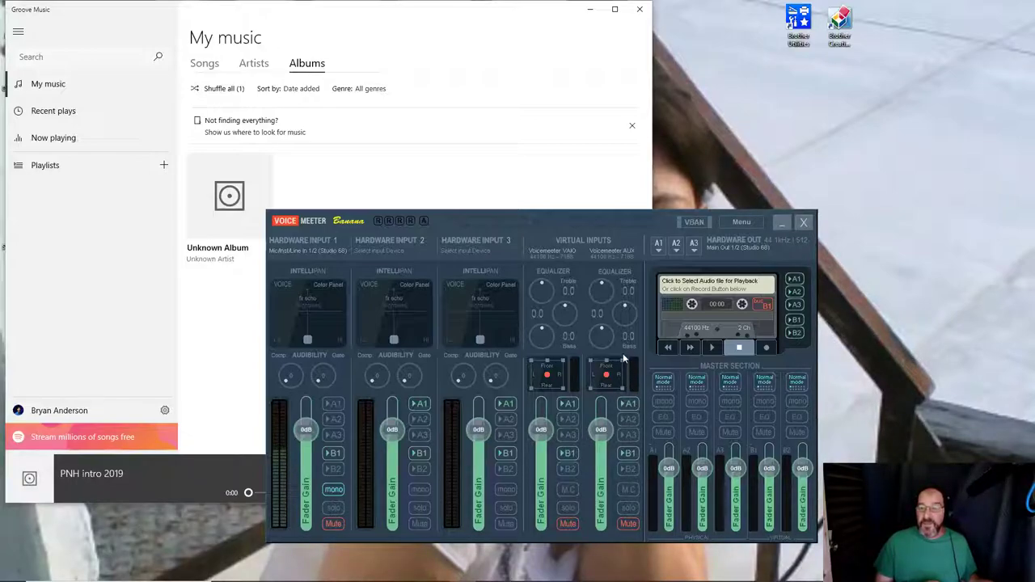
mouse_move(255, 517)
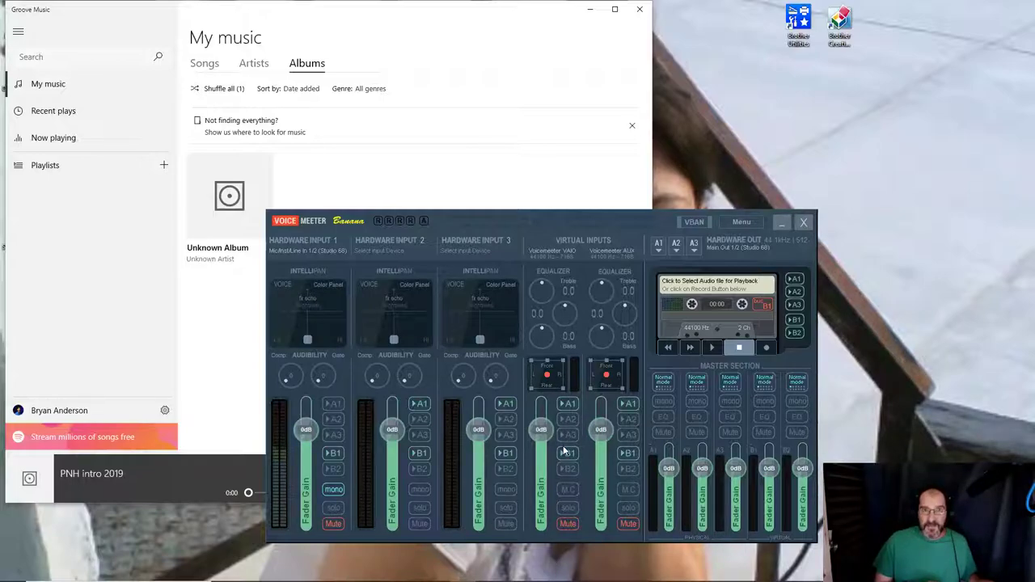
mouse_move(747, 441)
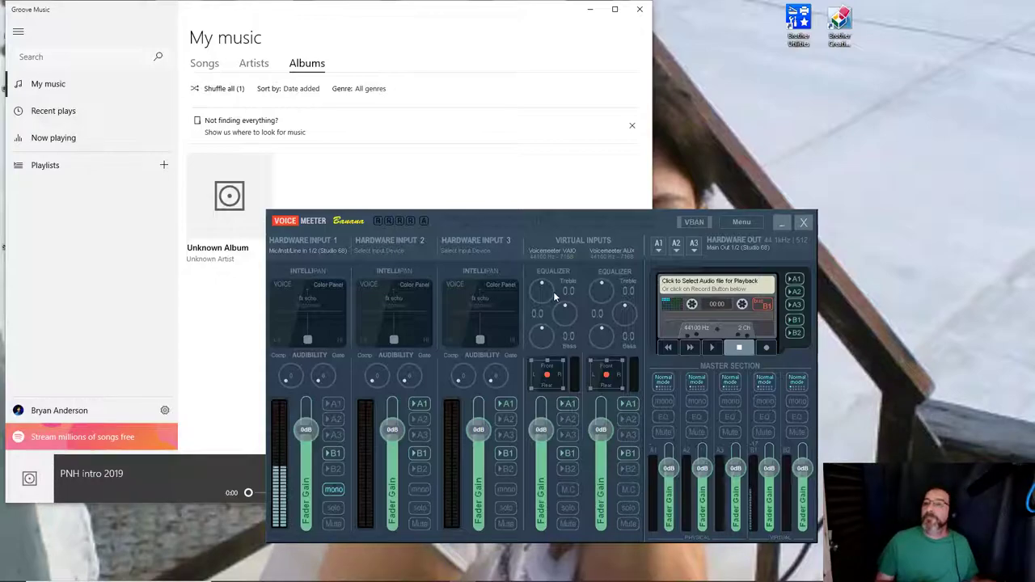
mouse_move(577, 83)
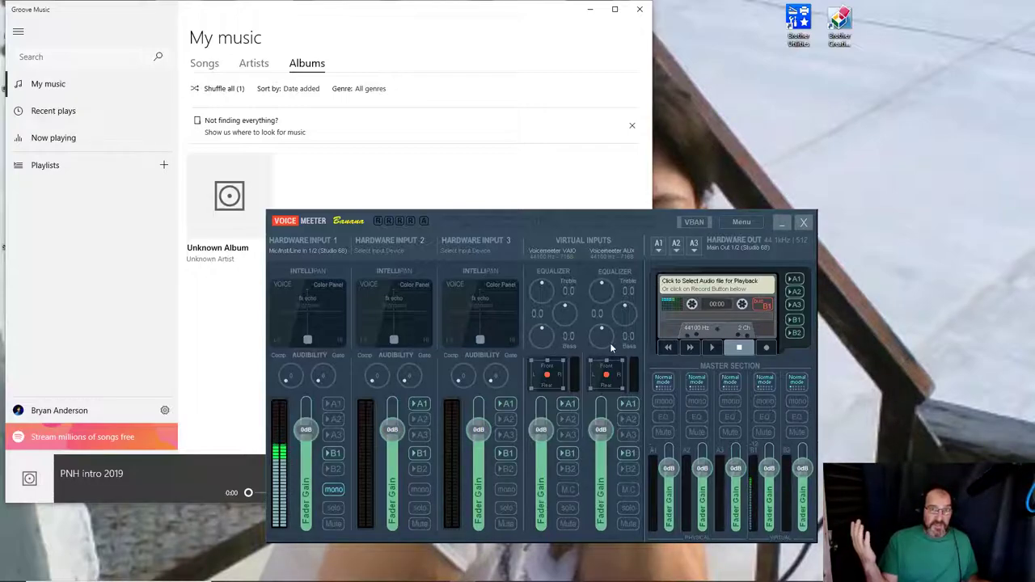
mouse_move(562, 27)
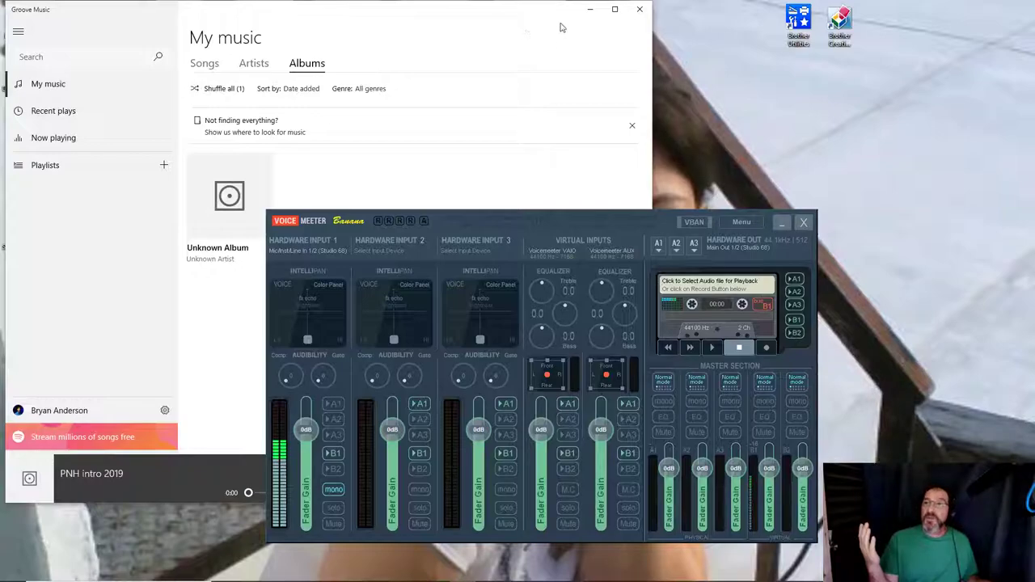
Close the Groove Music window, leaving the VoiceMeeter mixer alone on the desktop
left_click(640, 9)
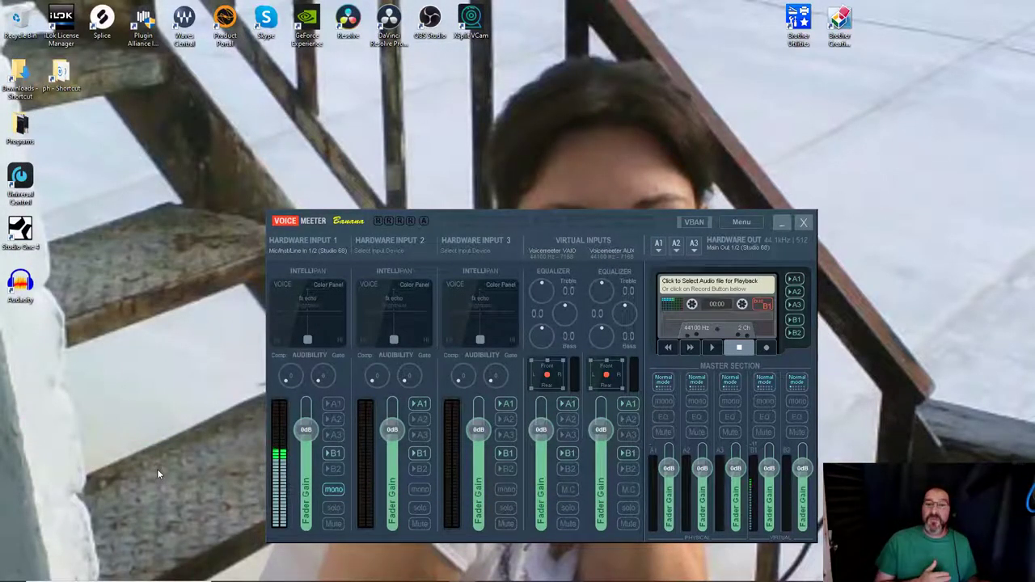
mouse_move(156, 493)
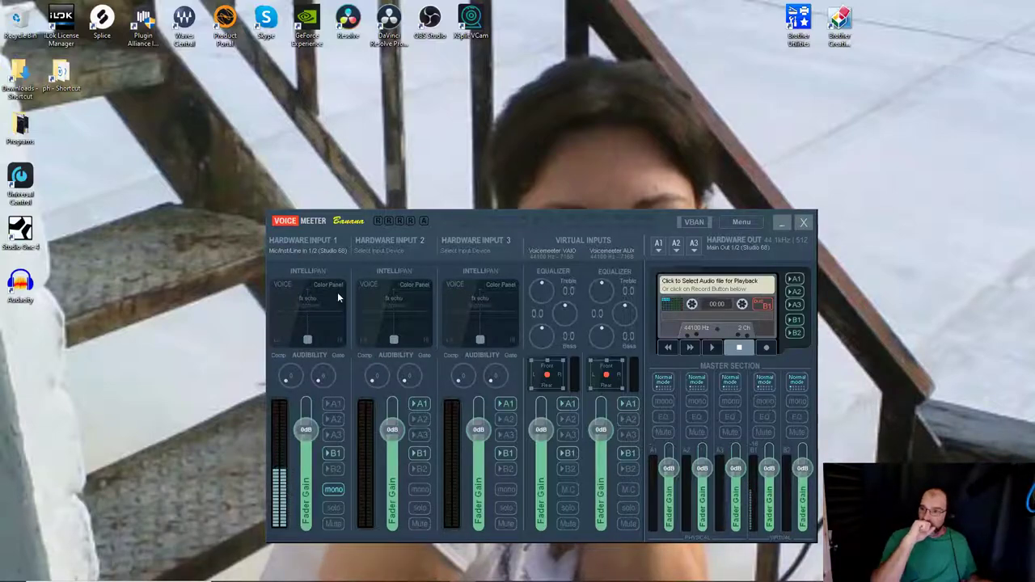
mouse_move(186, 256)
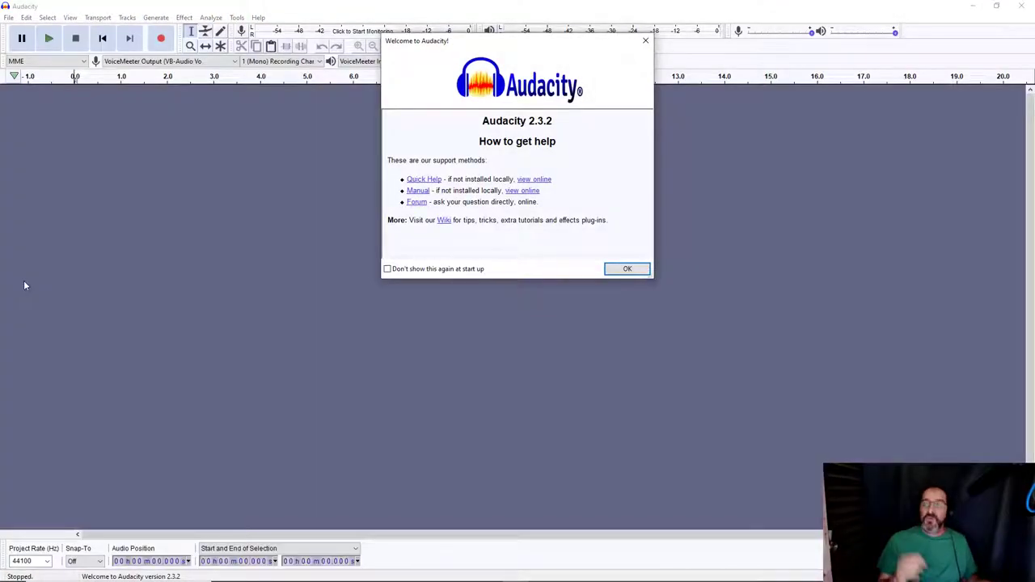
Dismiss the welcome screen; record from VoiceMeeter Output, play through VoiceMeeter Input, in mono
left_click(627, 268)
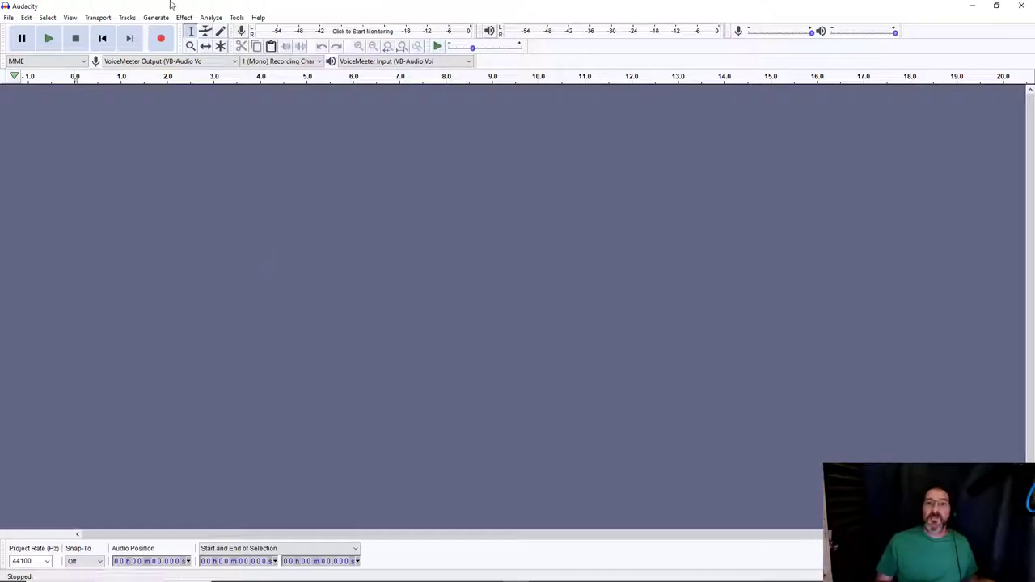
left_click(167, 60)
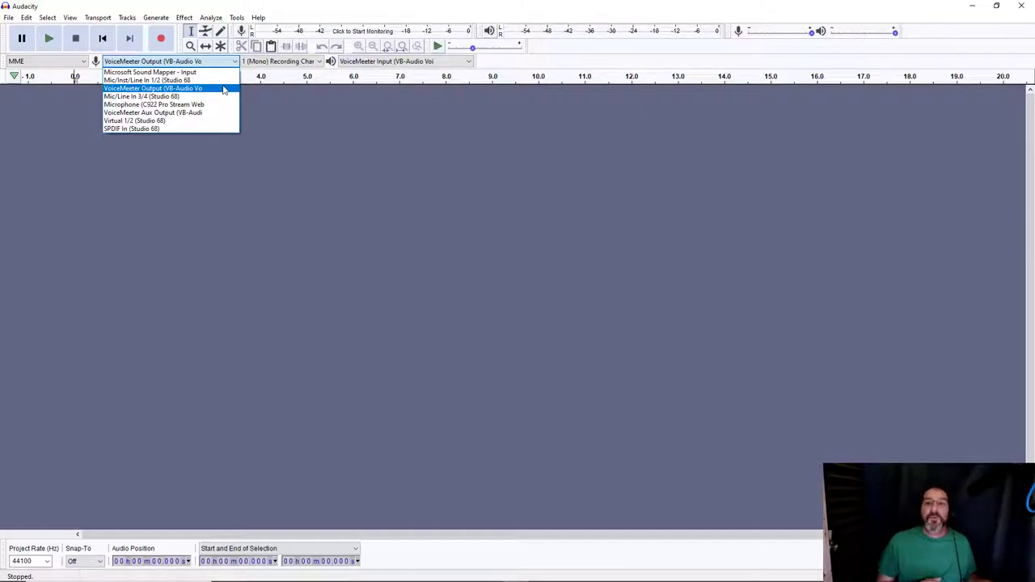
left_click(152, 89)
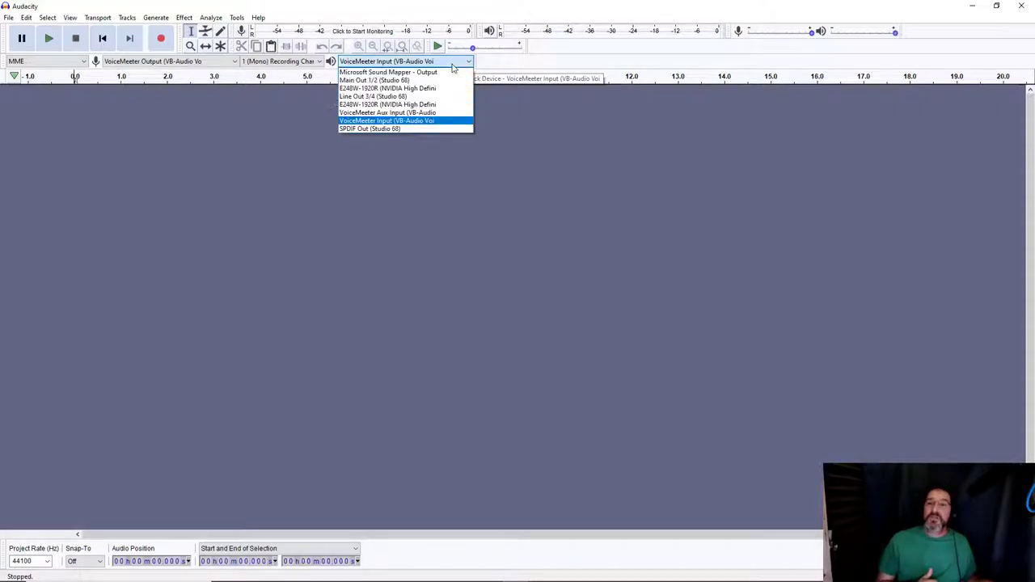
mouse_move(450, 128)
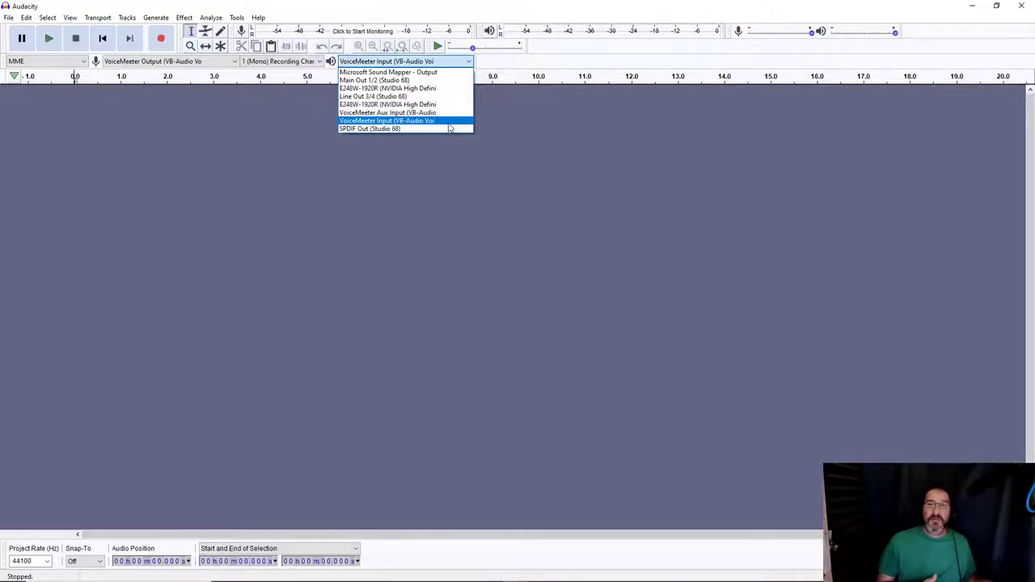
left_click(386, 120)
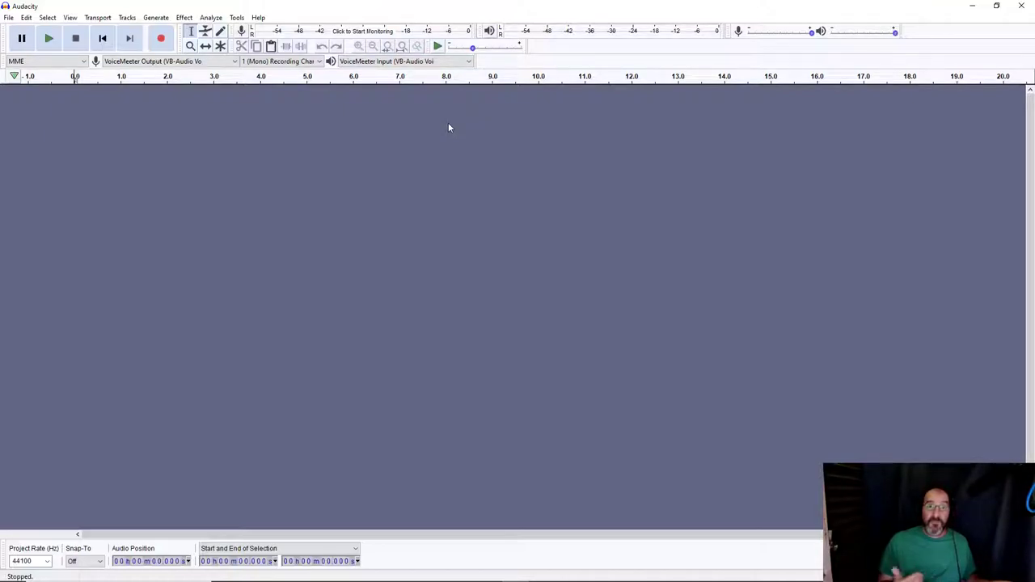
left_click(280, 60)
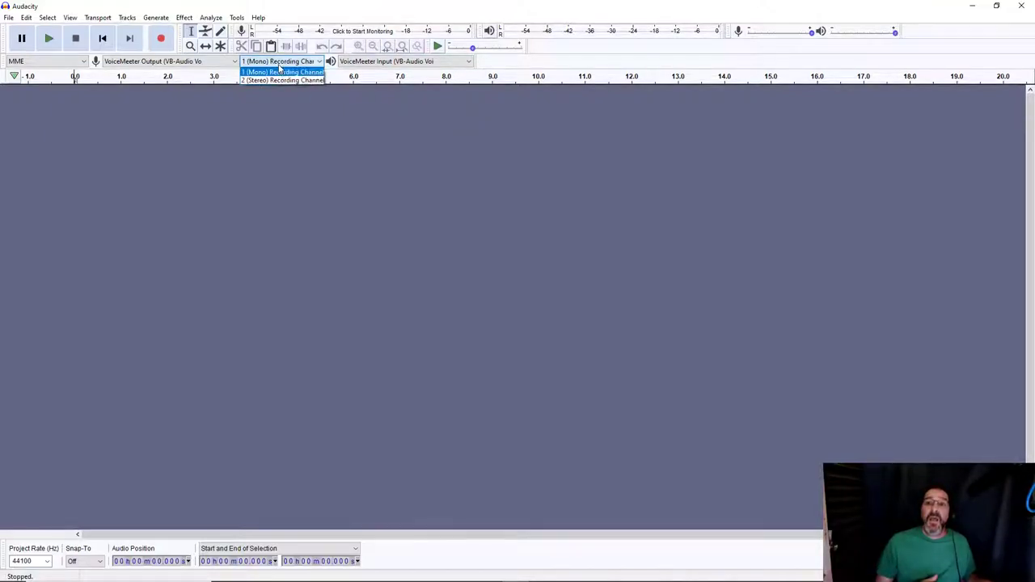
left_click(281, 72)
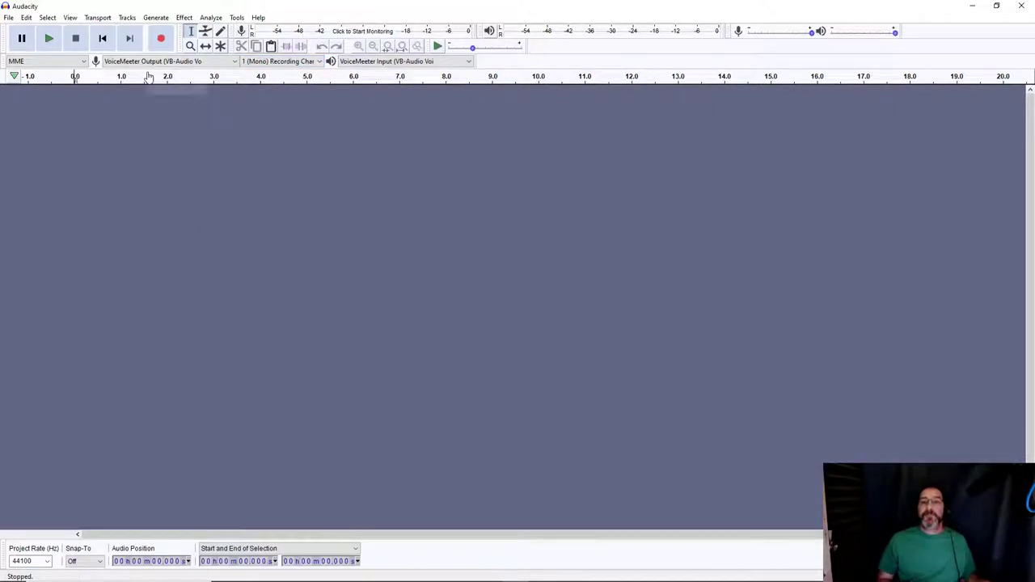
Record about a minute of test speech, then bring Audacity back in front of the mixer
left_click(160, 38)
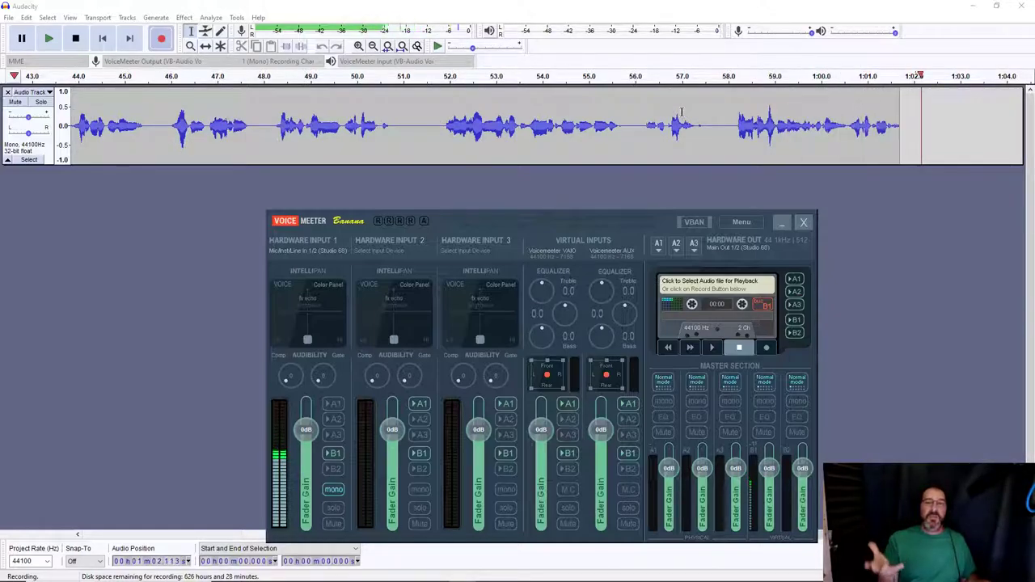
left_click(803, 222)
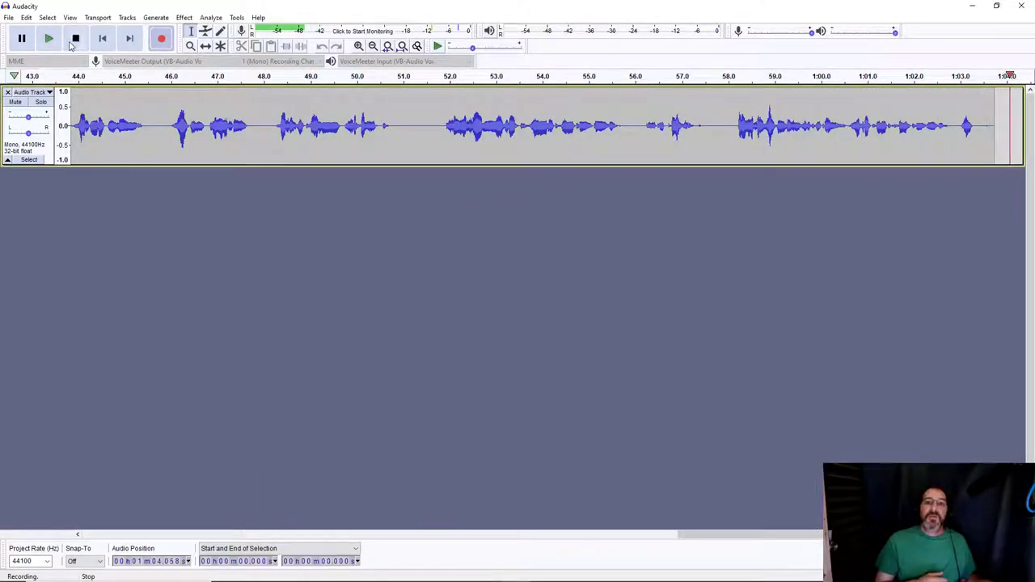
Stop the Audacity recording and move the Waveform Statistics window lower down
left_click(8, 17)
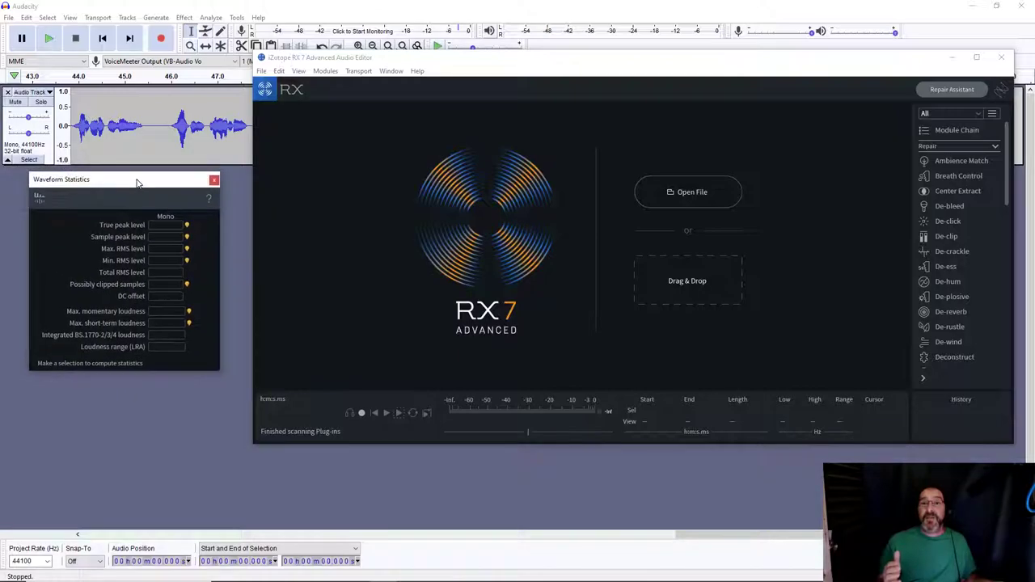
left_click_drag(138, 178, 158, 206)
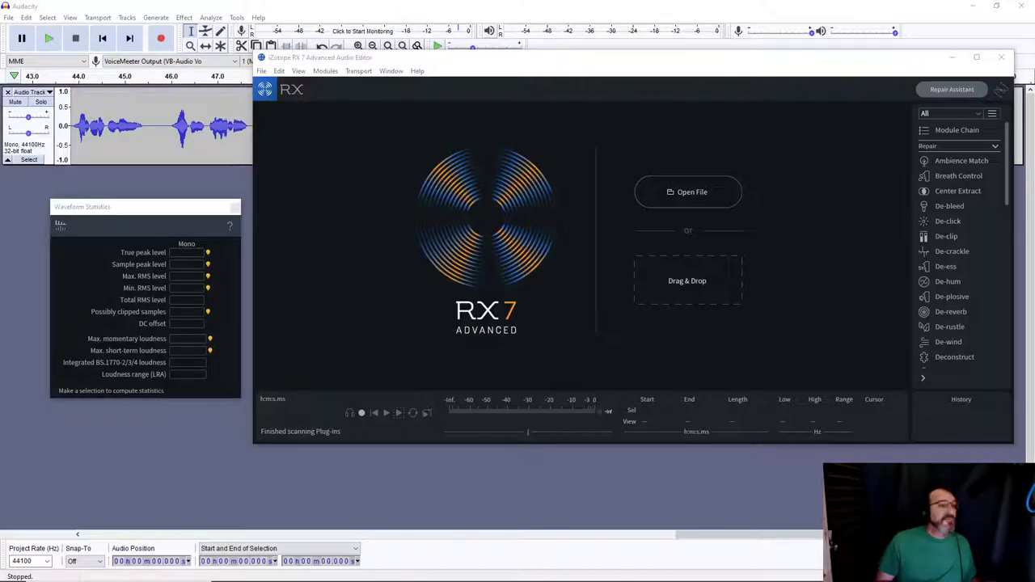
Open the untitled test recording from D:\Tinker in iZotope RX 7
left_click(687, 192)
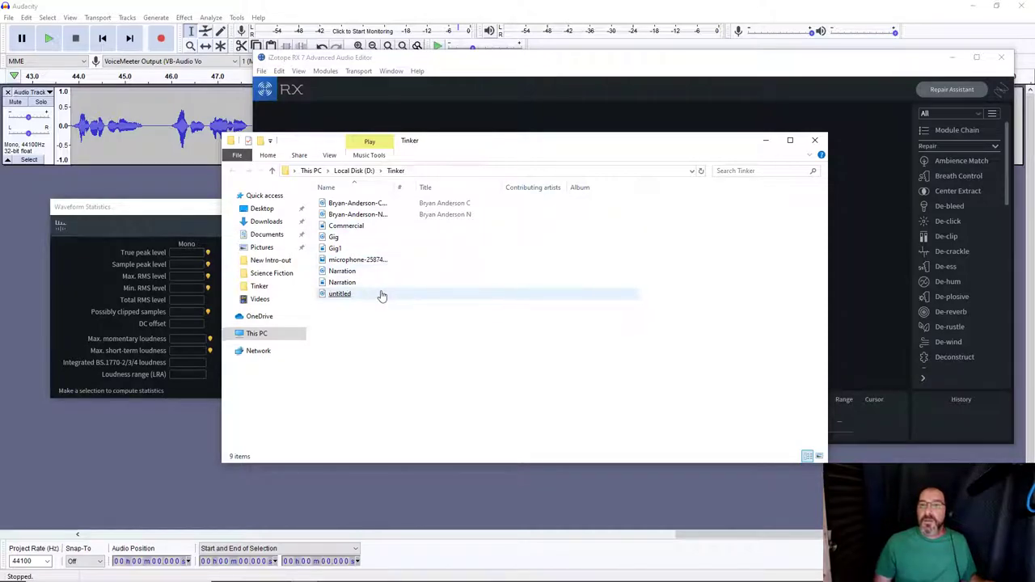
key("ctrl+a")
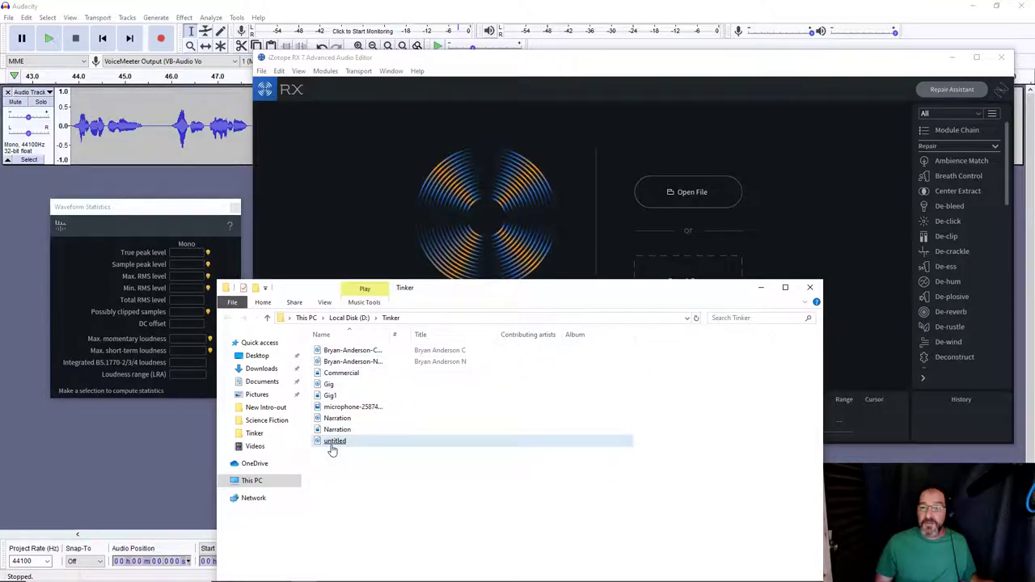
double_click(335, 441)
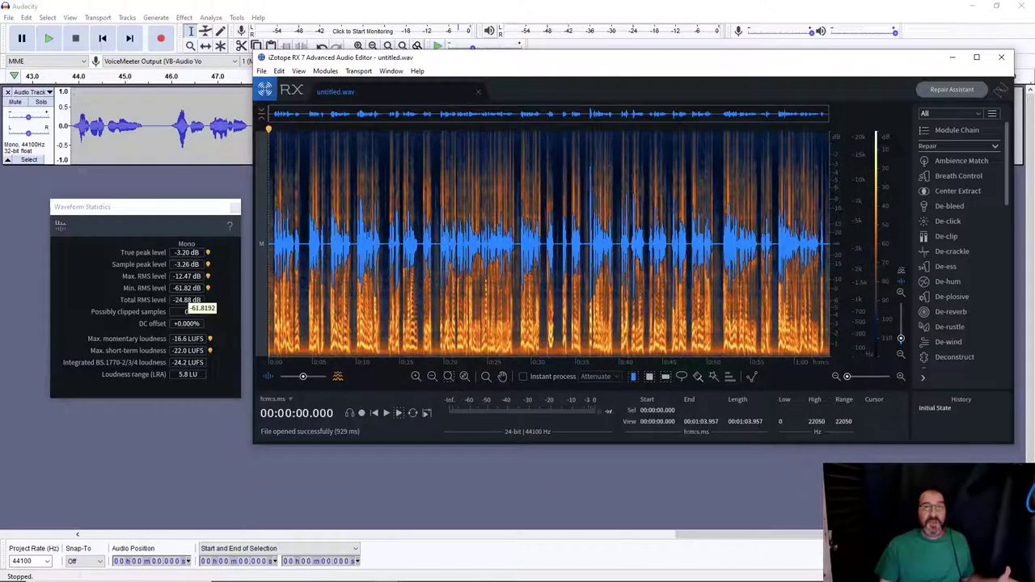
mouse_move(157, 288)
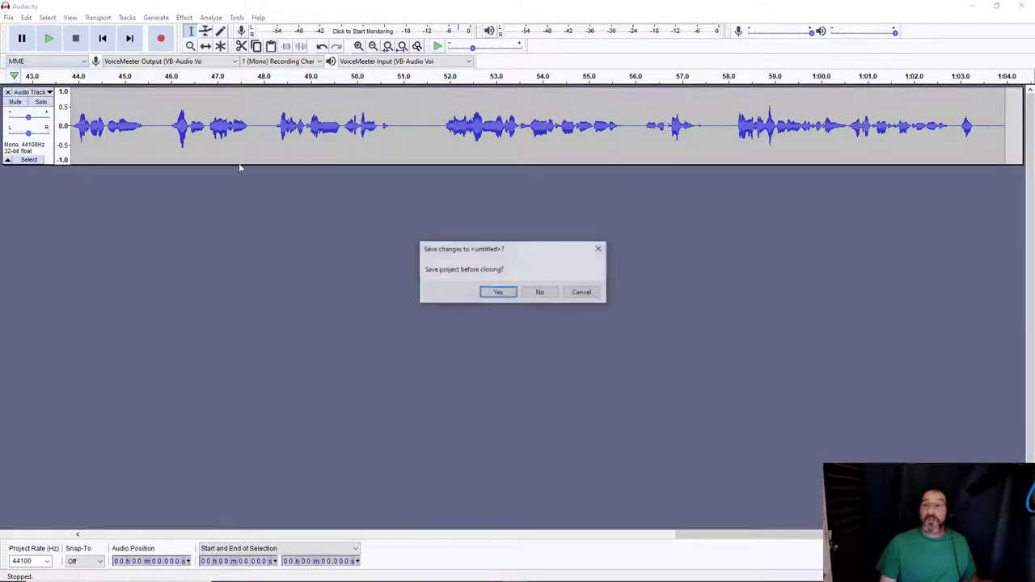
Discard the previous Audacity take without saving
left_click(539, 291)
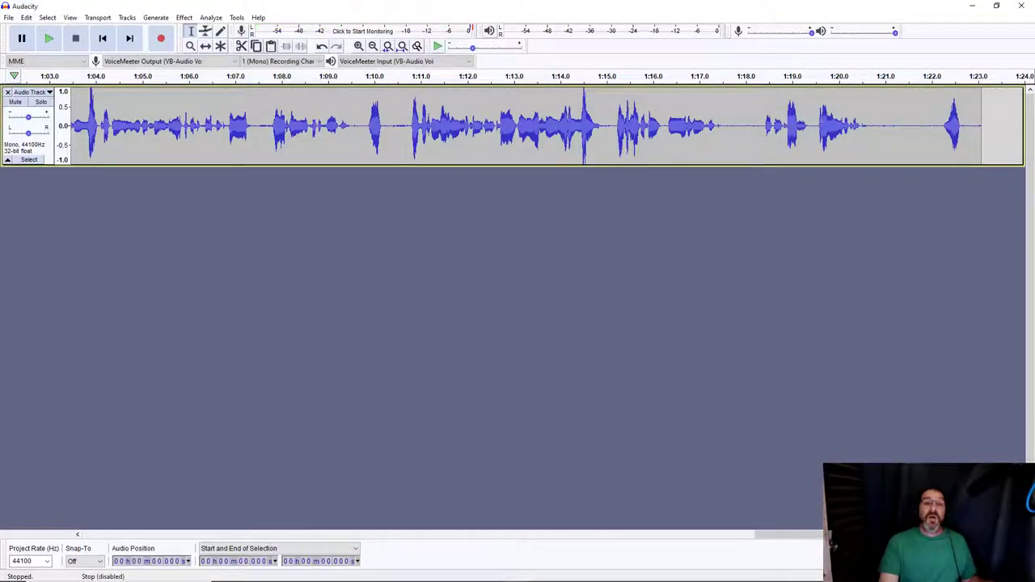
Close the old Audacity project without saving and start recording a new test take
left_click(9, 17)
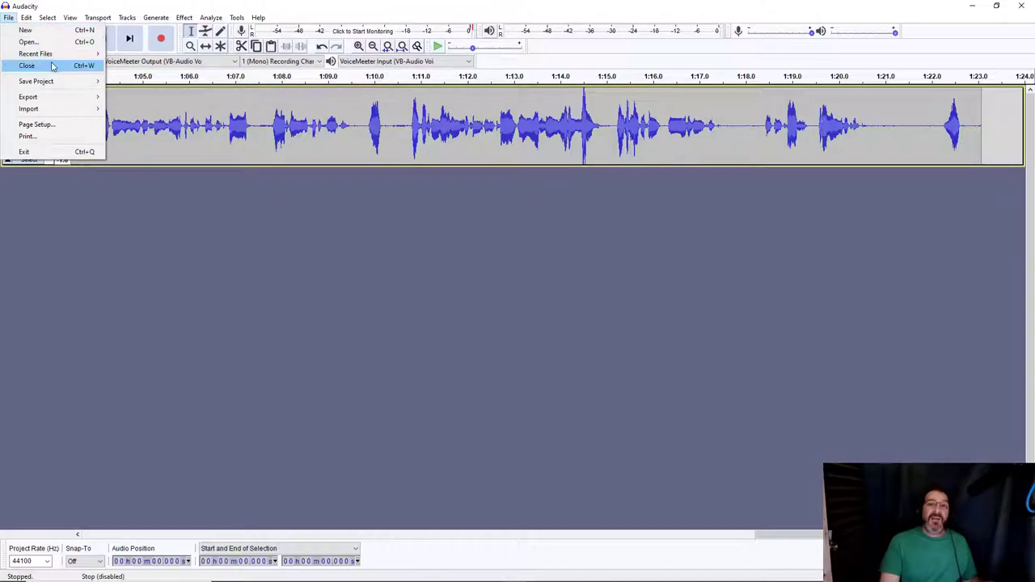
left_click(27, 66)
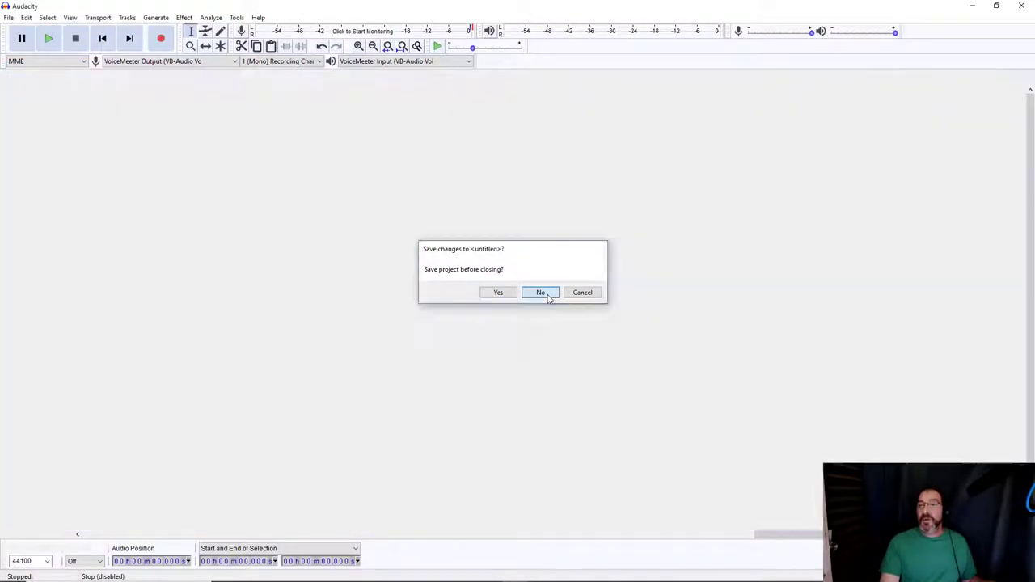
left_click(540, 292)
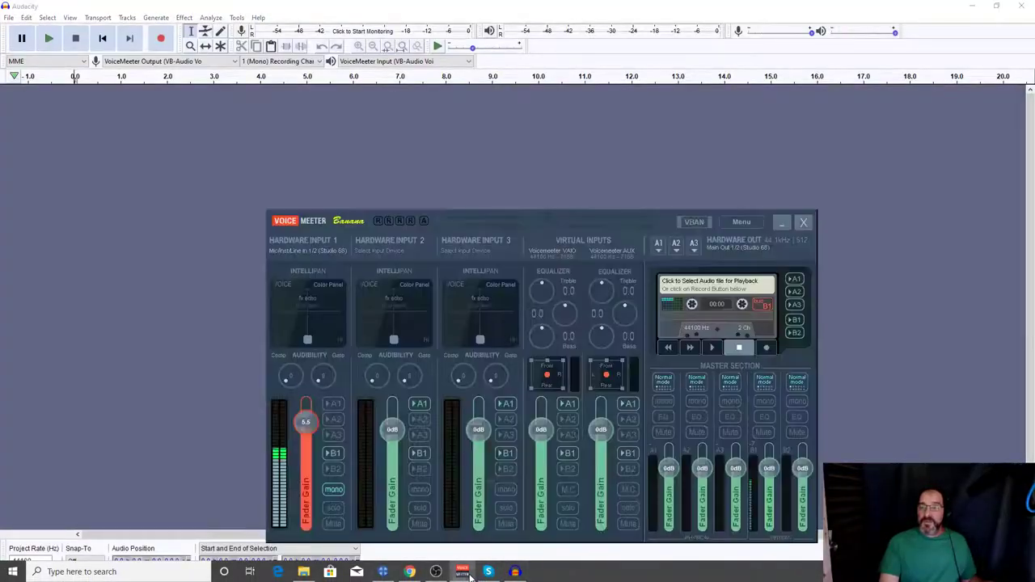
left_click(161, 38)
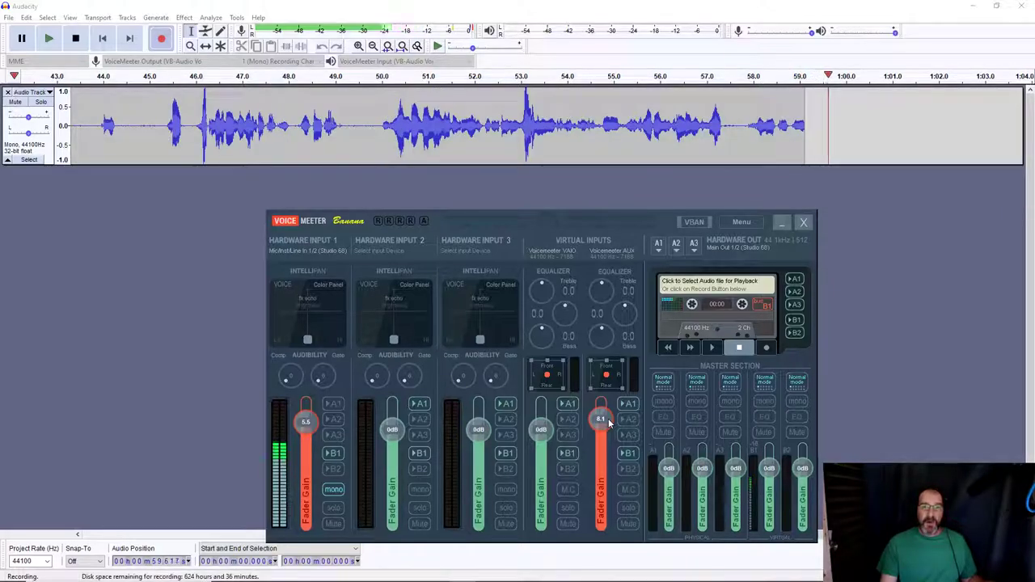
Raise and fine-tune the Voicemeeter AUX input gain to about 9.7 dB
left_click_drag(601, 418, 601, 429)
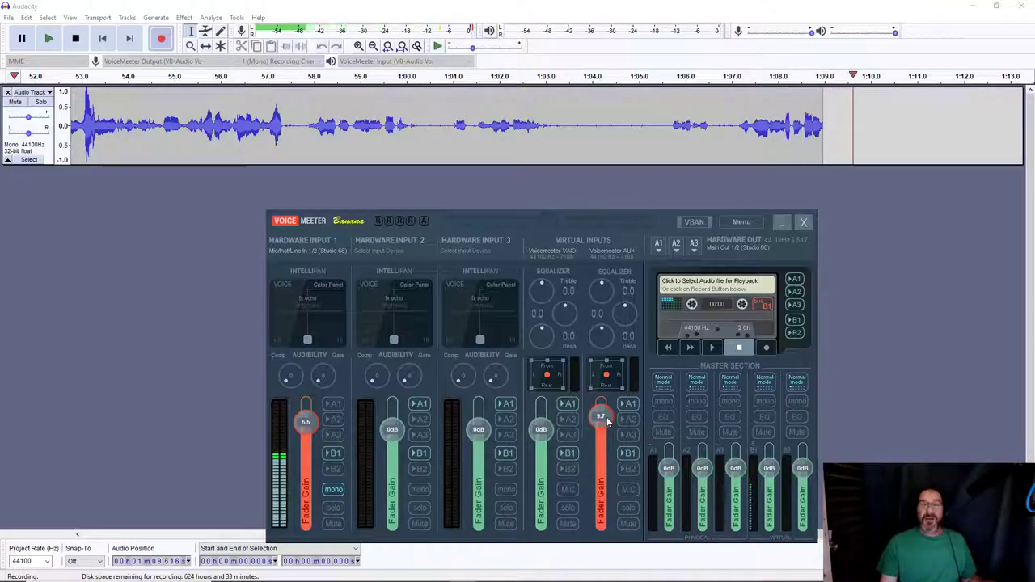
left_click_drag(600, 415, 601, 429)
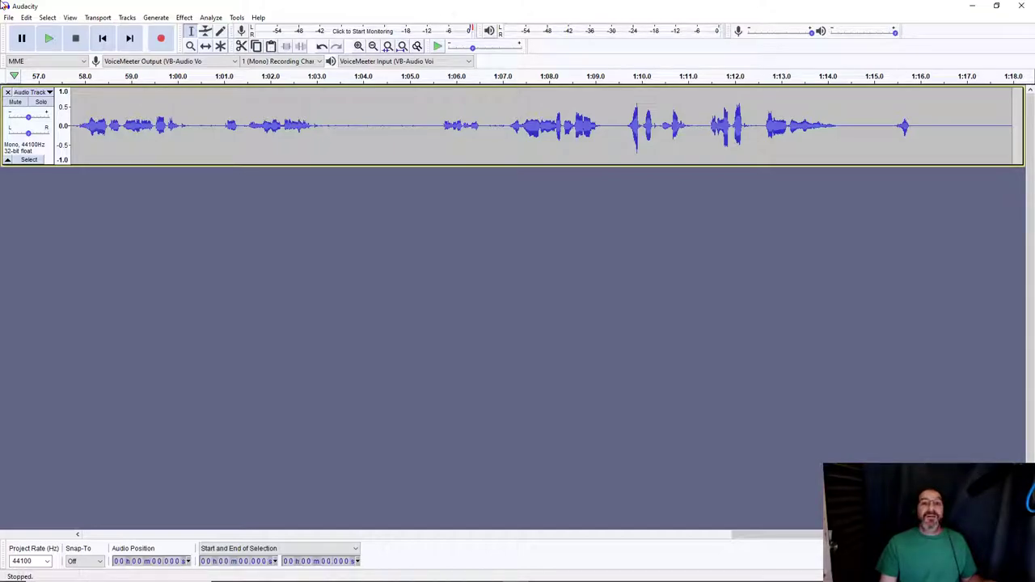
Export the take as WAV signed 24-bit PCM, overwriting untitled.wav and accepting the metadata
left_click(9, 17)
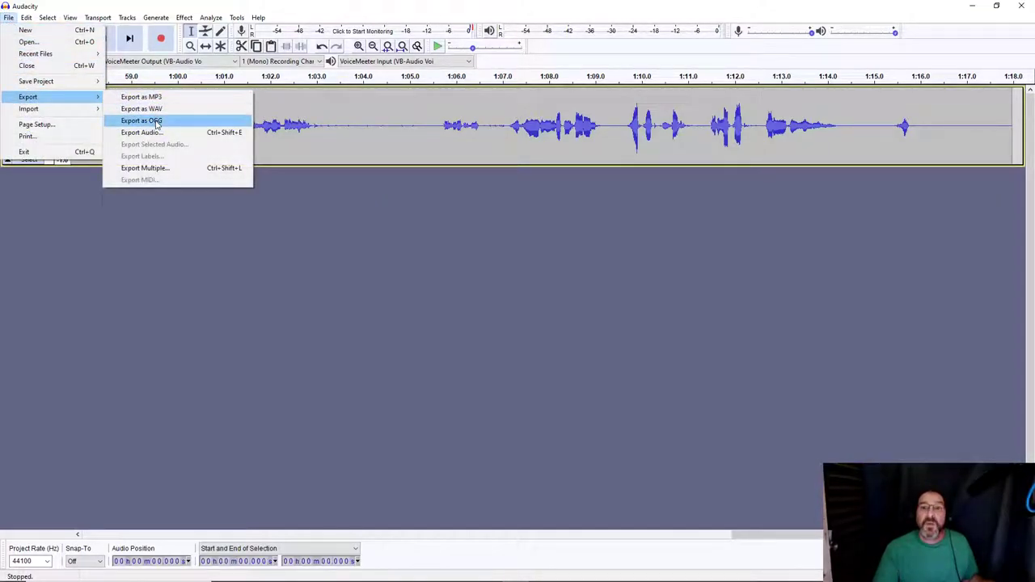
left_click(141, 108)
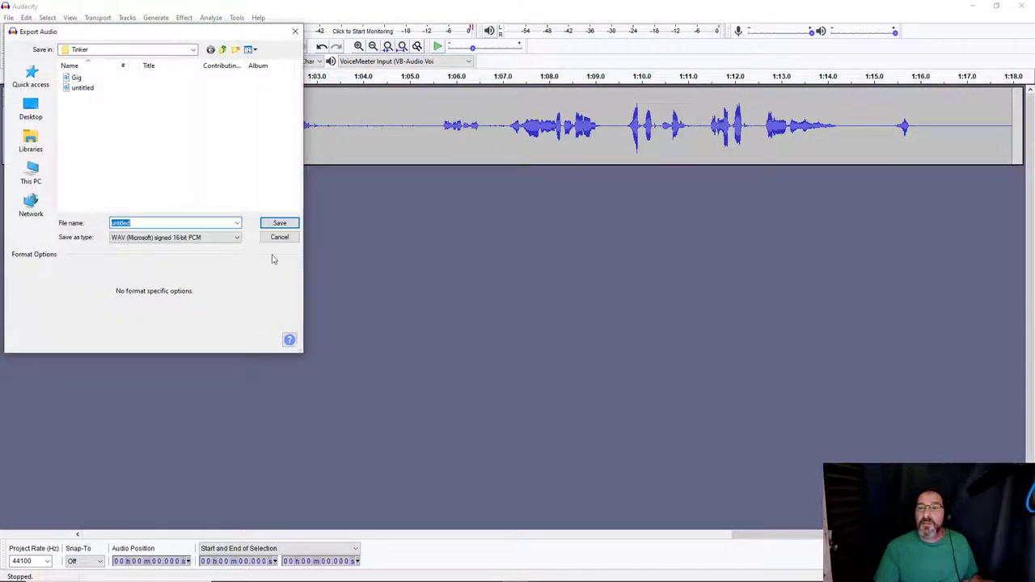
left_click(174, 237)
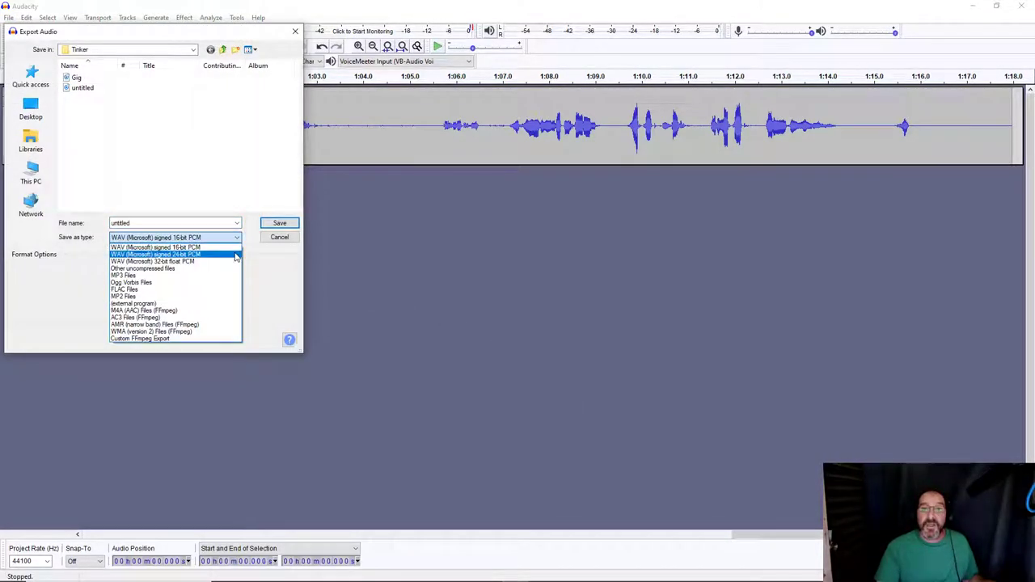
left_click(279, 222)
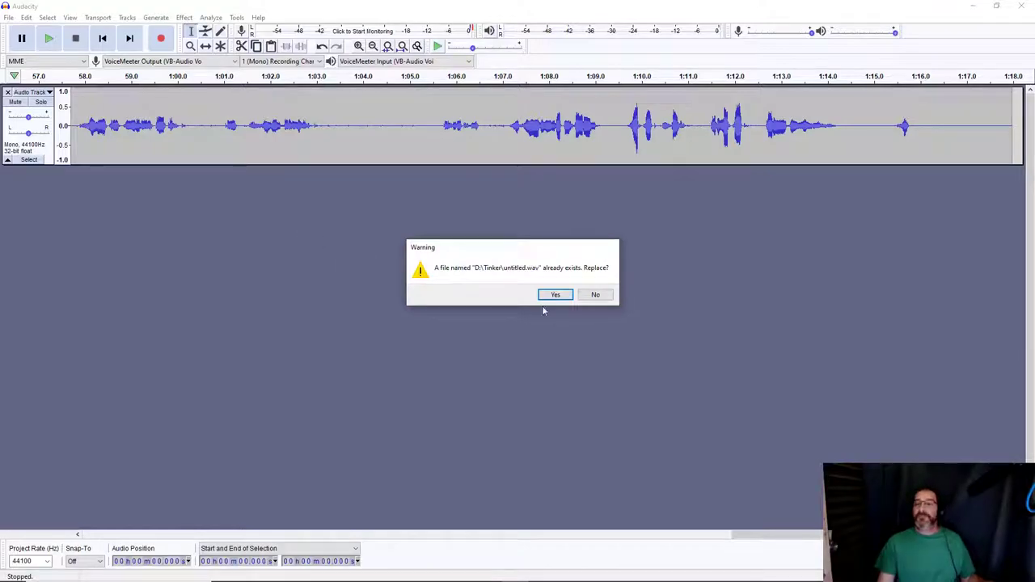
left_click(556, 294)
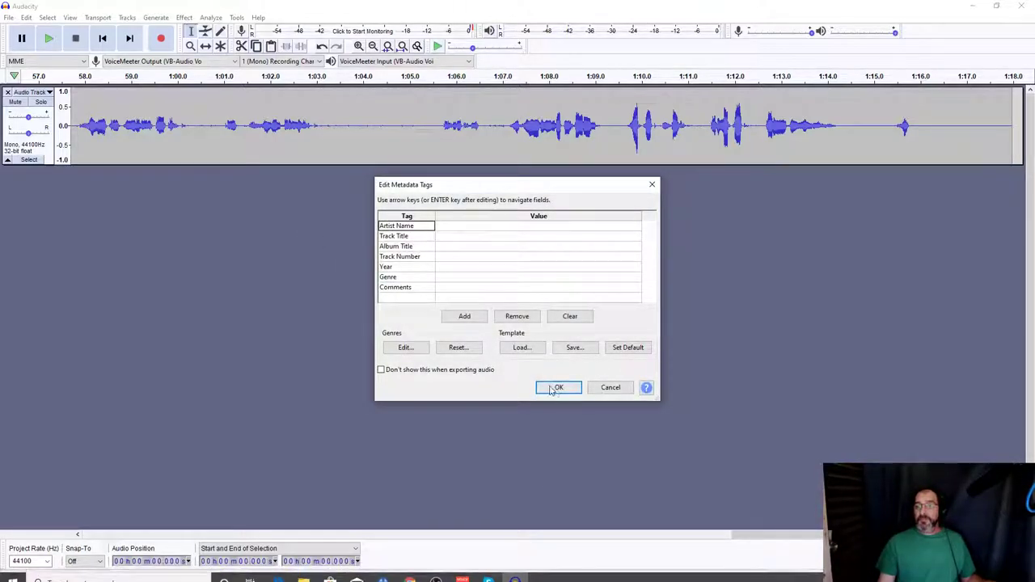
left_click(558, 387)
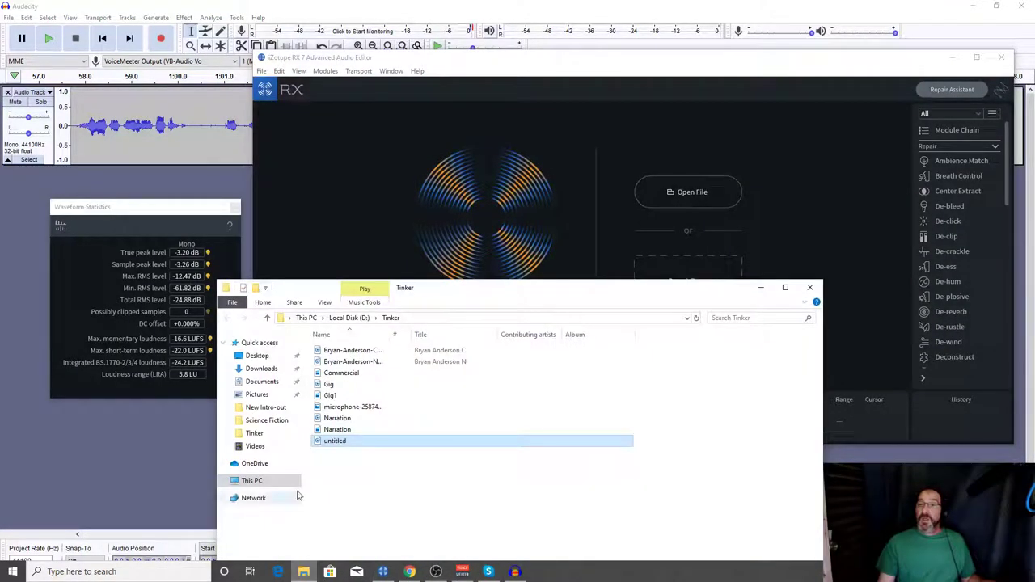
Open the re-exported untitled.wav in iZotope RX 7 for level analysis
double_click(335, 440)
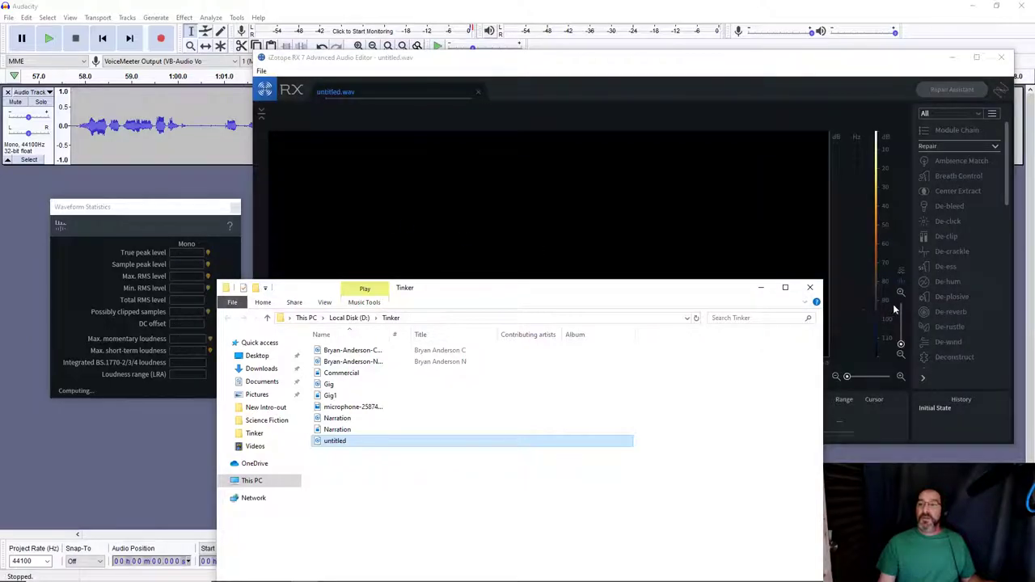
double_click(334, 441)
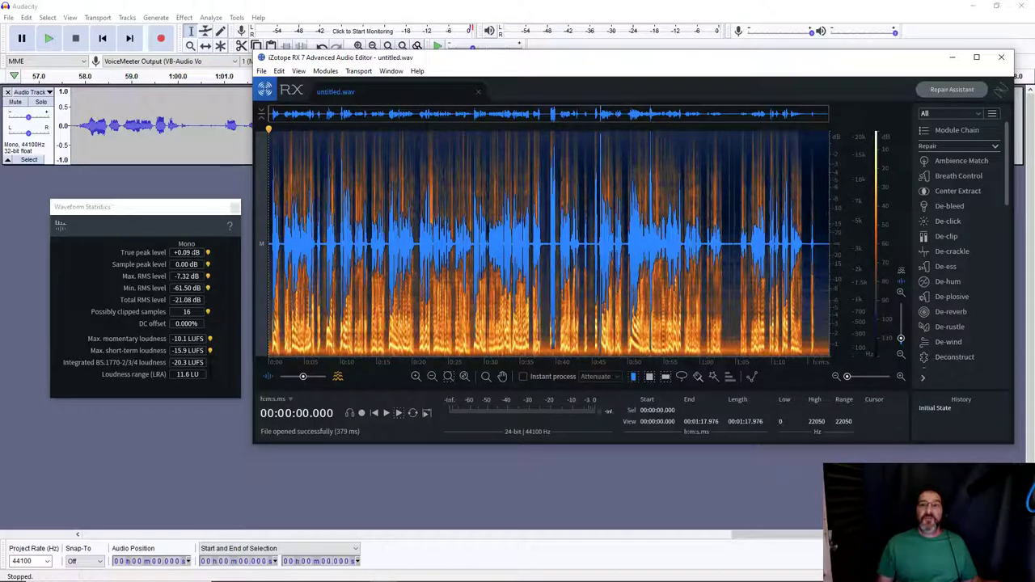
mouse_move(449, 31)
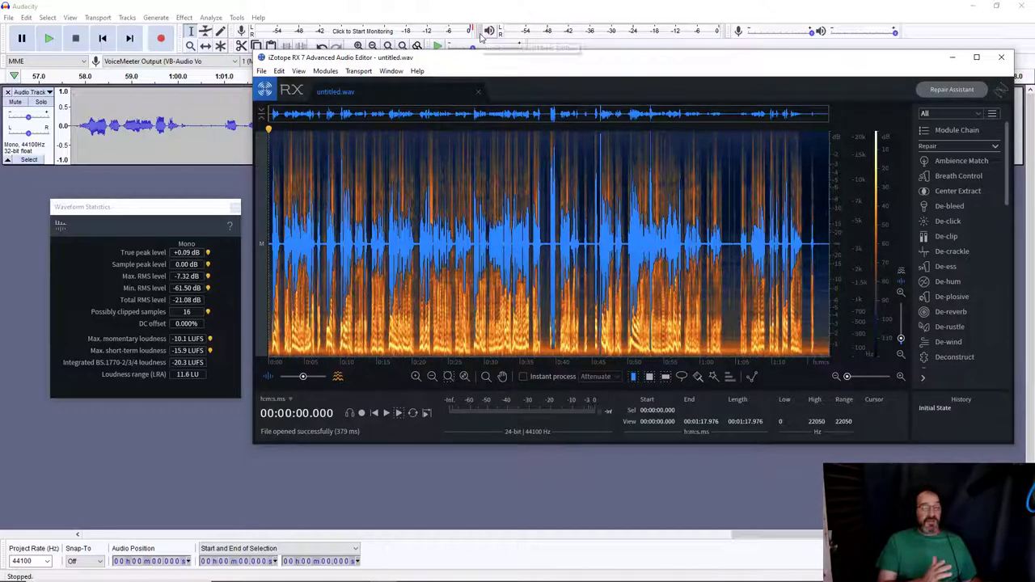
mouse_move(485, 36)
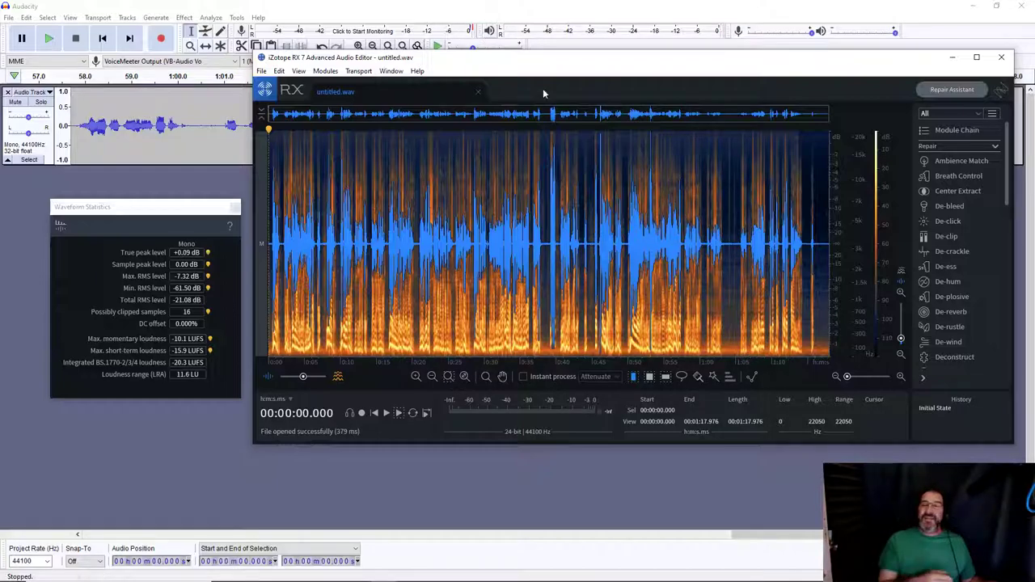
Close the untitled.wav file, then shut the iZotope RX 7 editor
left_click(478, 92)
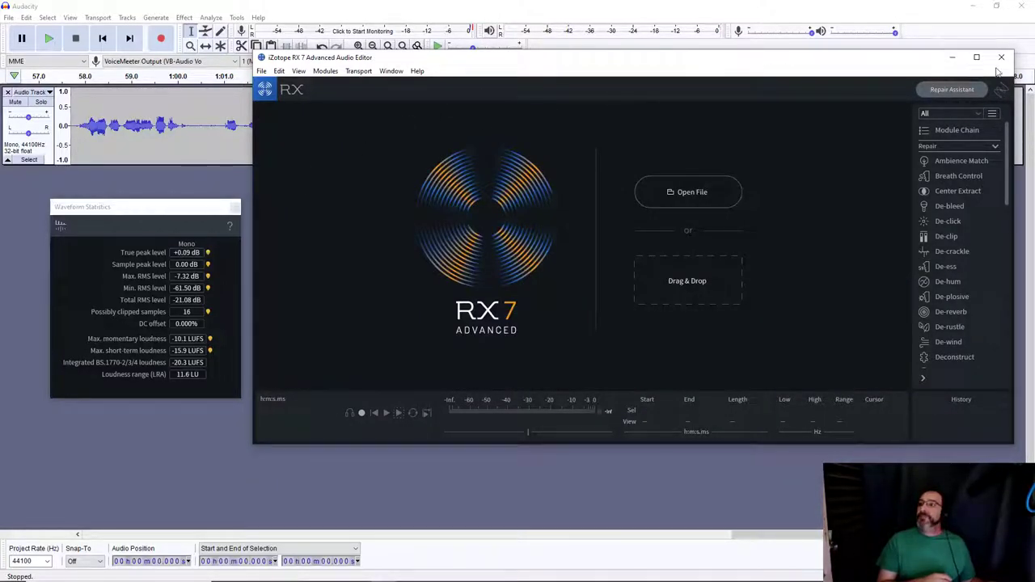
left_click(1001, 58)
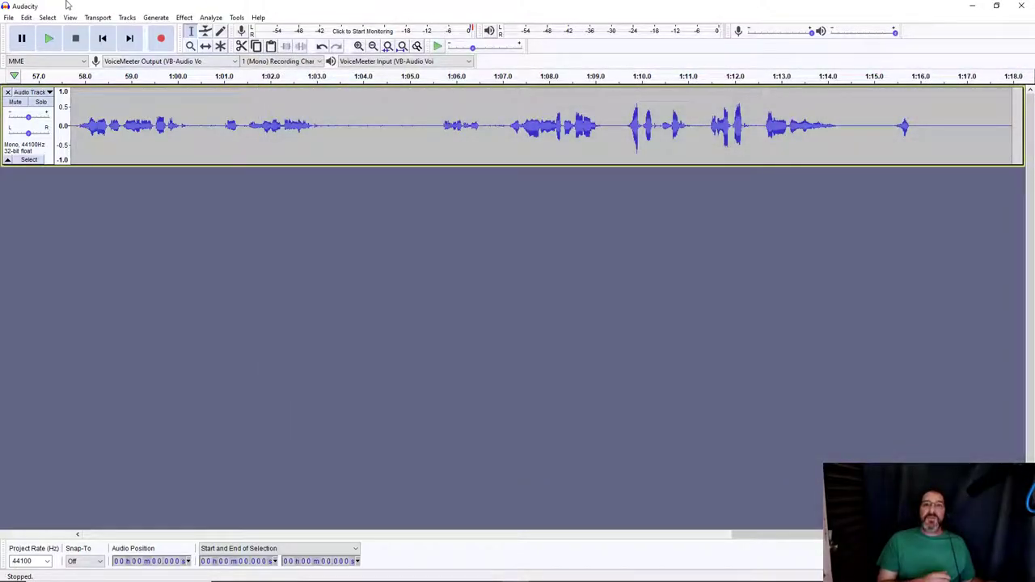
mouse_move(1021, 6)
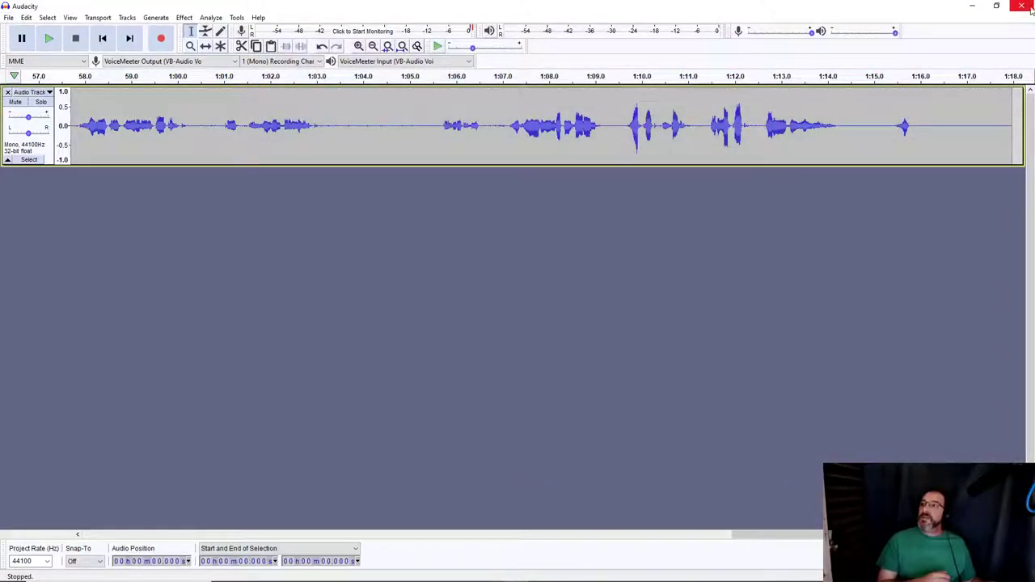
Close Audacity, leaving the VoiceMeeter Banana mixer alone on the desktop with faders at 0 dB
left_click(1028, 6)
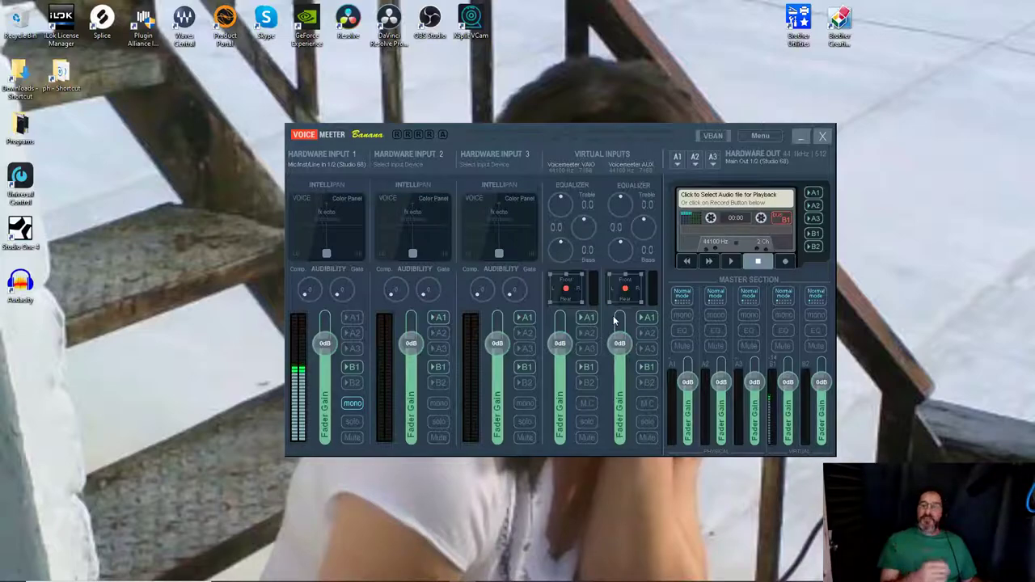
mouse_move(893, 160)
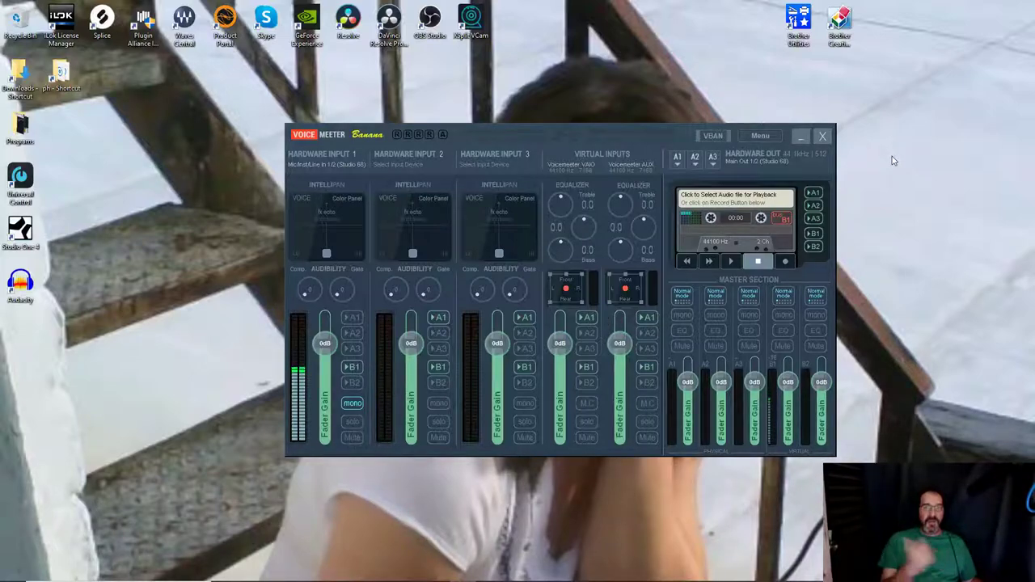